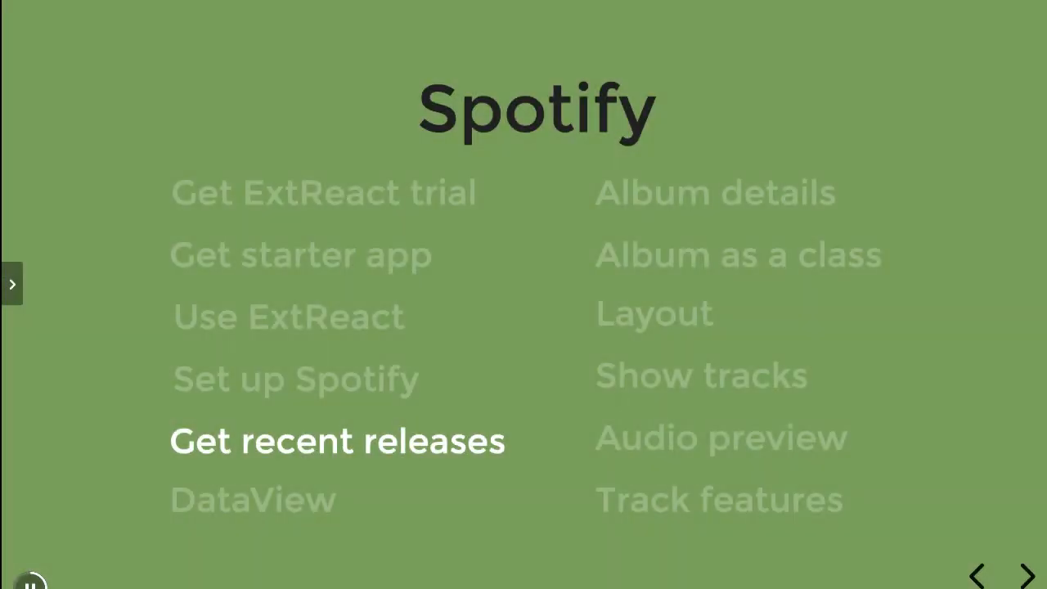
Leave the agenda slide on 'Get recent releases' and bring up the running My App page.
left_click(1020, 575)
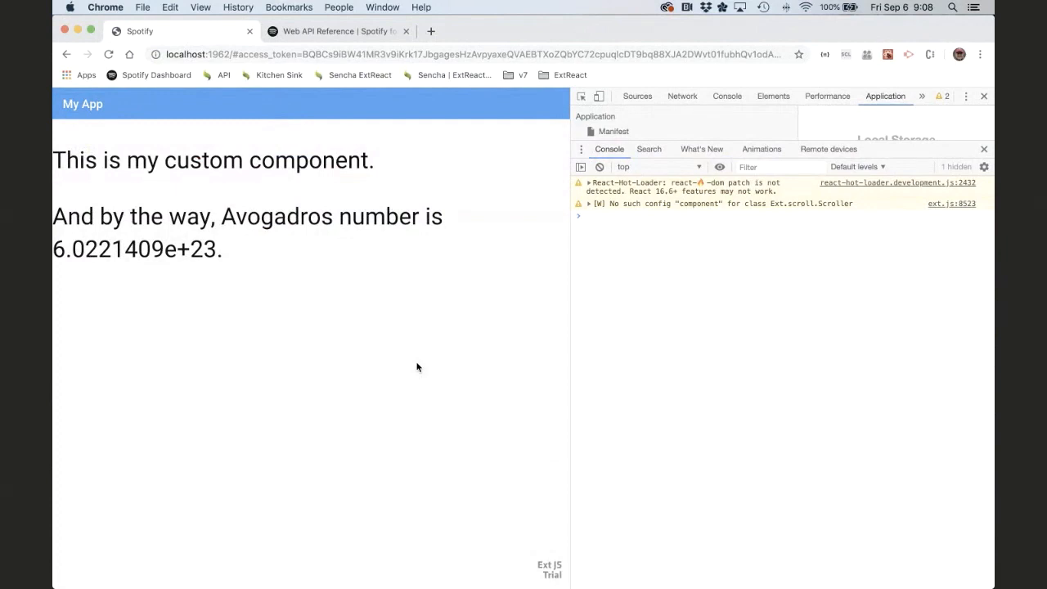
Show the 'Web API Reference | Spotify for Developers' page in Chrome.
left_click(335, 31)
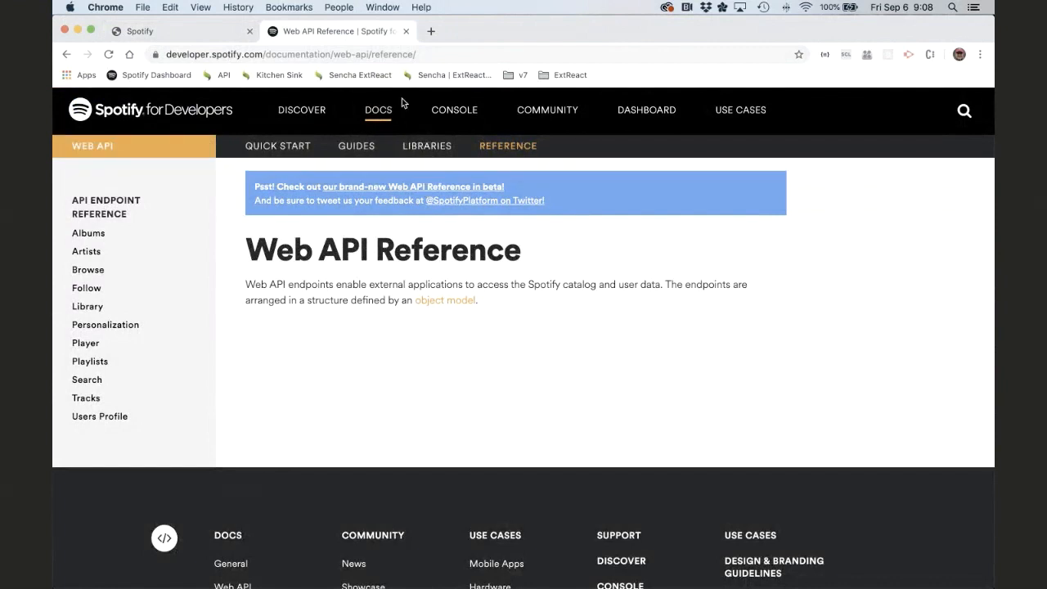
Open the Browse category's Get a List of New Releases reference.
left_click(378, 110)
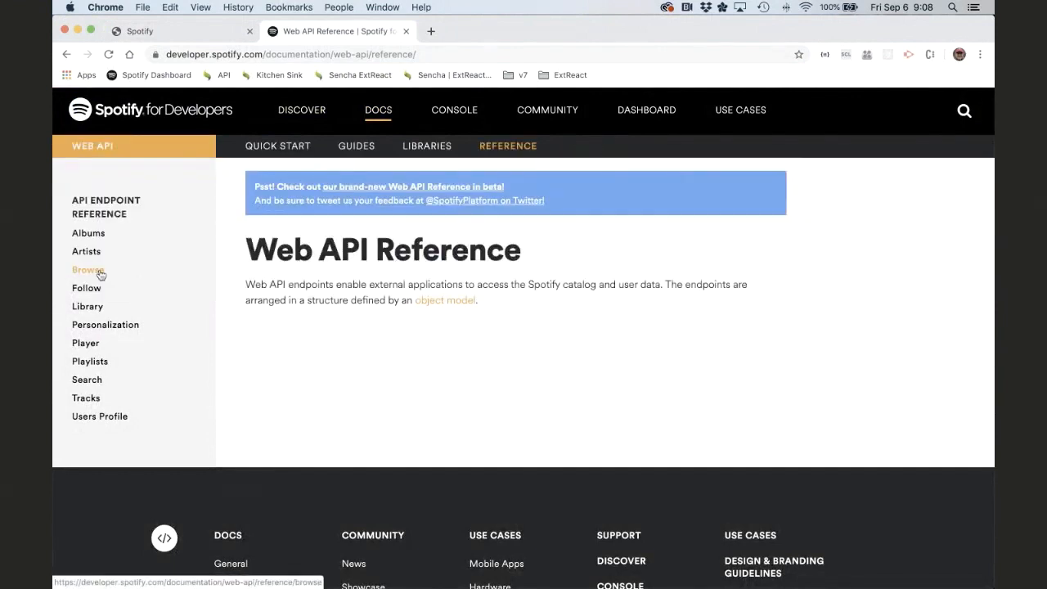
left_click(89, 269)
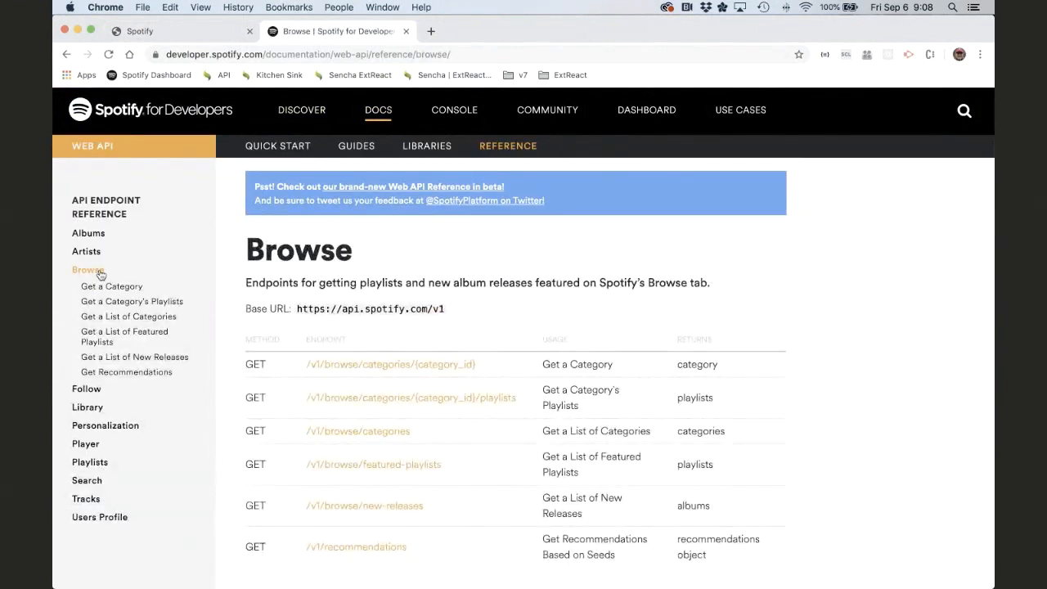
mouse_move(134, 356)
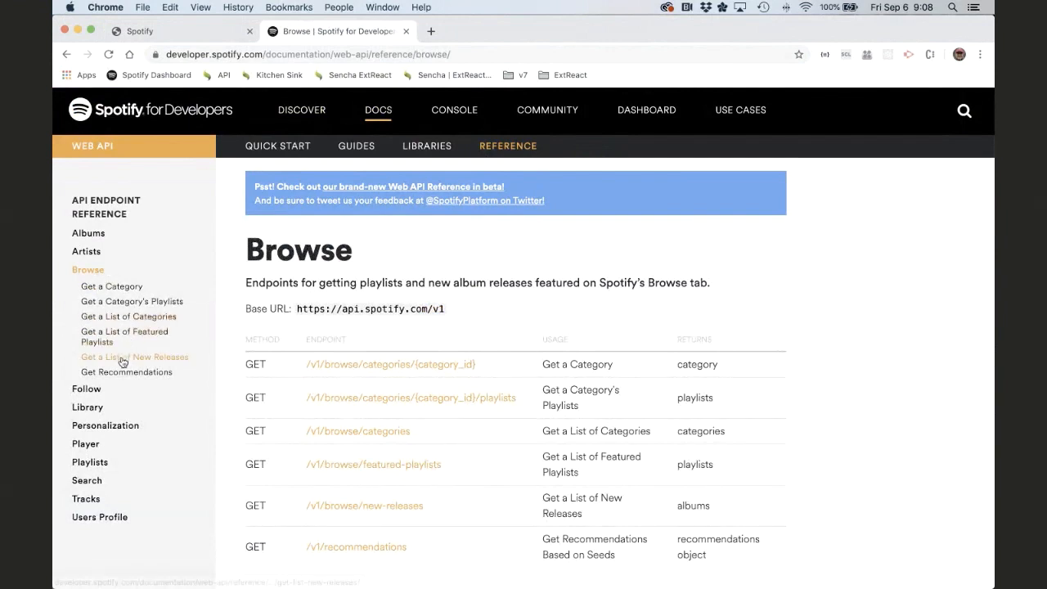
left_click(133, 357)
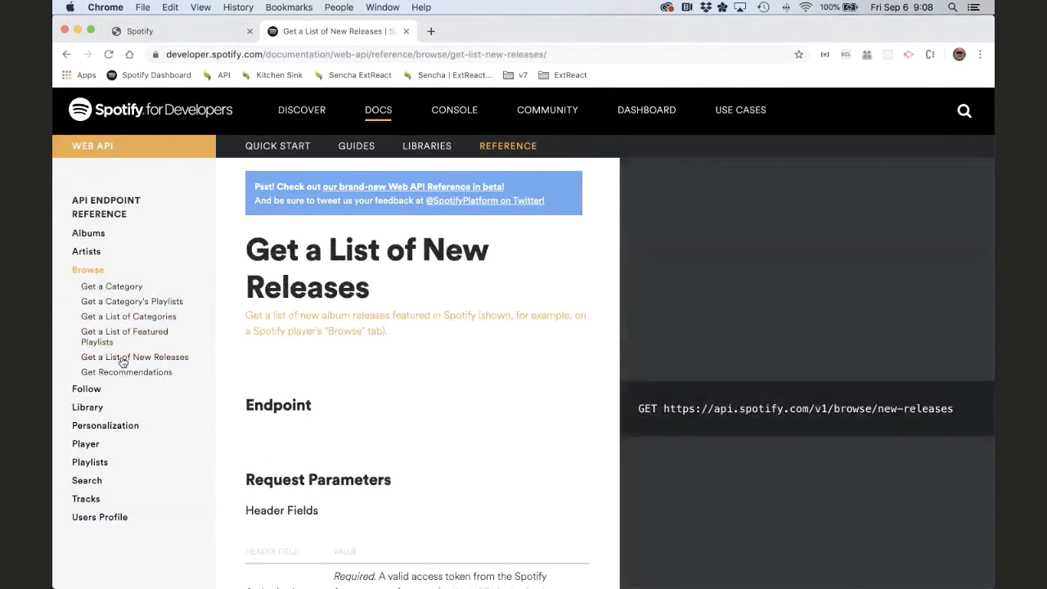
mouse_move(719, 407)
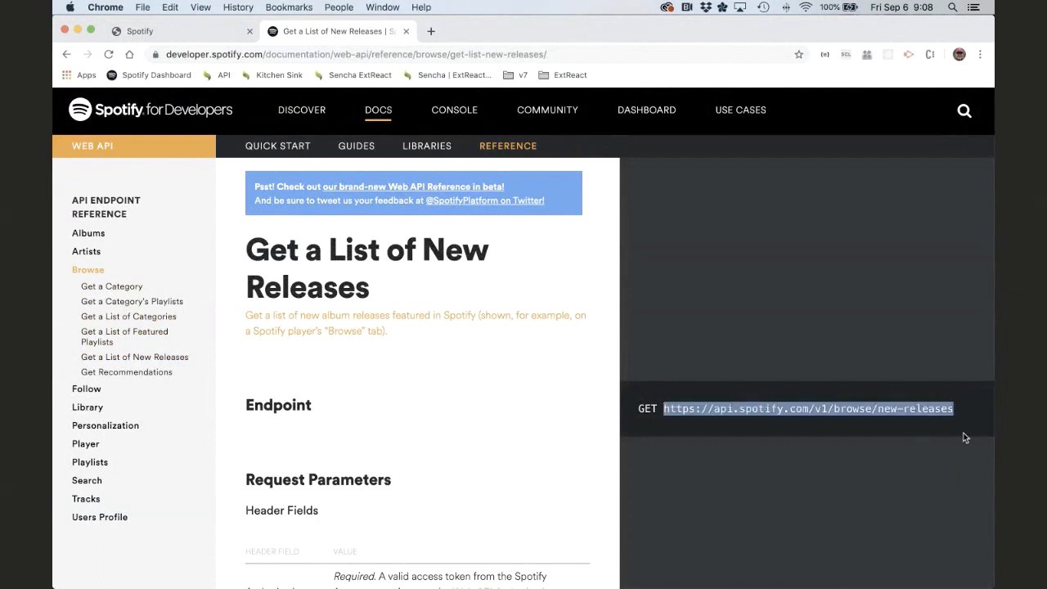
Review the new-releases endpoint URL and its query parameters.
scroll("down", 3)
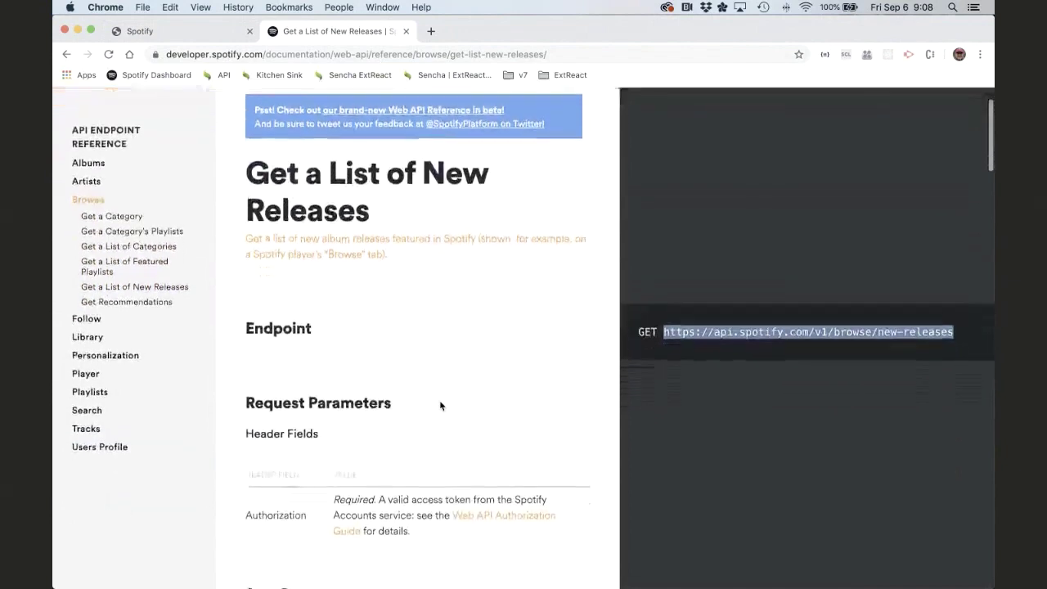
scroll("down", 3)
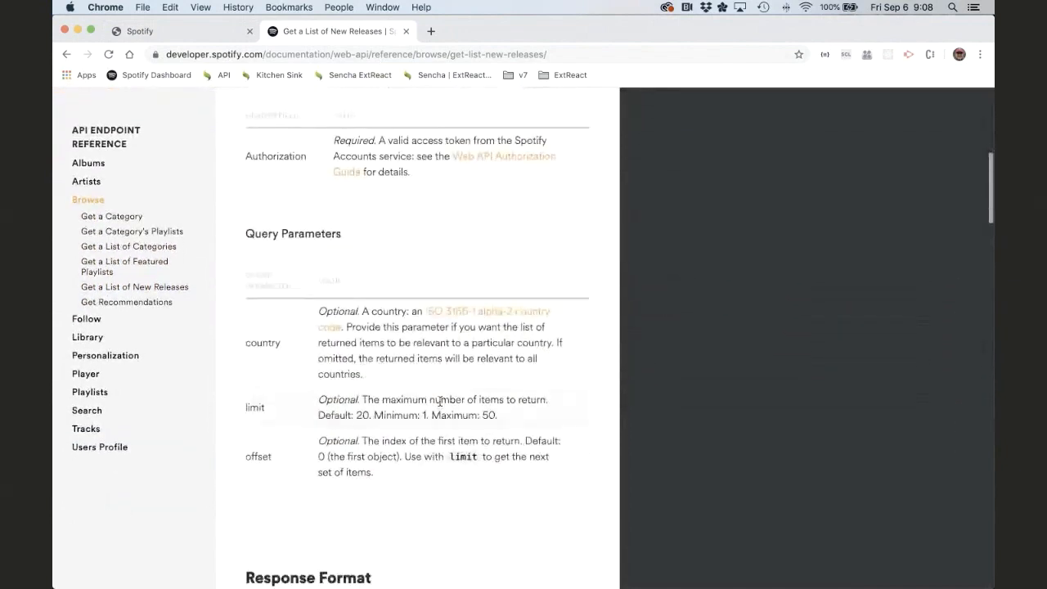
scroll("up", 3)
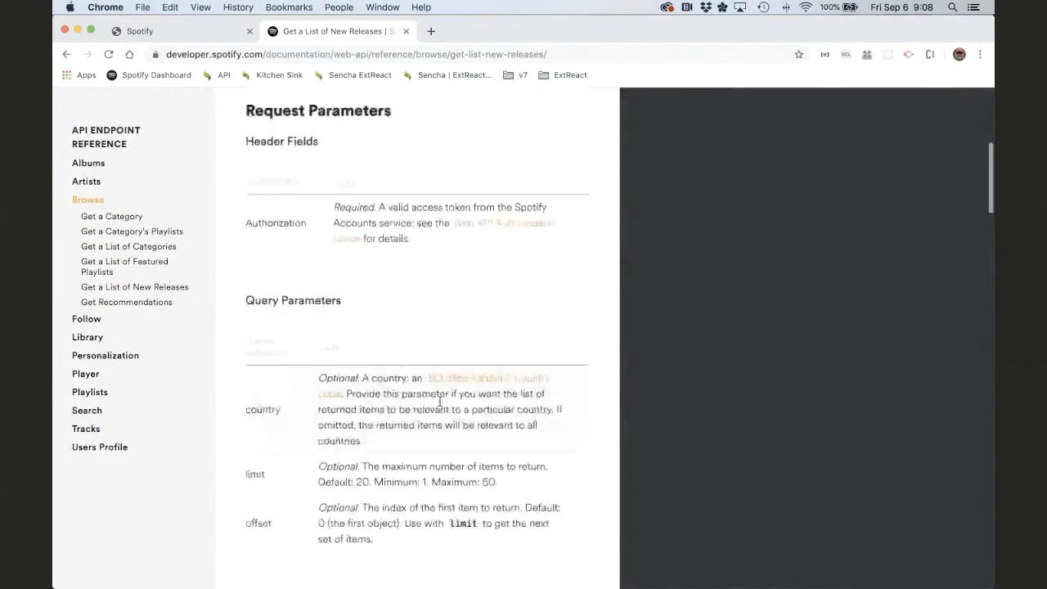
scroll("up", 3)
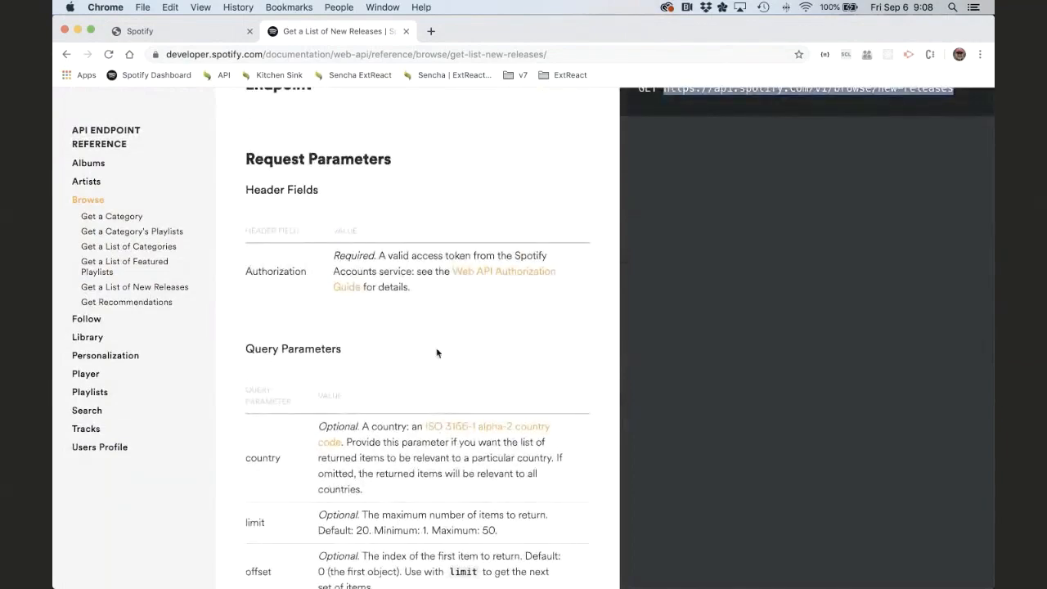
scroll("up", 3)
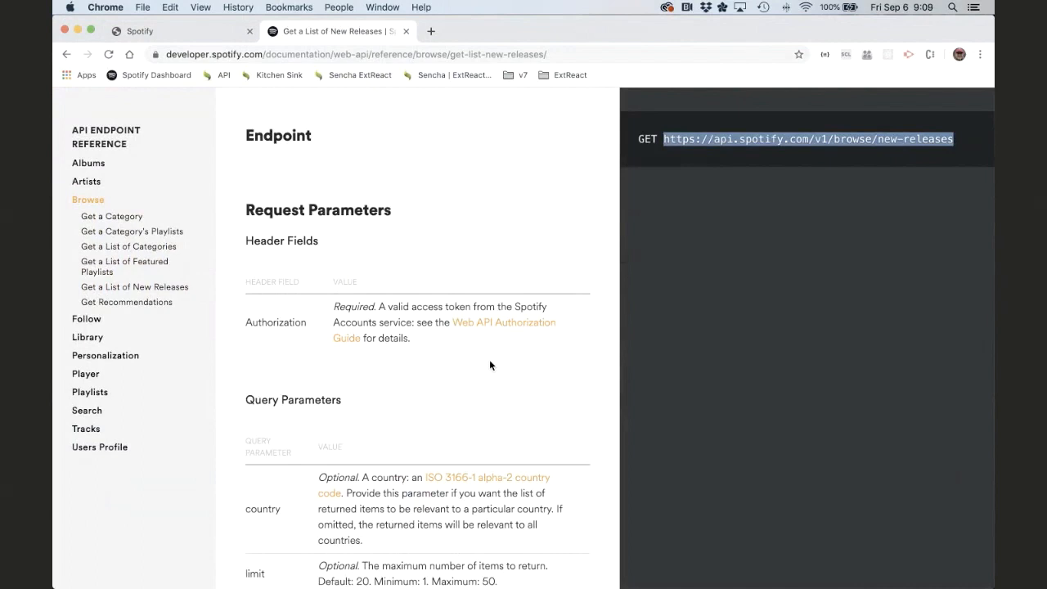
scroll("down", 3)
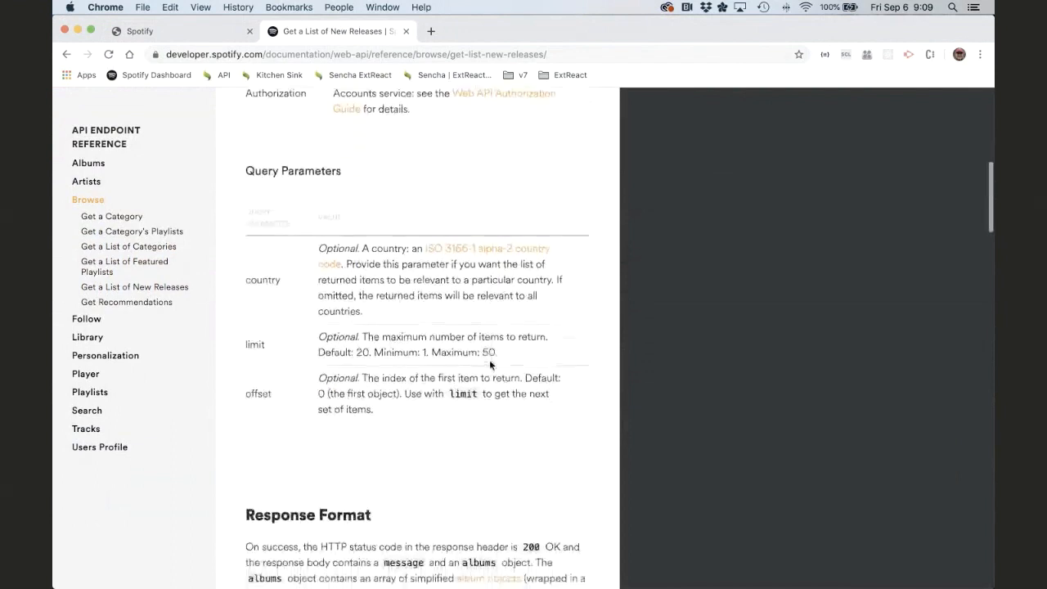
scroll("up", 3)
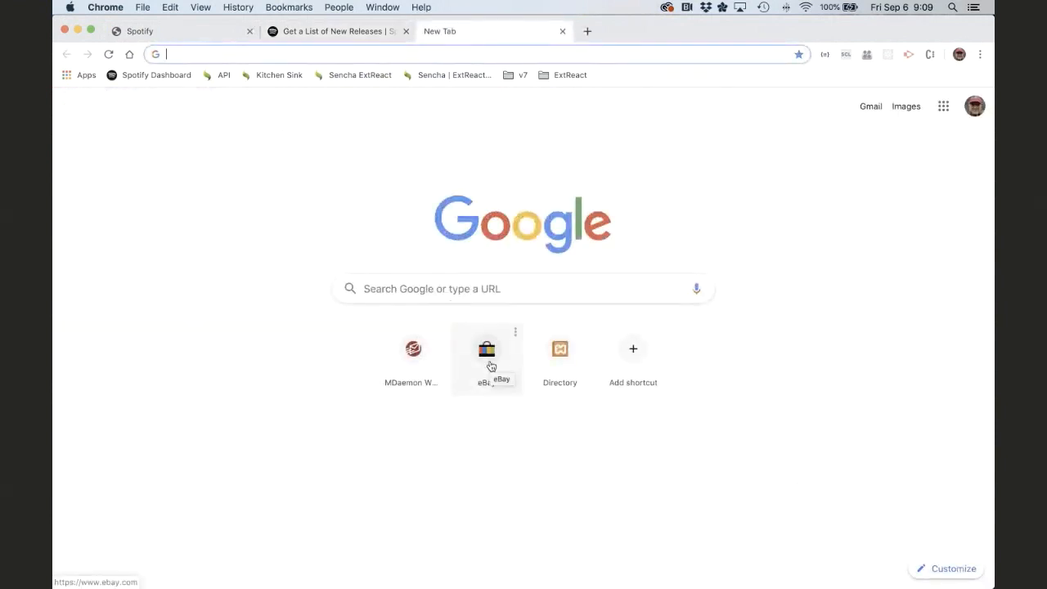
Search the ExtReact docs for 'store' and open the Ext.data.Store example under Ext > data.
left_click(570, 74)
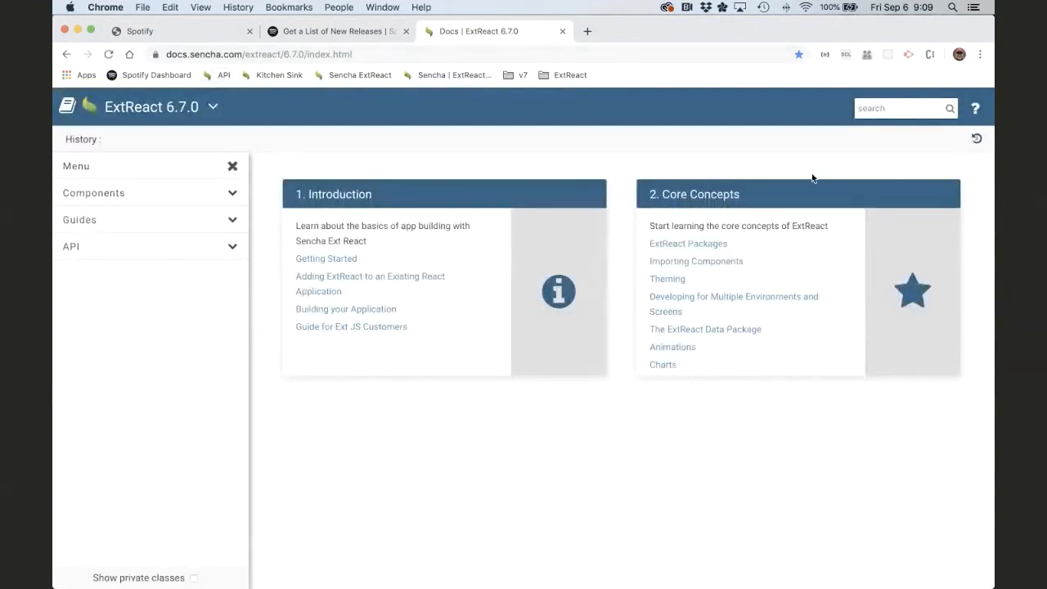
type("store")
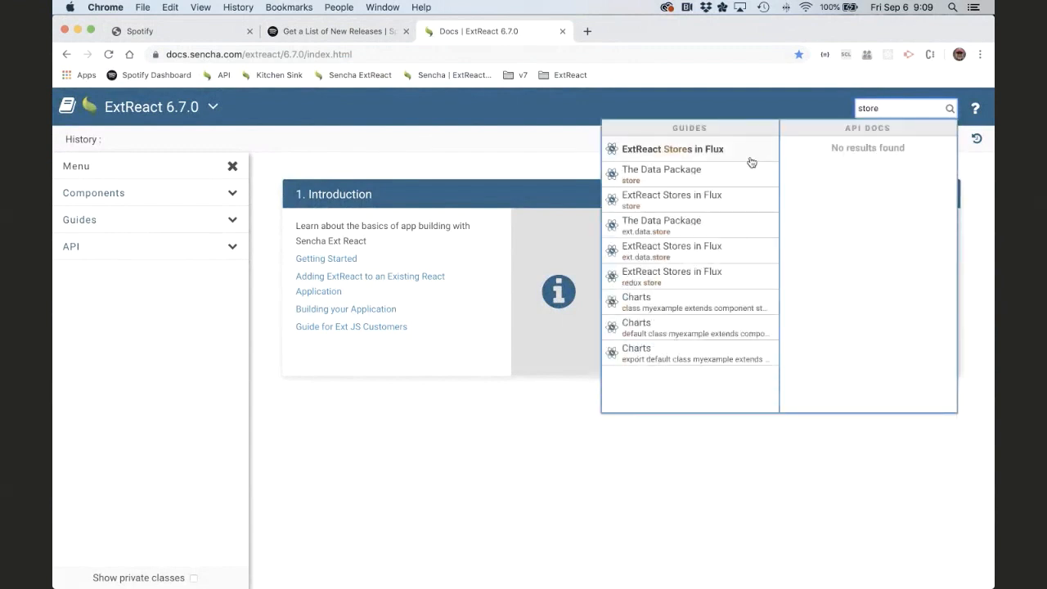
left_click(661, 174)
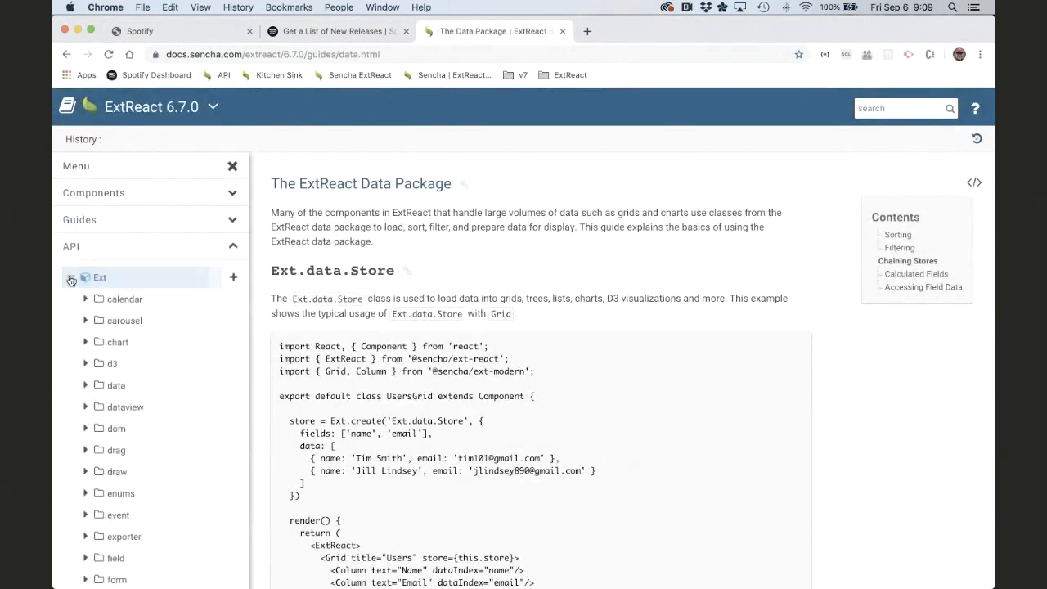
left_click(85, 384)
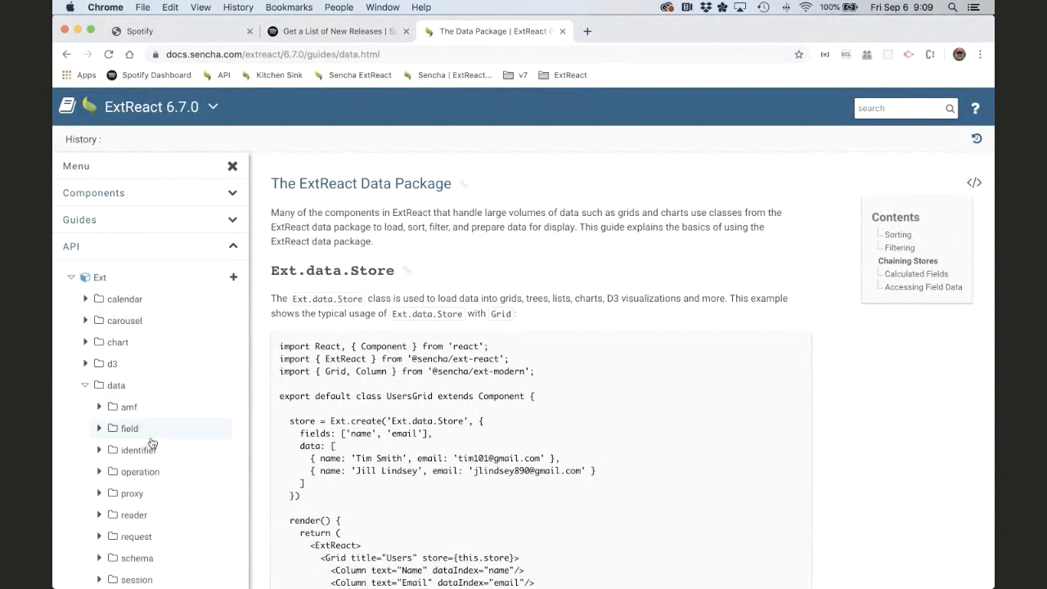
left_click(113, 385)
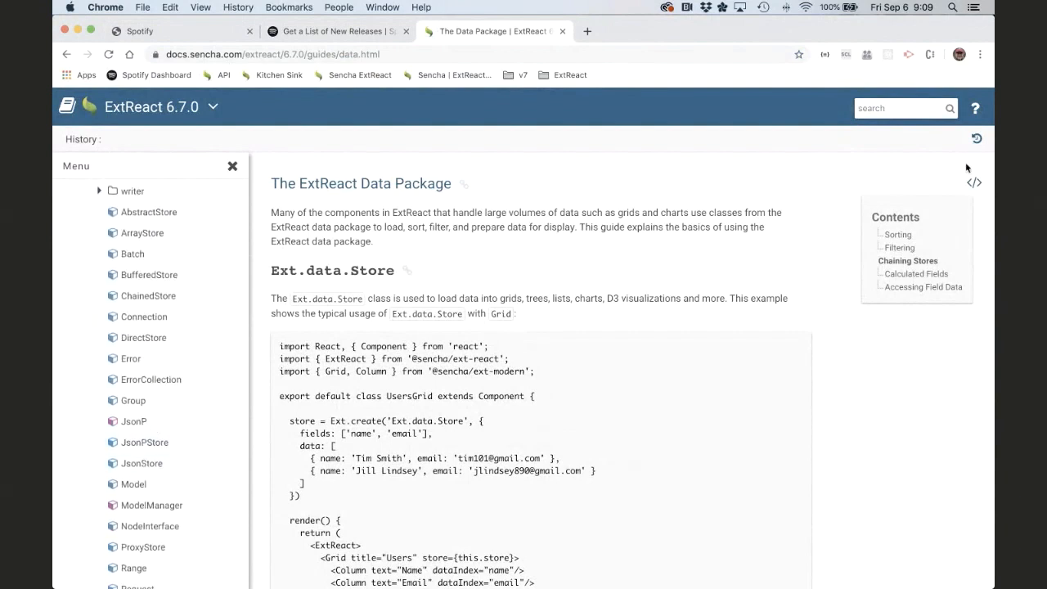
scroll("down", 3)
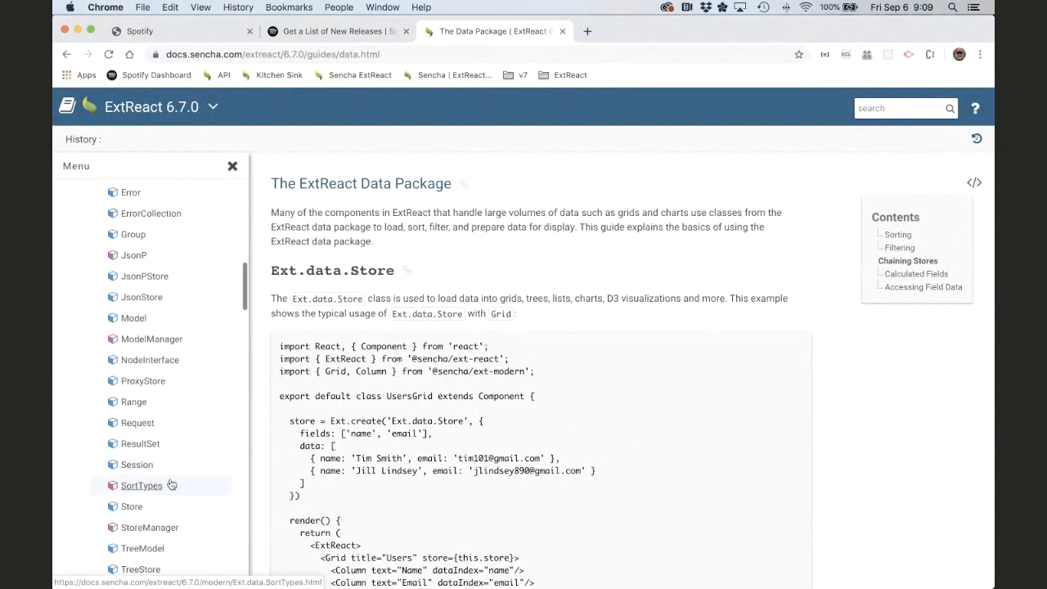
left_click(130, 506)
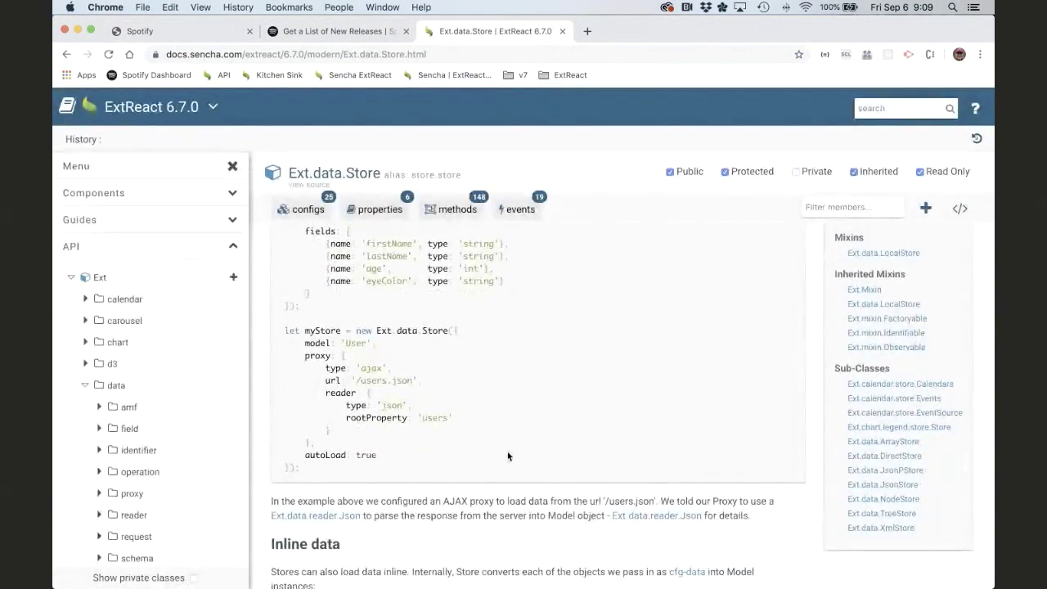
scroll("down", 3)
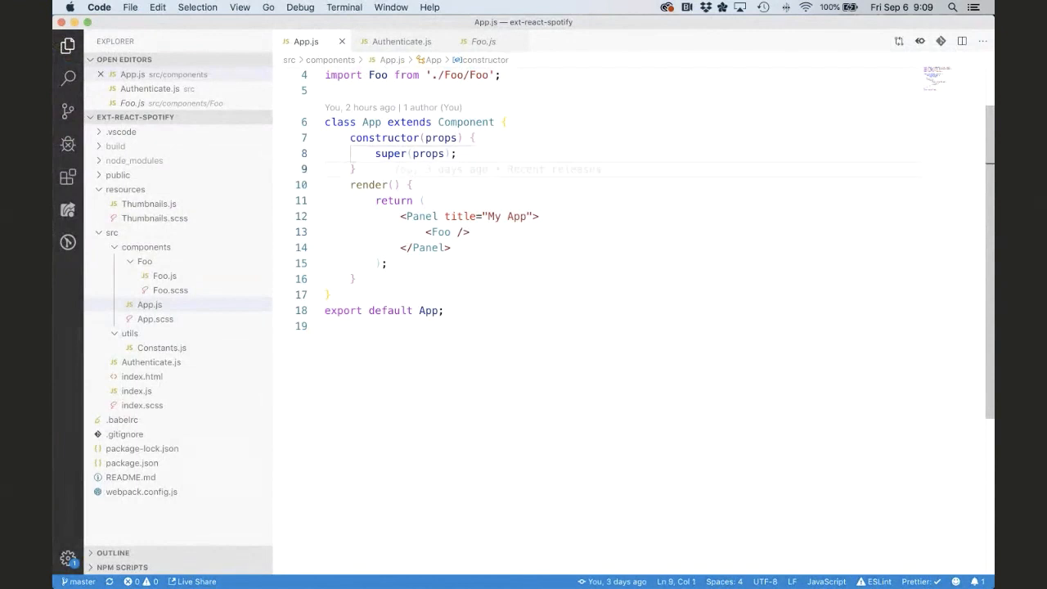
Insert the Ext.data.Store example into the App.js constructor, renaming myStore to newReleases.
type("let myStore = new Ext.data.Store({")
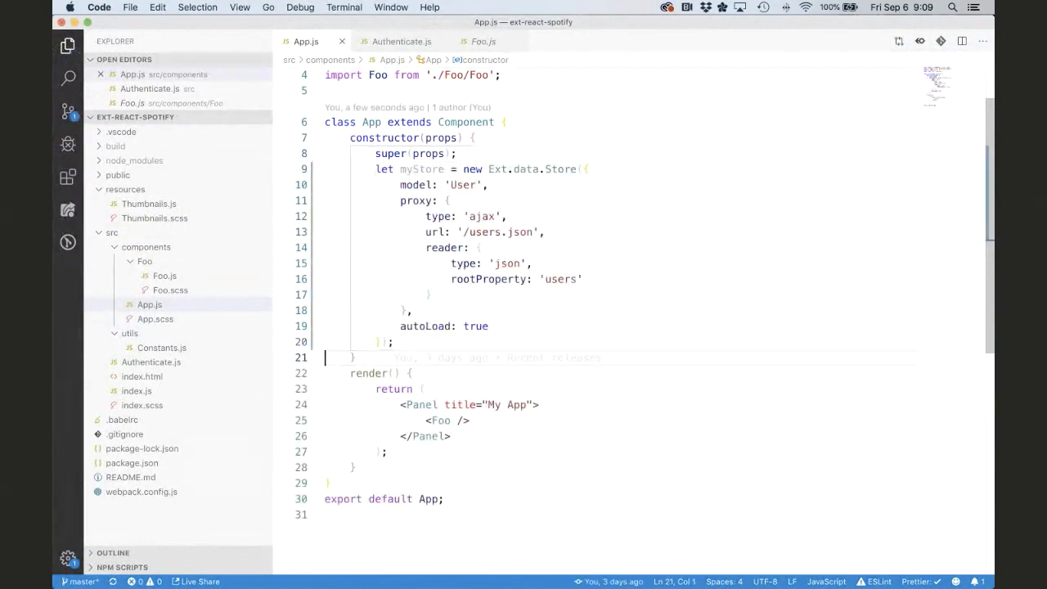
type("newReleases")
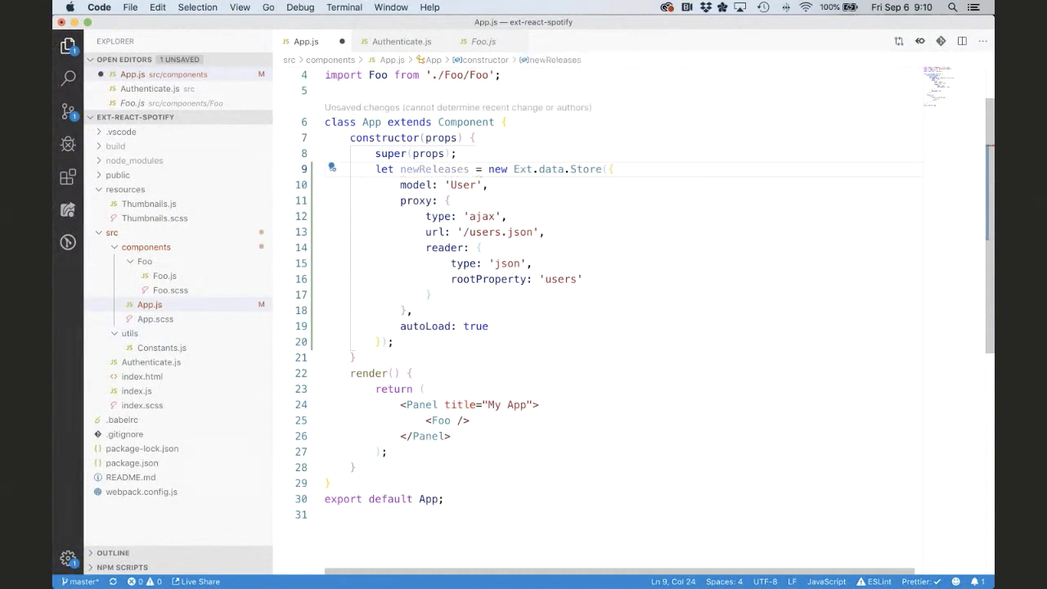
double_click(384, 169)
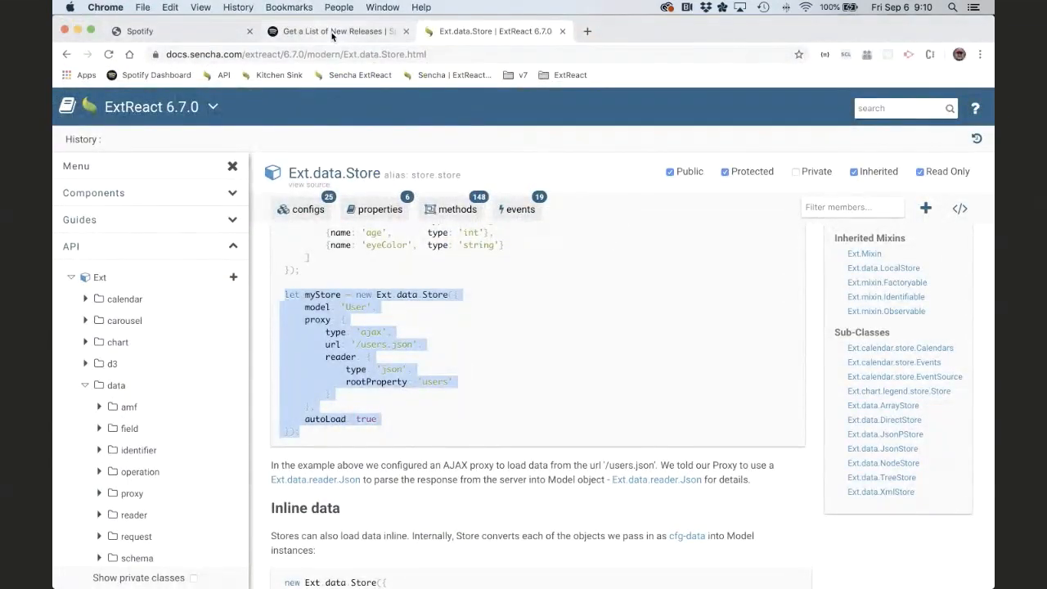
Take the new-releases endpoint URL from the Spotify reference back to App.js.
left_click(331, 30)
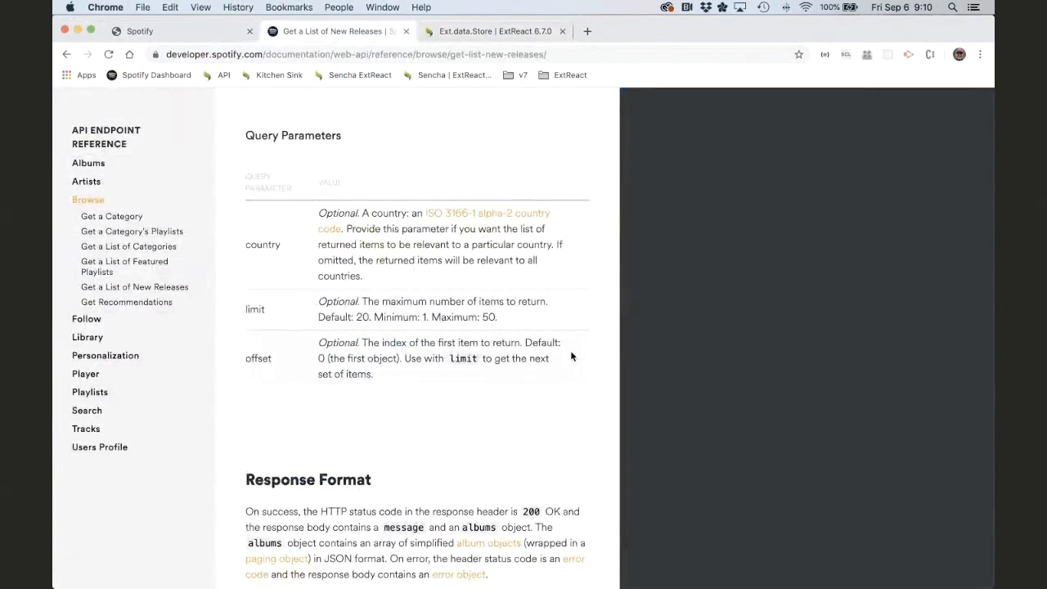
scroll("up", 3)
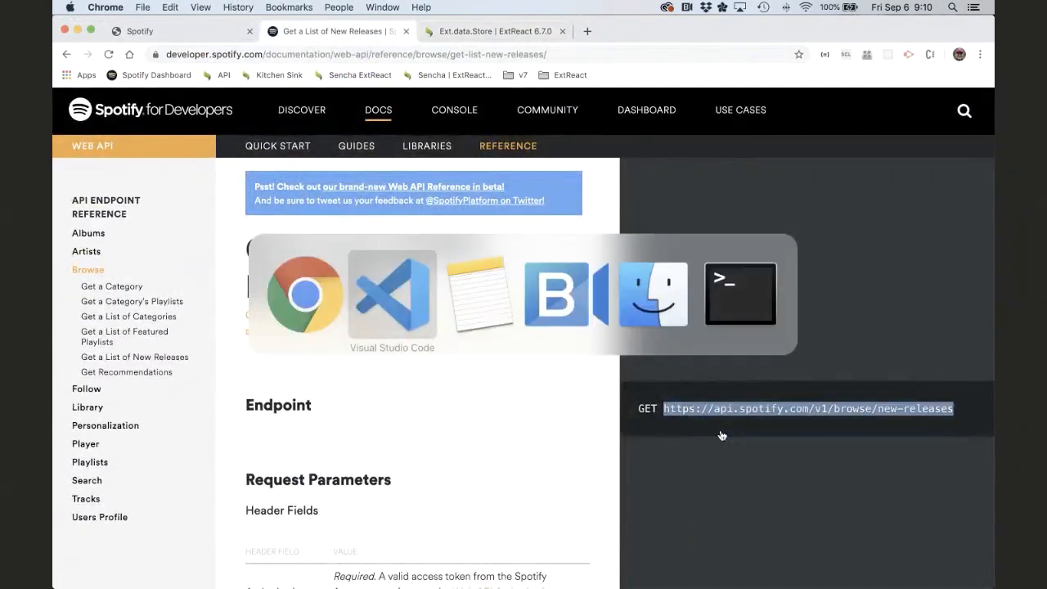
left_click(392, 294)
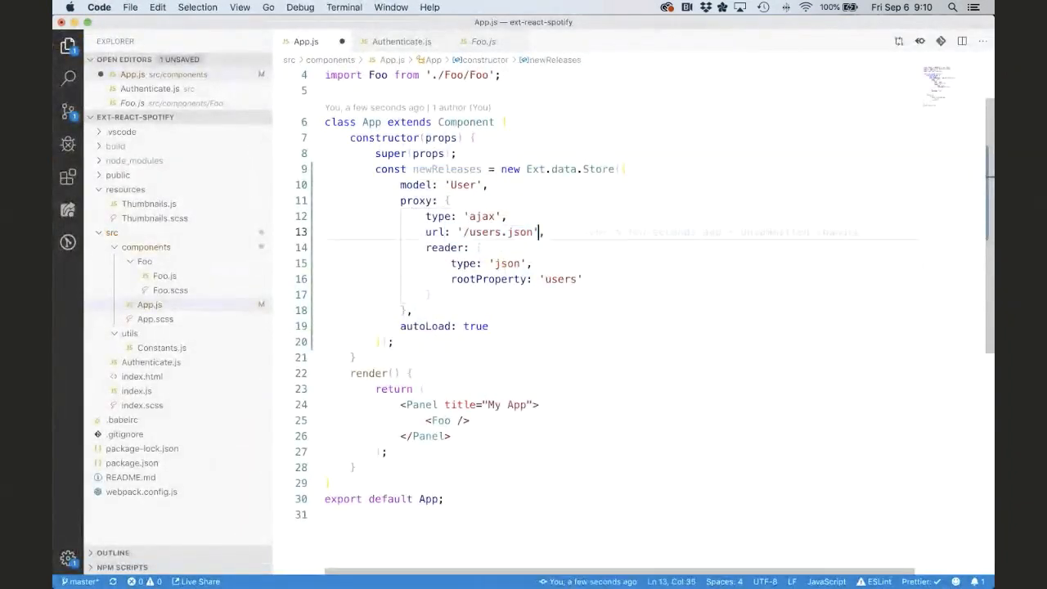
Point the store proxy URL at Spotify's new-releases endpoint and declare newReleases with const.
double_click(496, 231)
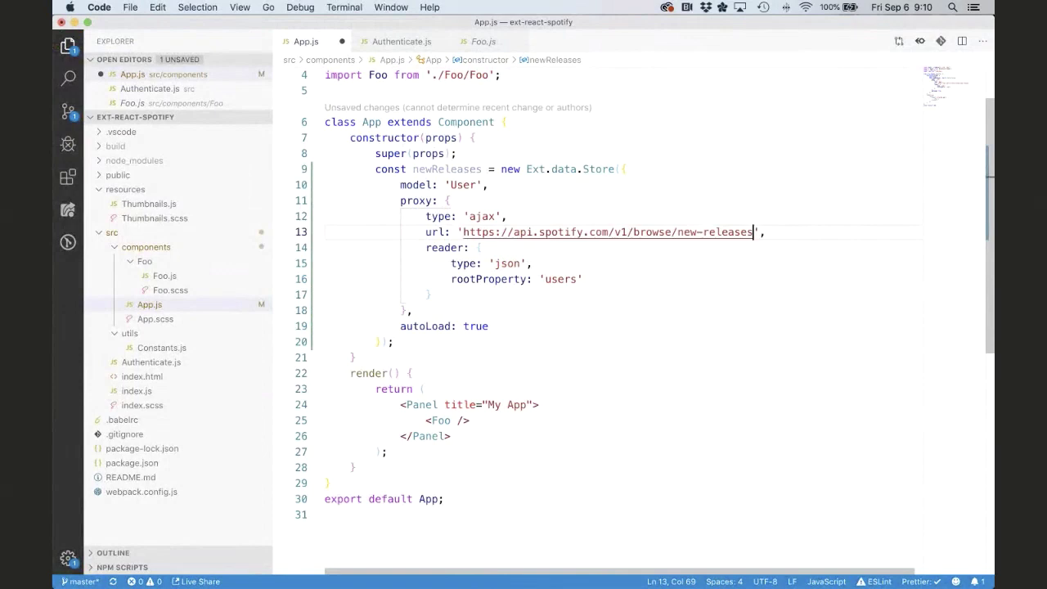
left_click(508, 216)
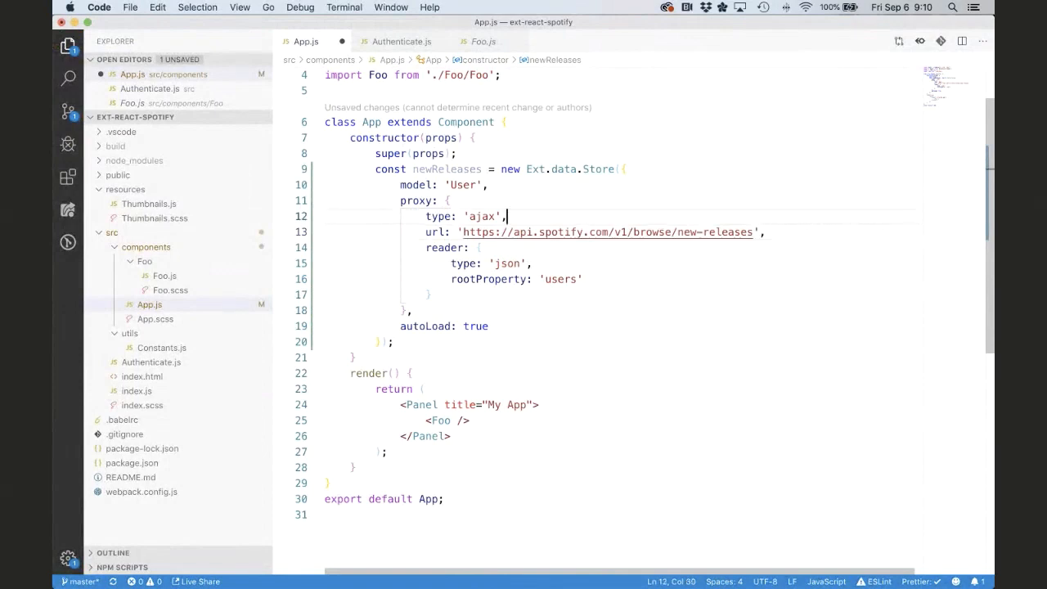
mouse_move(437, 247)
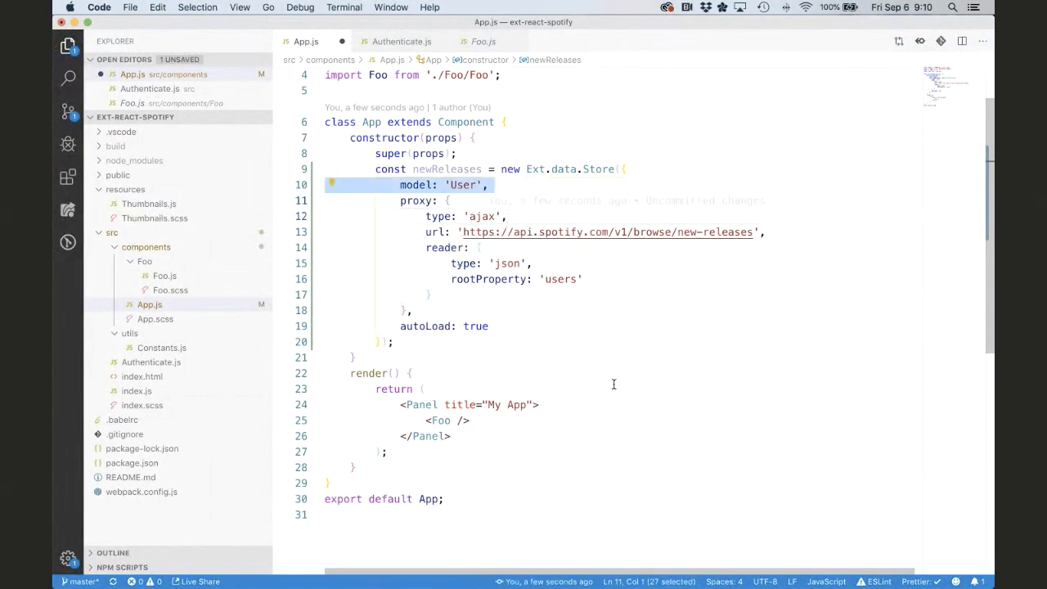
mouse_move(562, 247)
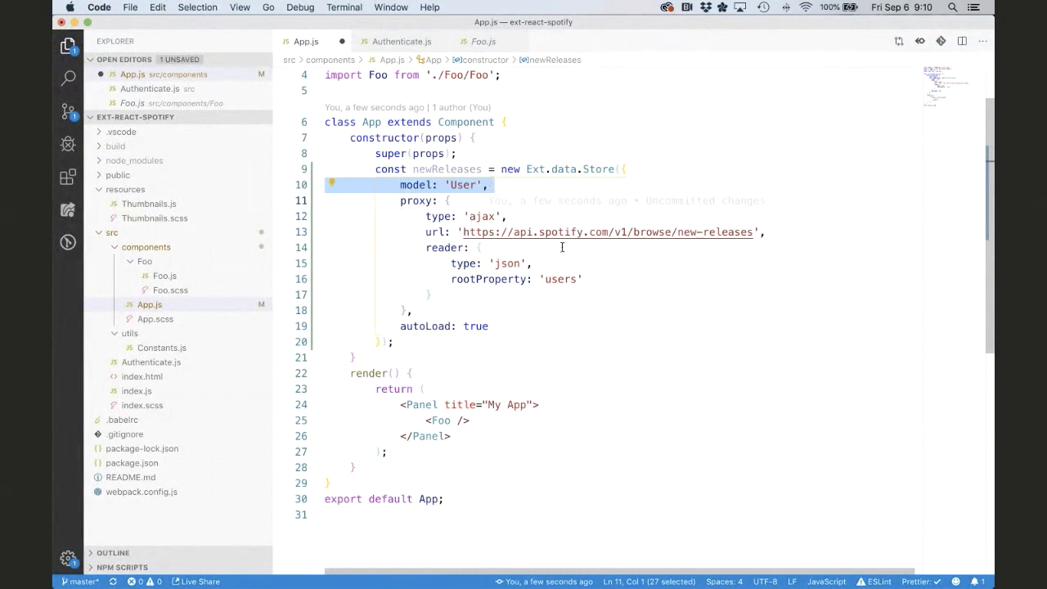
double_click(510, 170)
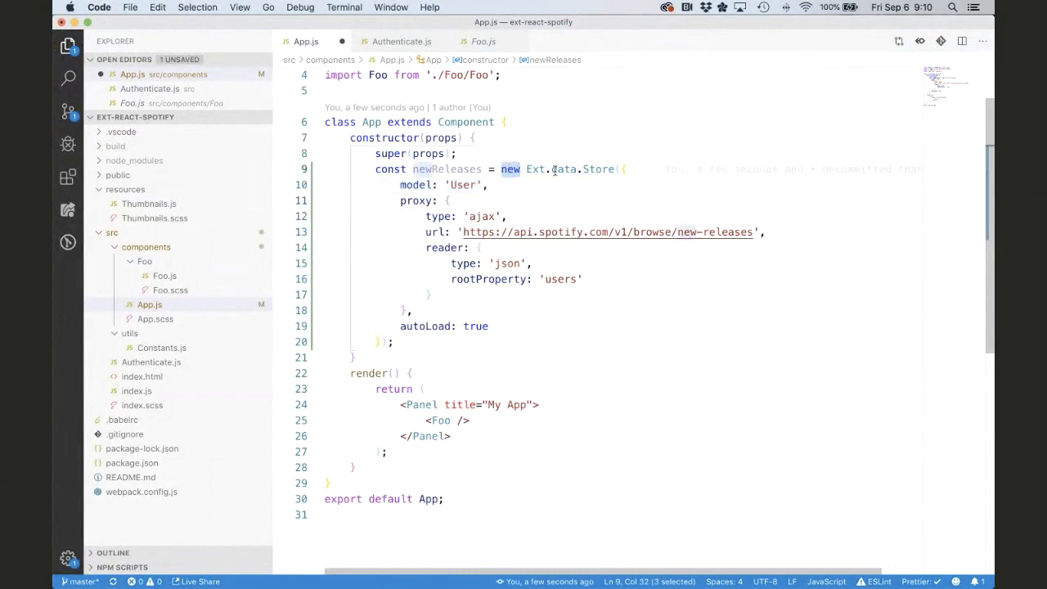
mouse_move(589, 169)
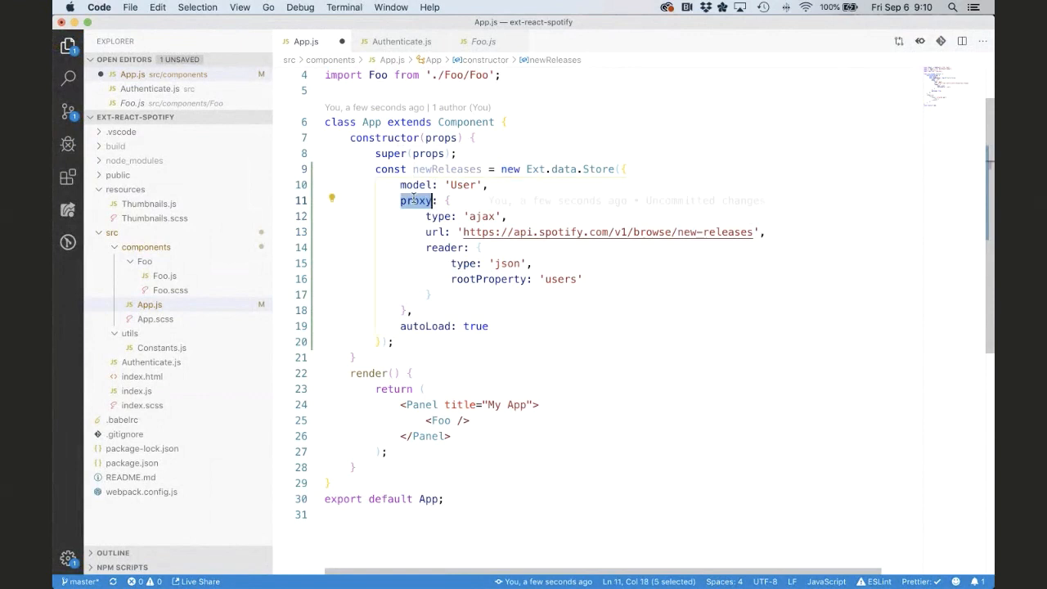
mouse_move(660, 373)
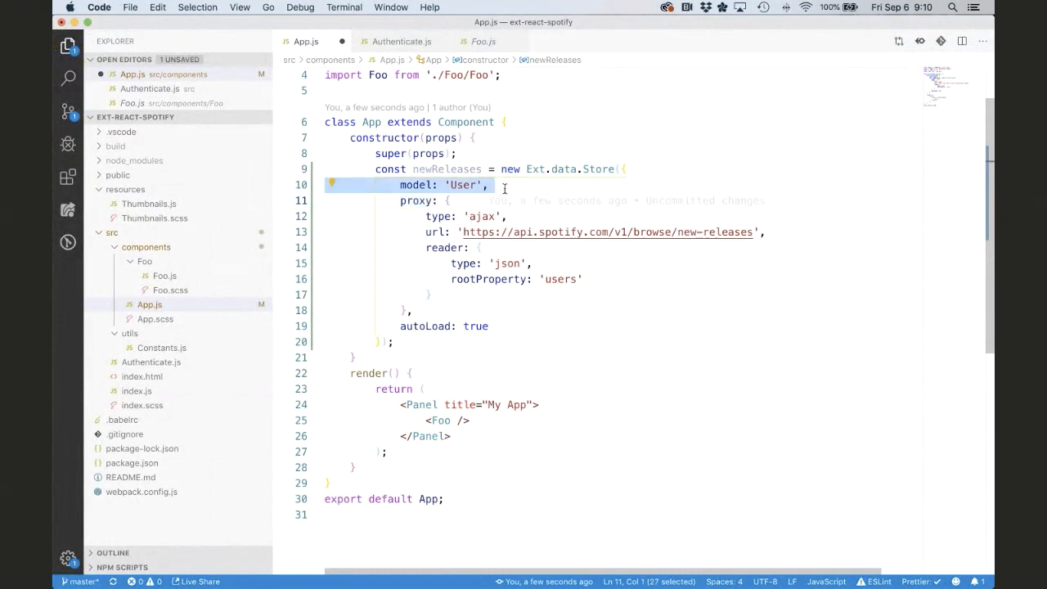
left_click(537, 325)
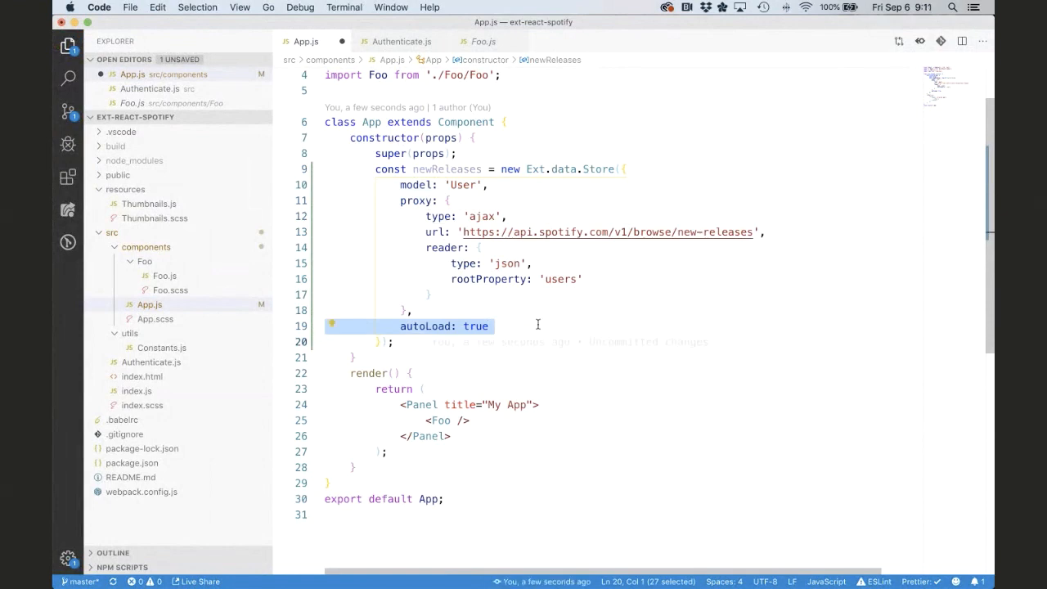
mouse_move(509, 186)
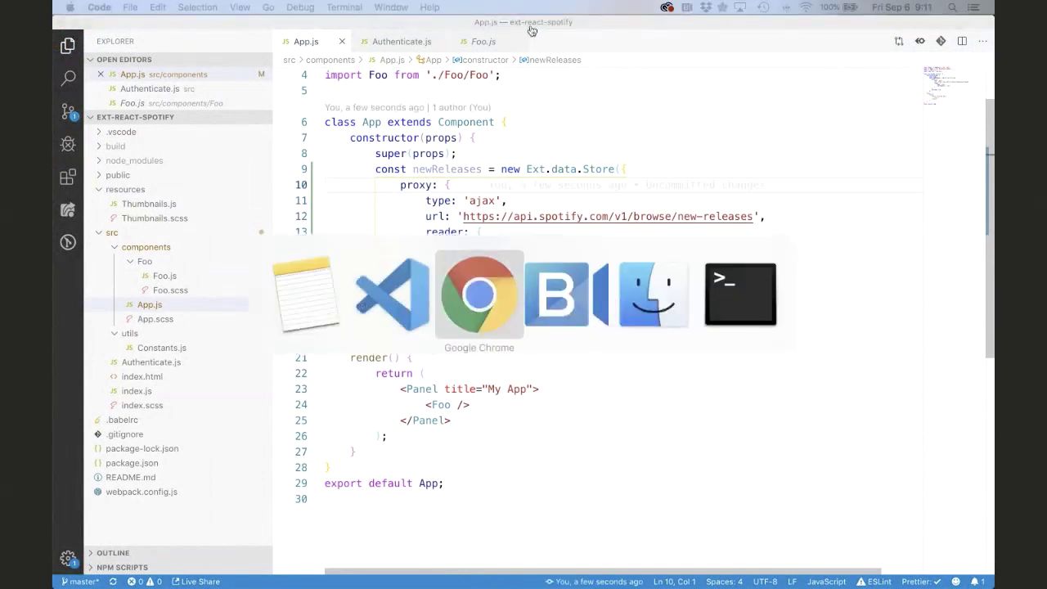
Check the localhost app's console for the CORS error on the x-requested-with header.
left_click(479, 294)
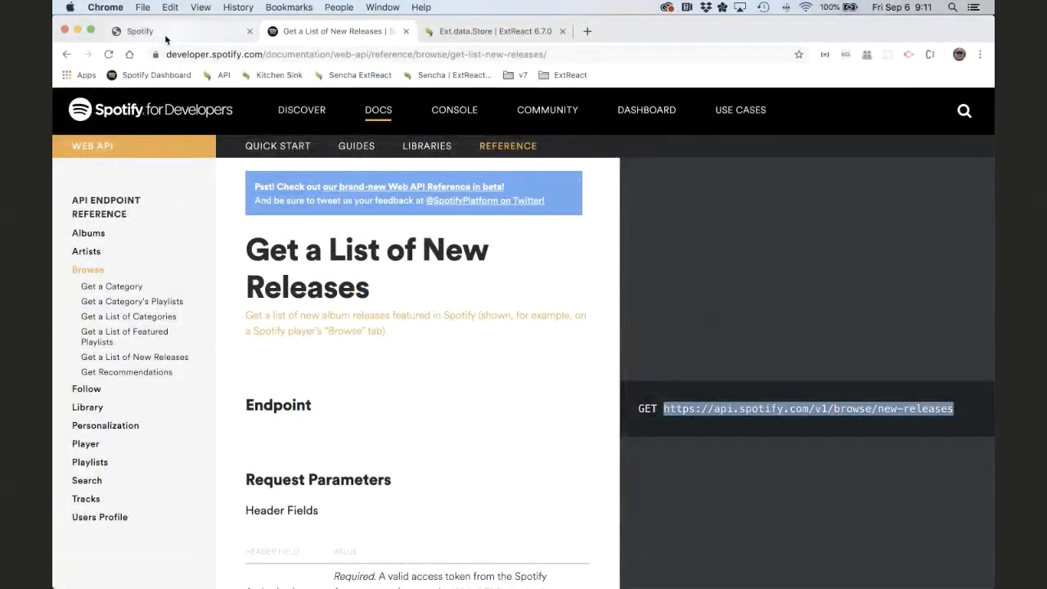
left_click(139, 31)
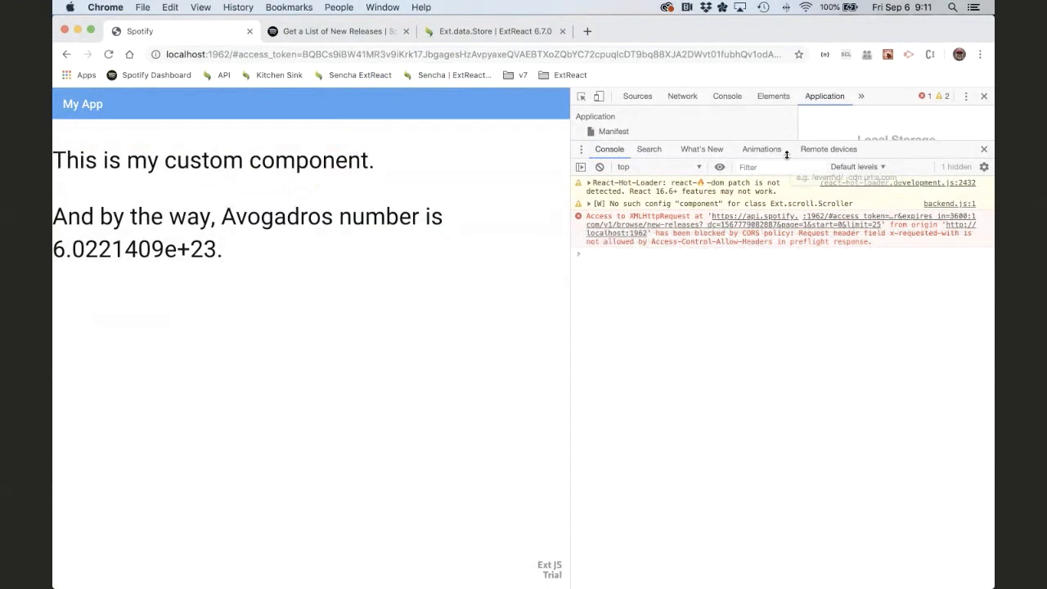
left_click(781, 167)
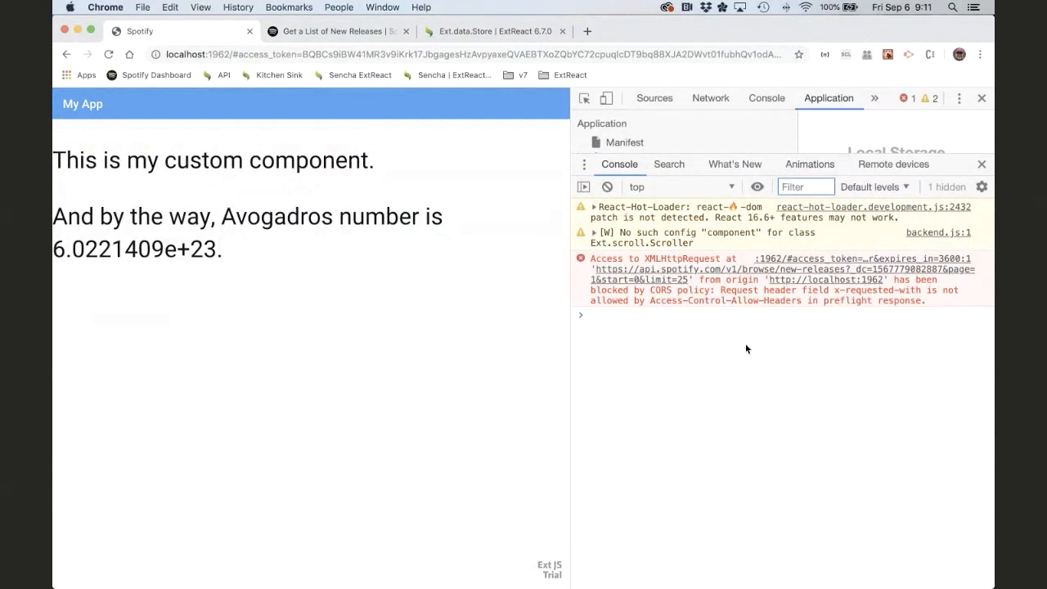
mouse_move(678, 288)
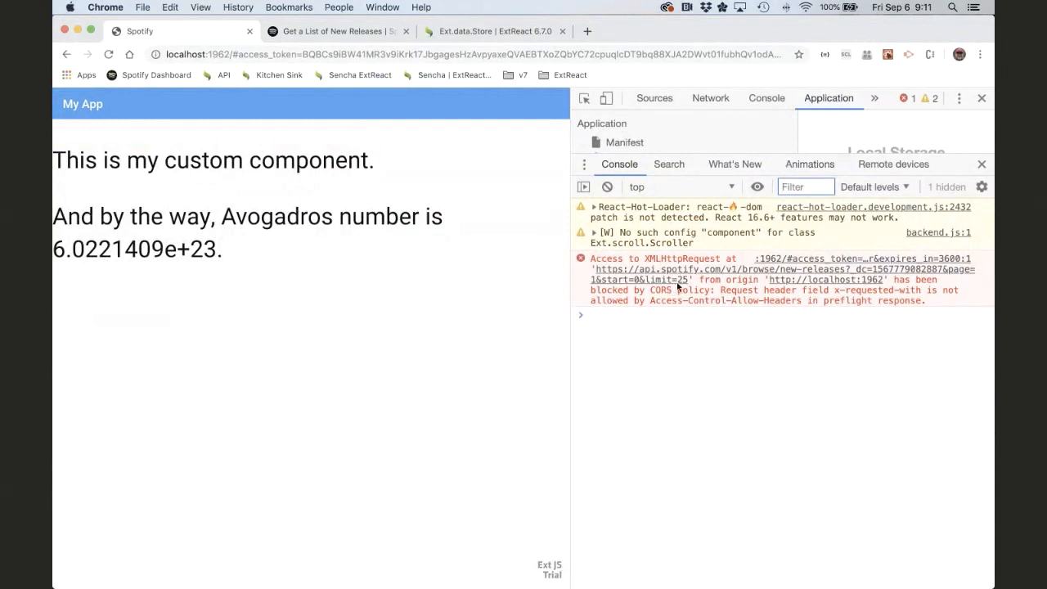
mouse_move(747, 314)
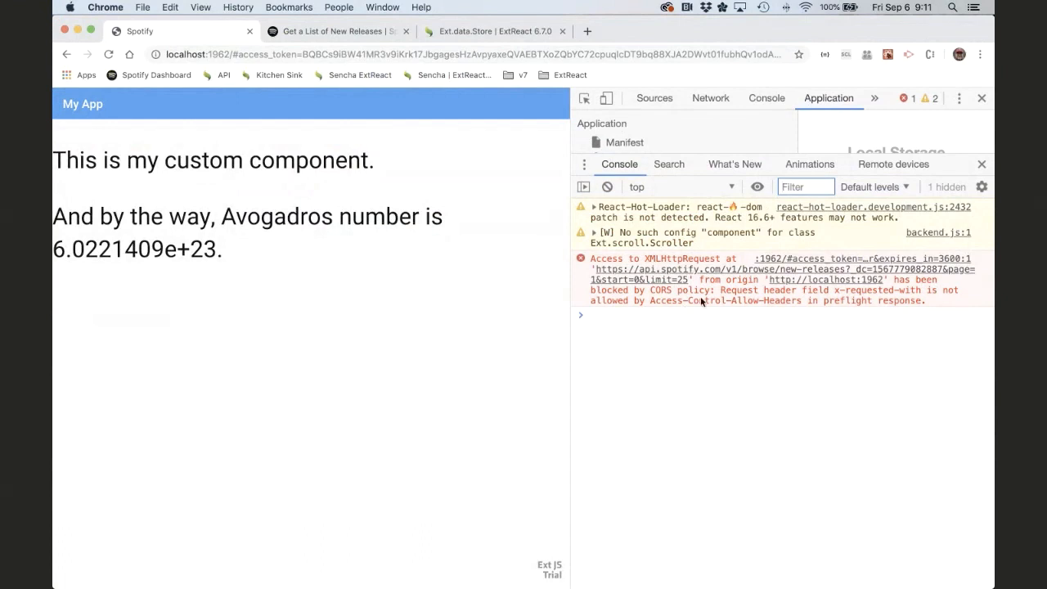
mouse_move(730, 304)
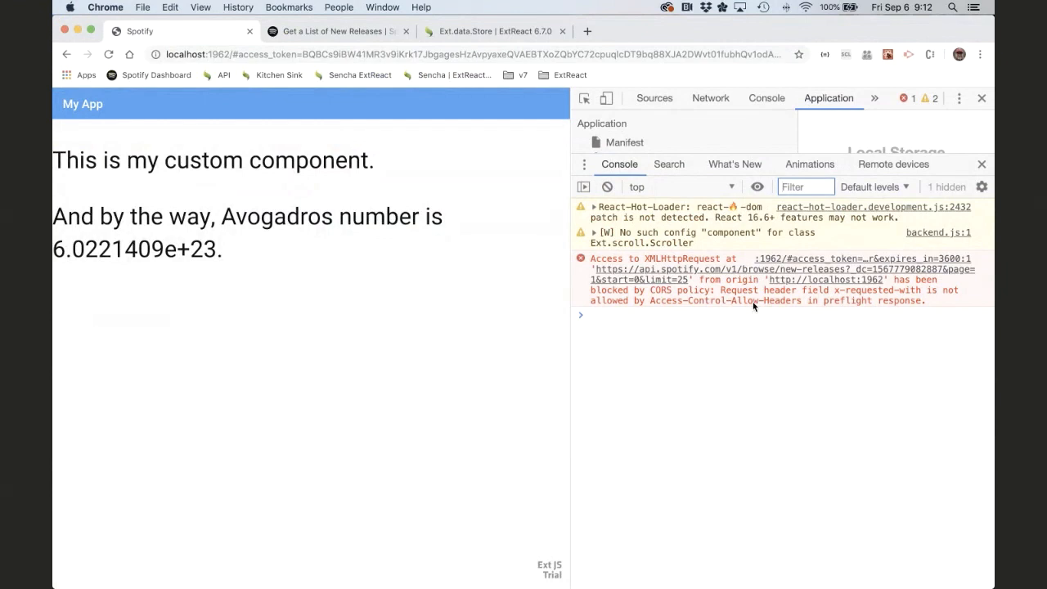
mouse_move(879, 310)
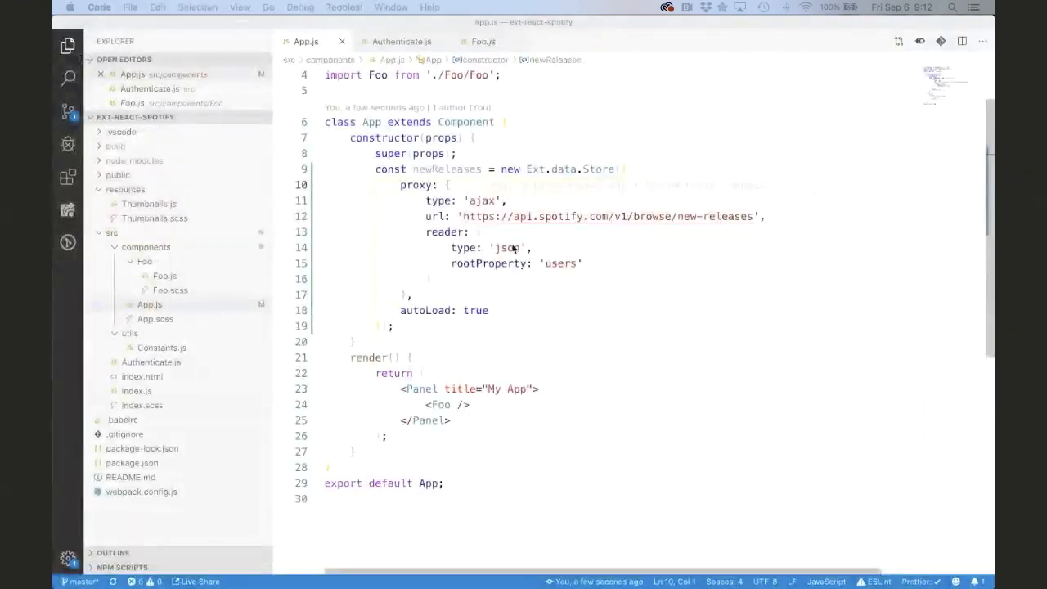
Add useDefaultXhrHeader: false to the newReleases proxy config and save App.js.
double_click(414, 184)
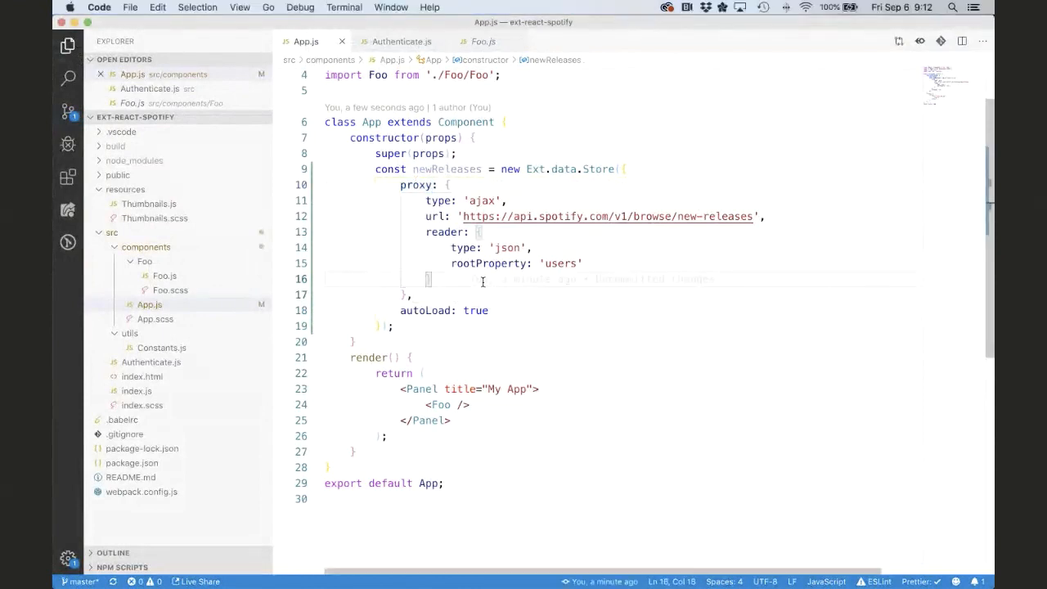
type("useDefaultXhr")
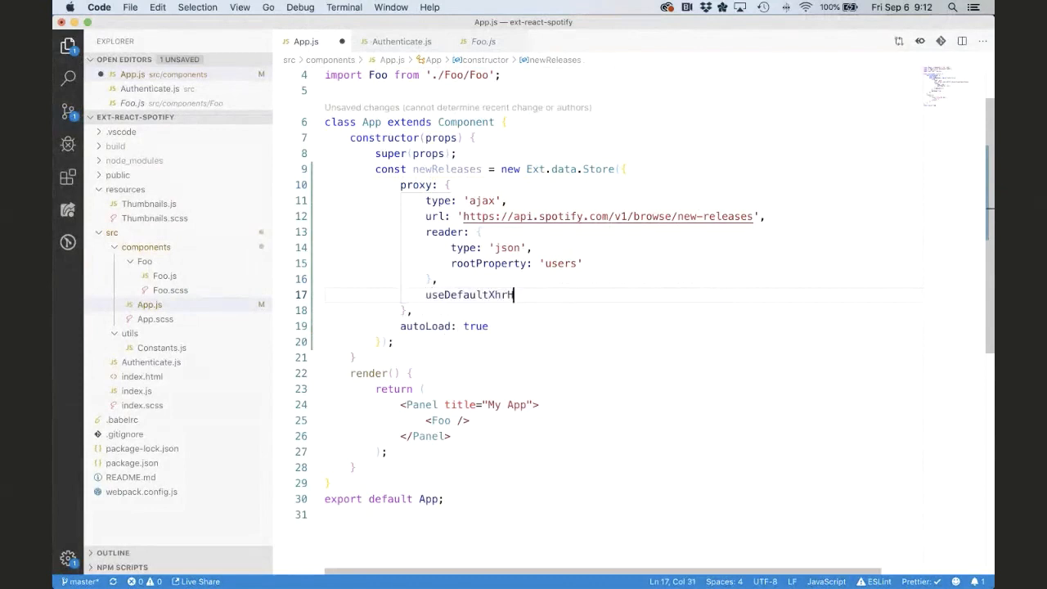
type("Header: false")
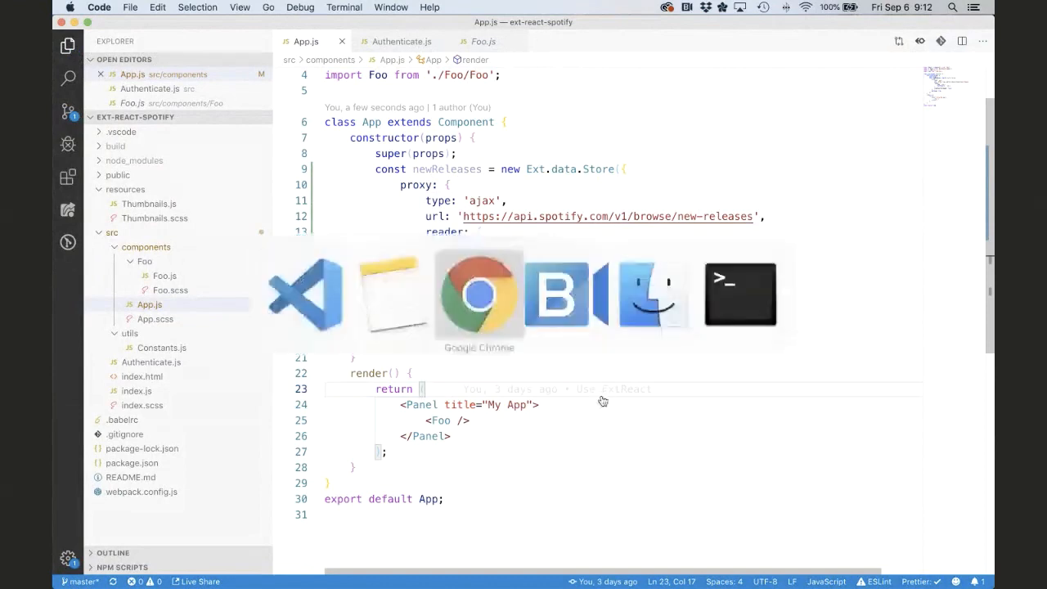
Confirm the new-releases request now returns 401 Unauthorized and view DevTools Network activity.
left_click(479, 295)
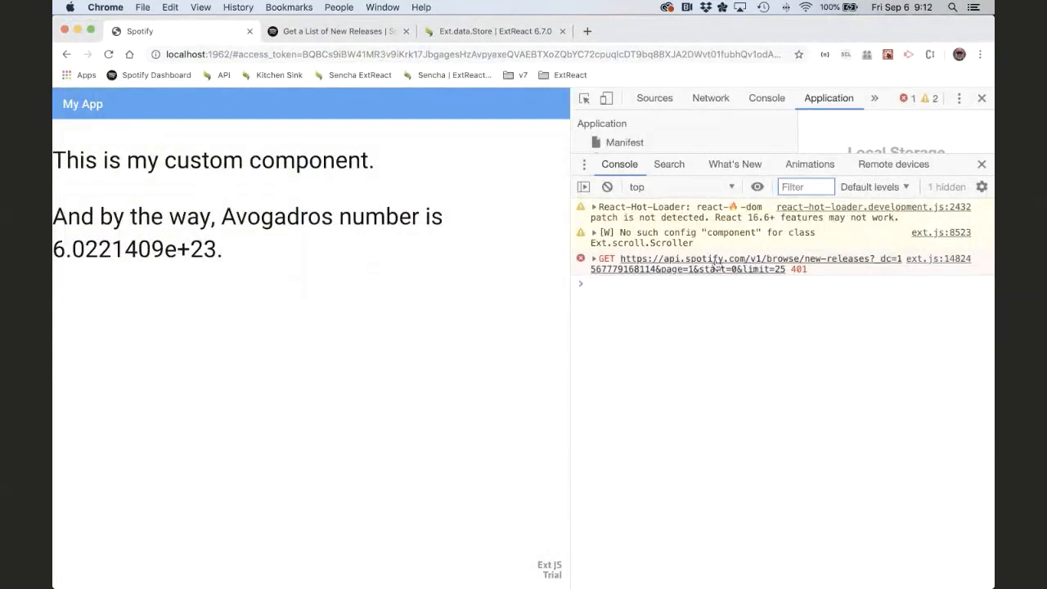
left_click(710, 97)
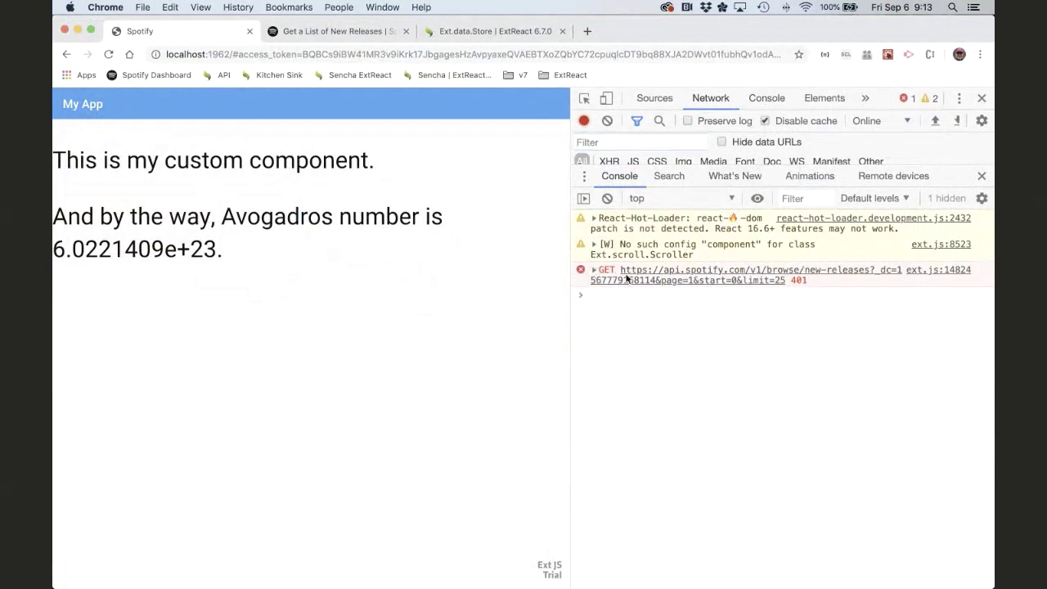
mouse_move(812, 137)
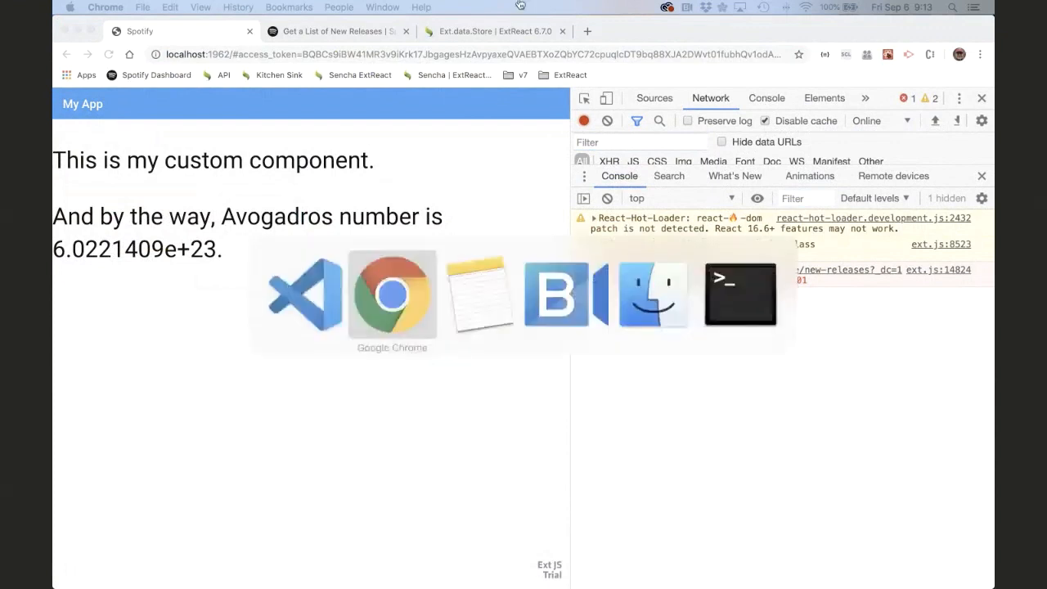
Add a headers entry with Authorization: `Bearer ` above useDefaultXhrHeader in the proxy config.
left_click(302, 294)
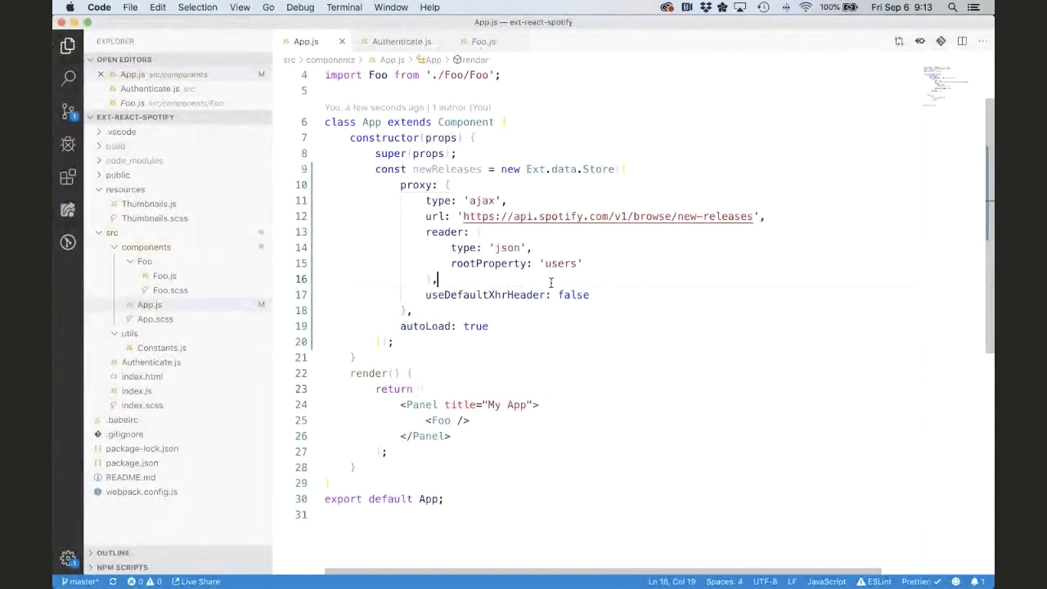
type("headers: {},")
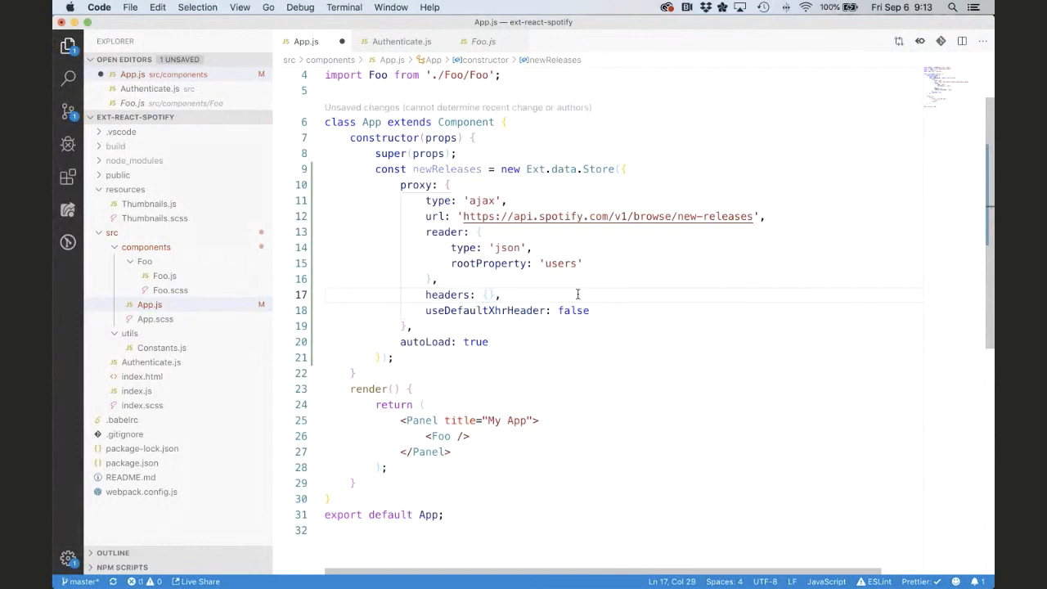
left_click(489, 294)
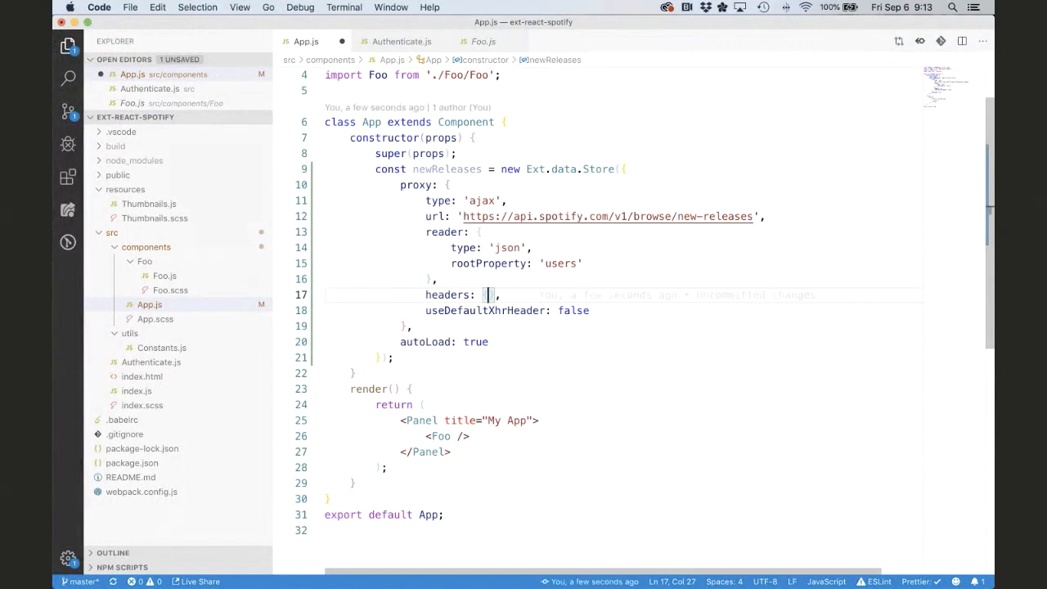
type("A")
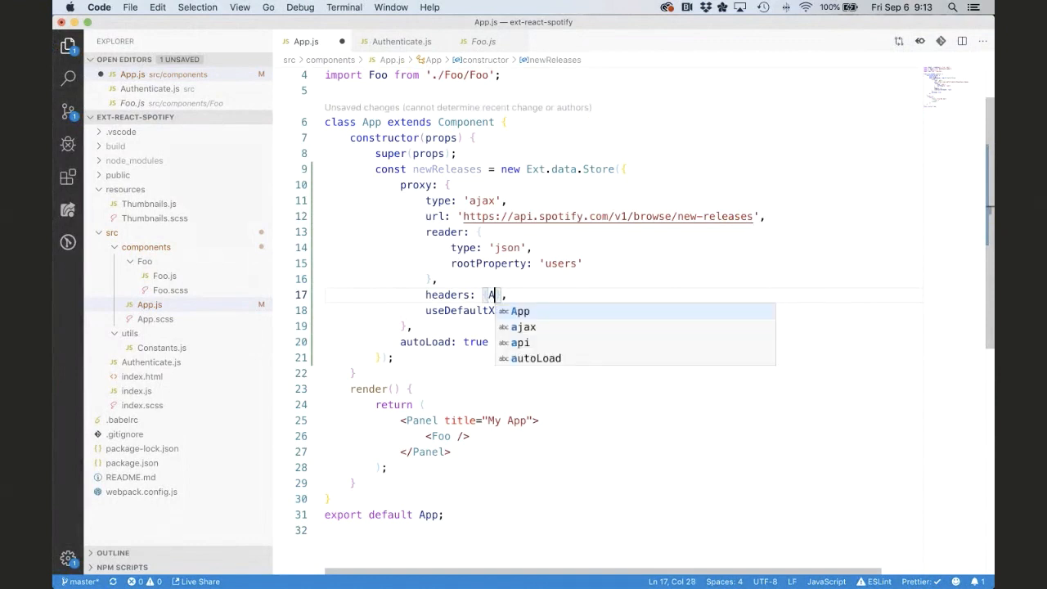
type("uthorization:")
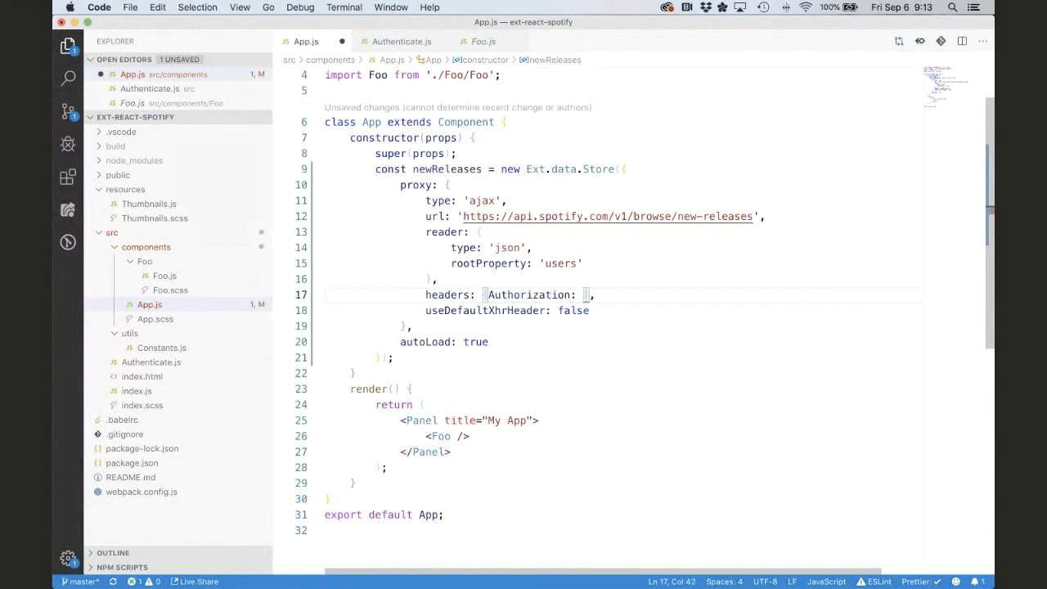
type("'")
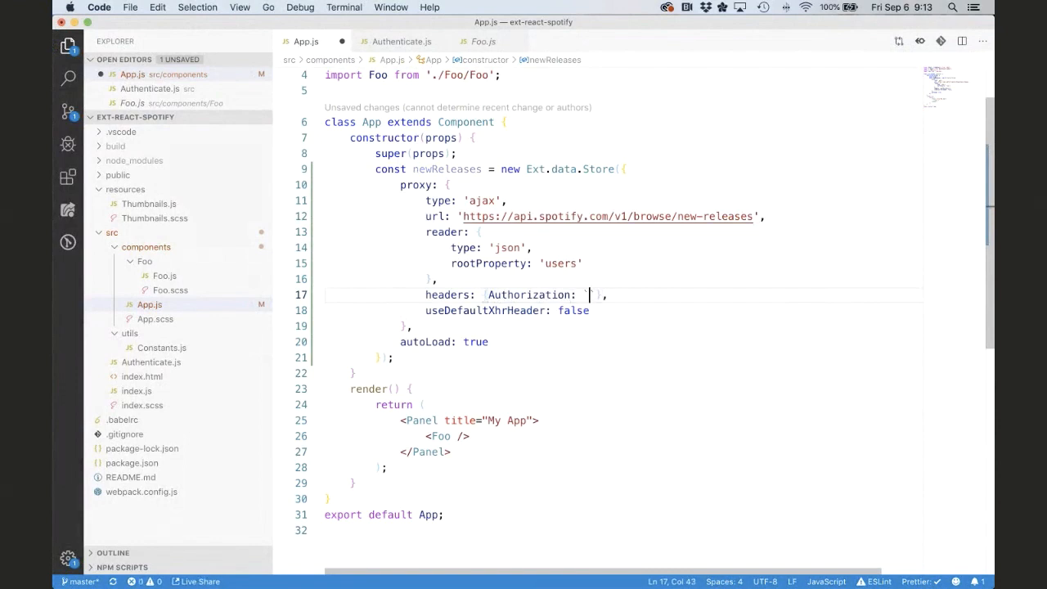
type("B e")
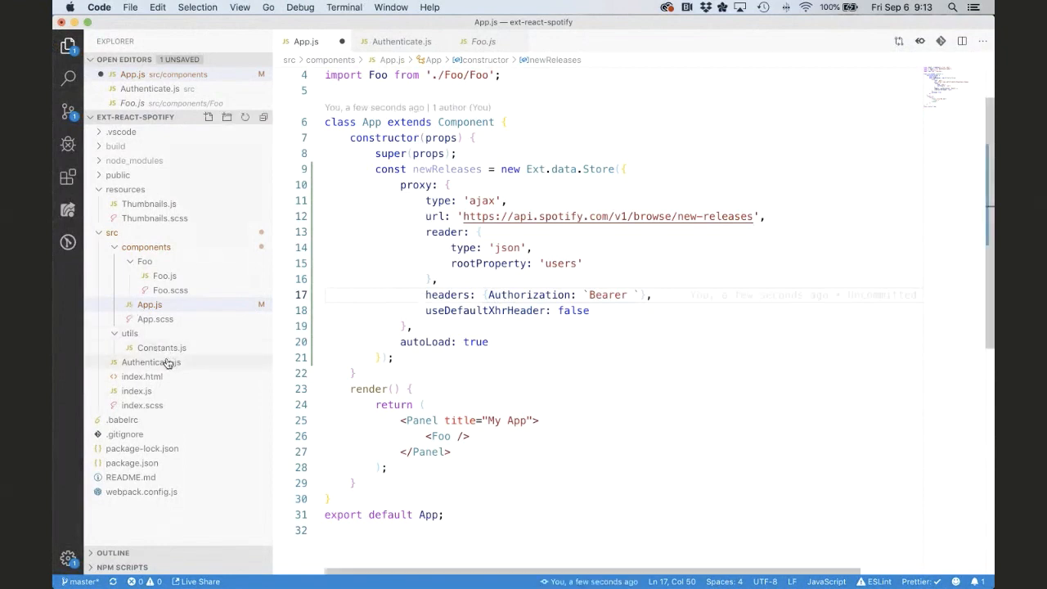
Review Authenticate.js and index.js to see the token passed into App as a prop.
left_click(150, 362)
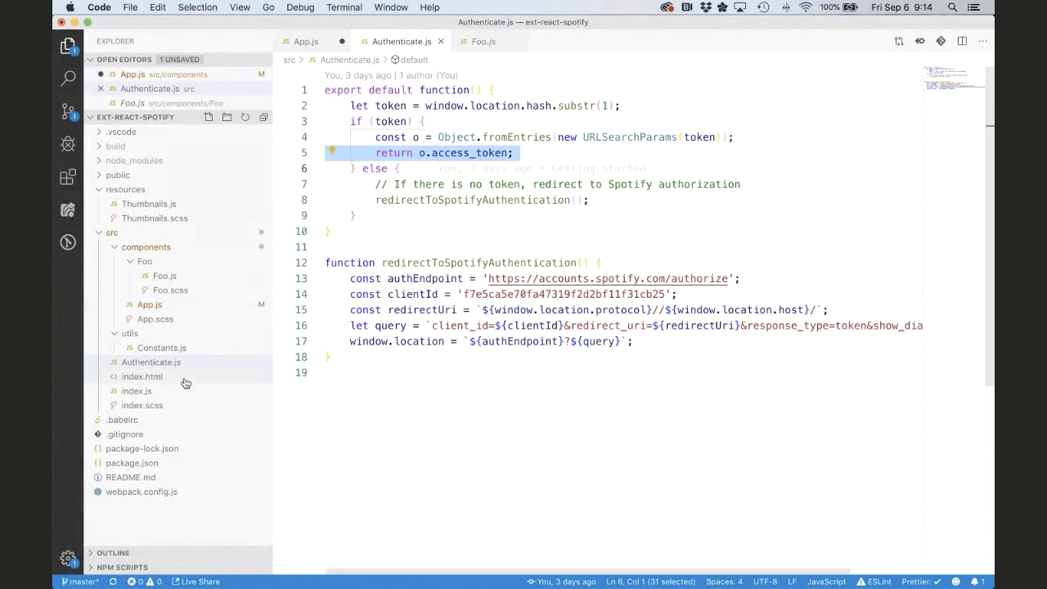
left_click(137, 390)
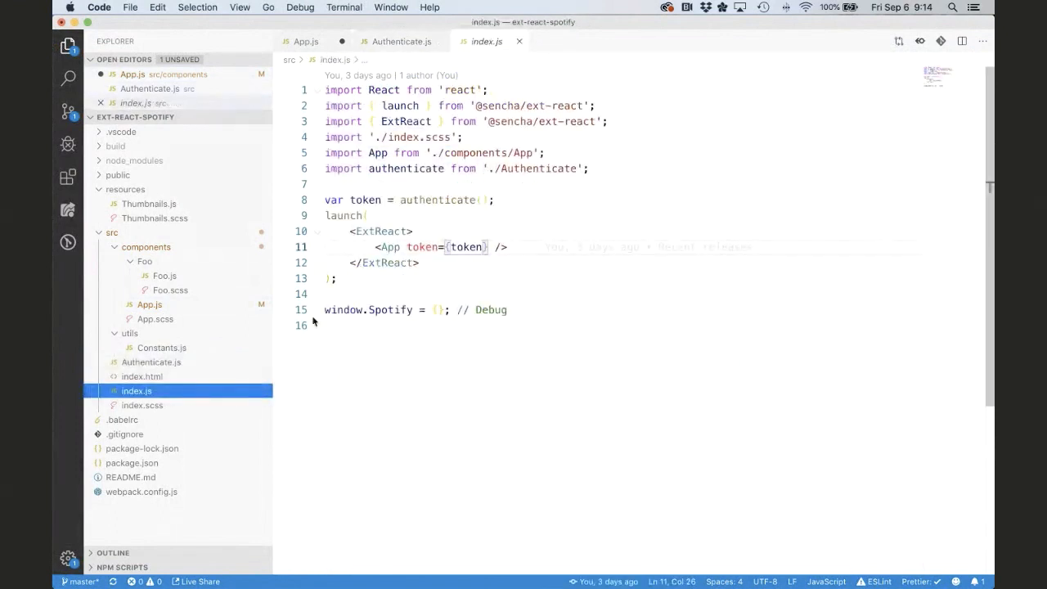
double_click(364, 199)
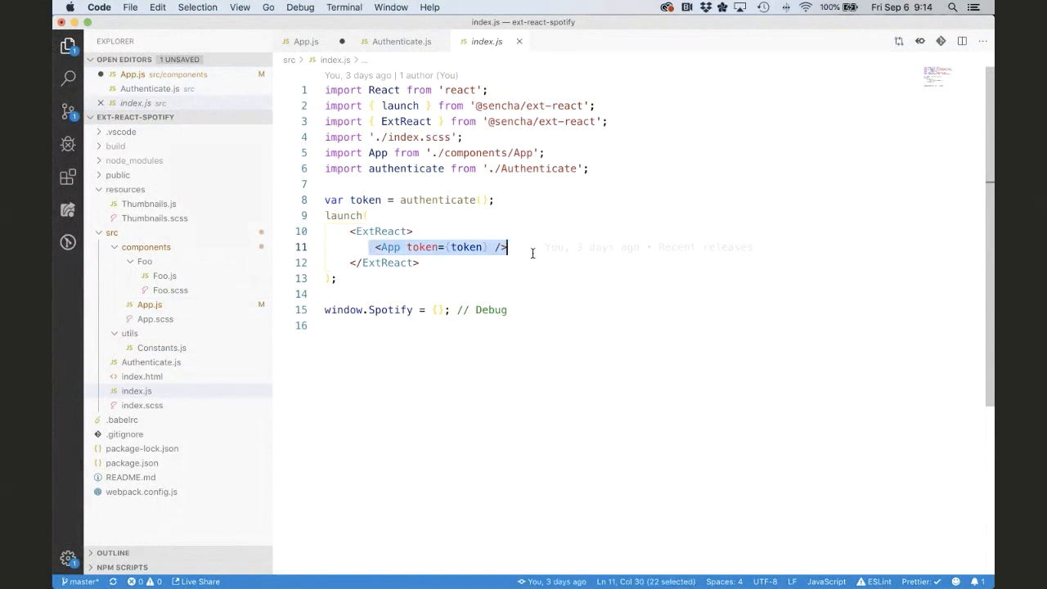
mouse_move(466, 247)
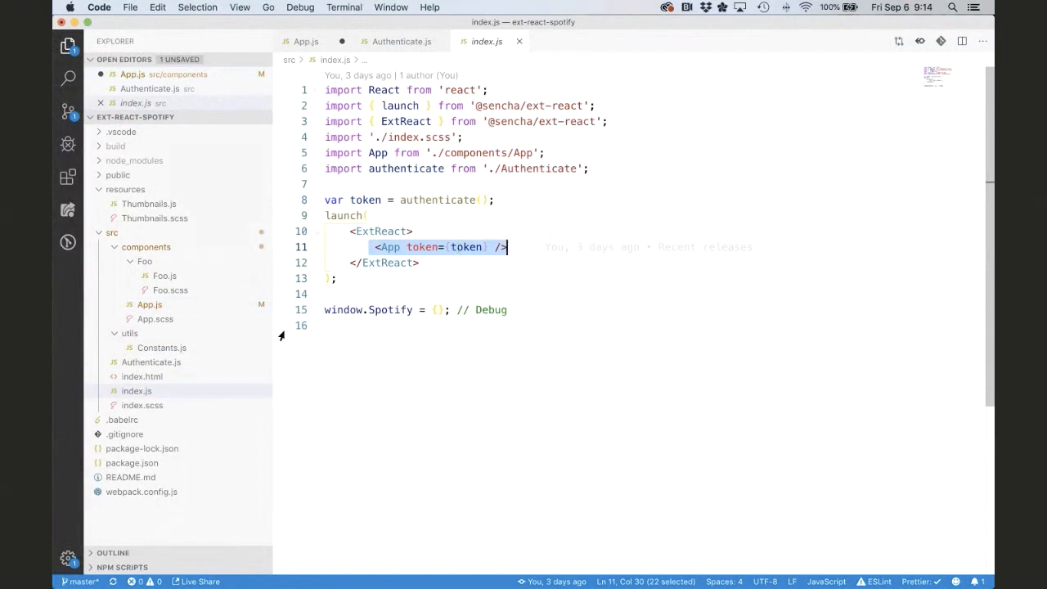
left_click(137, 390)
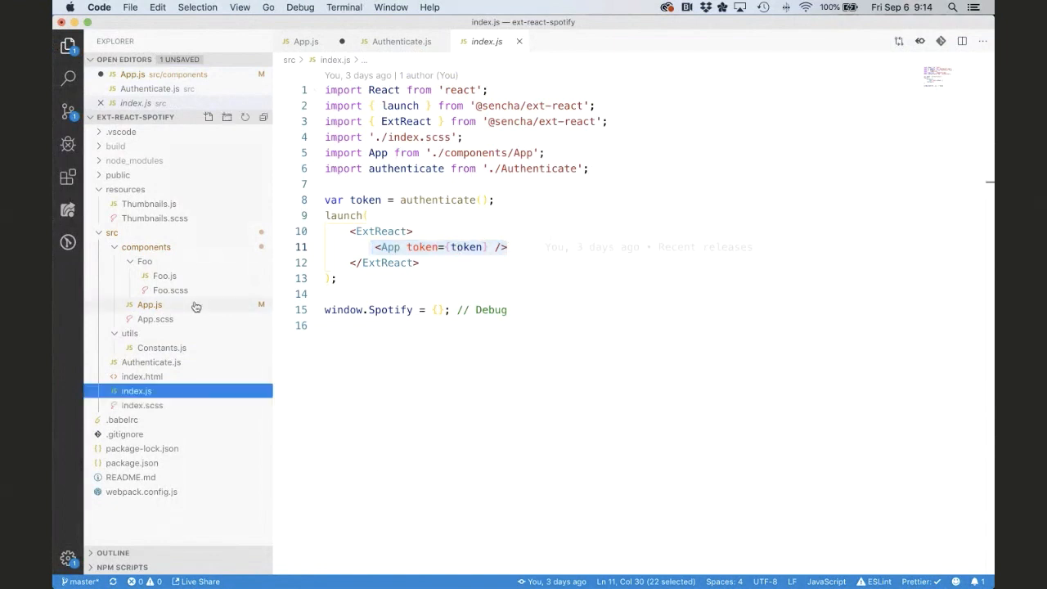
left_click(149, 305)
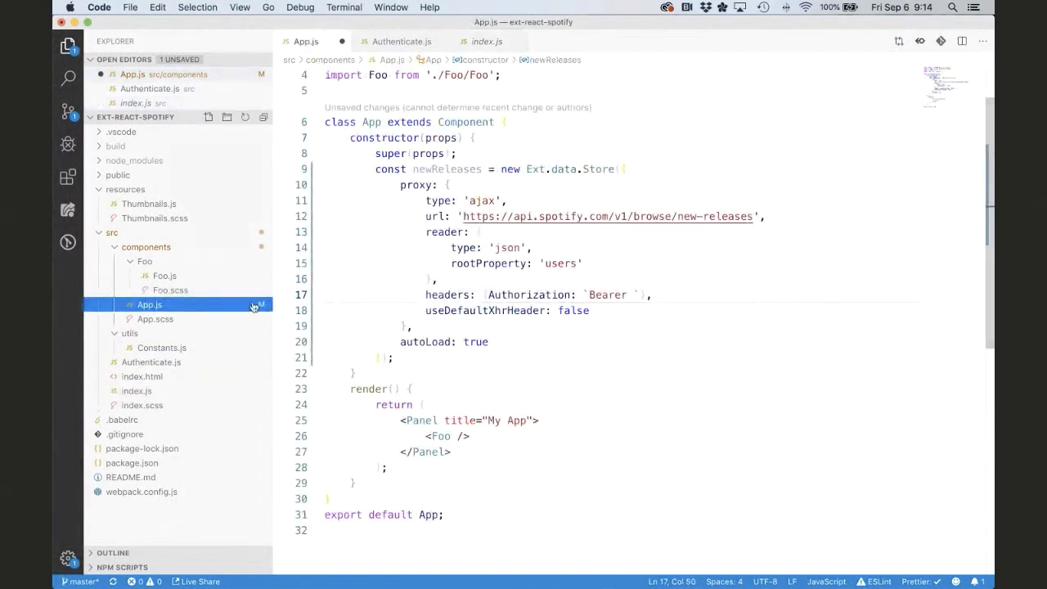
left_click(150, 362)
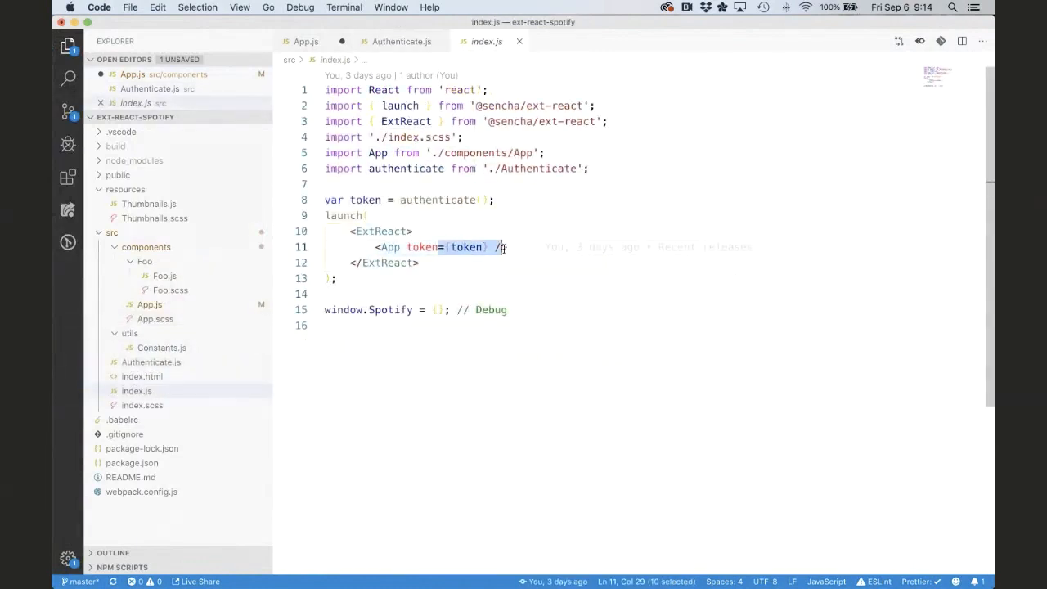
mouse_move(168, 333)
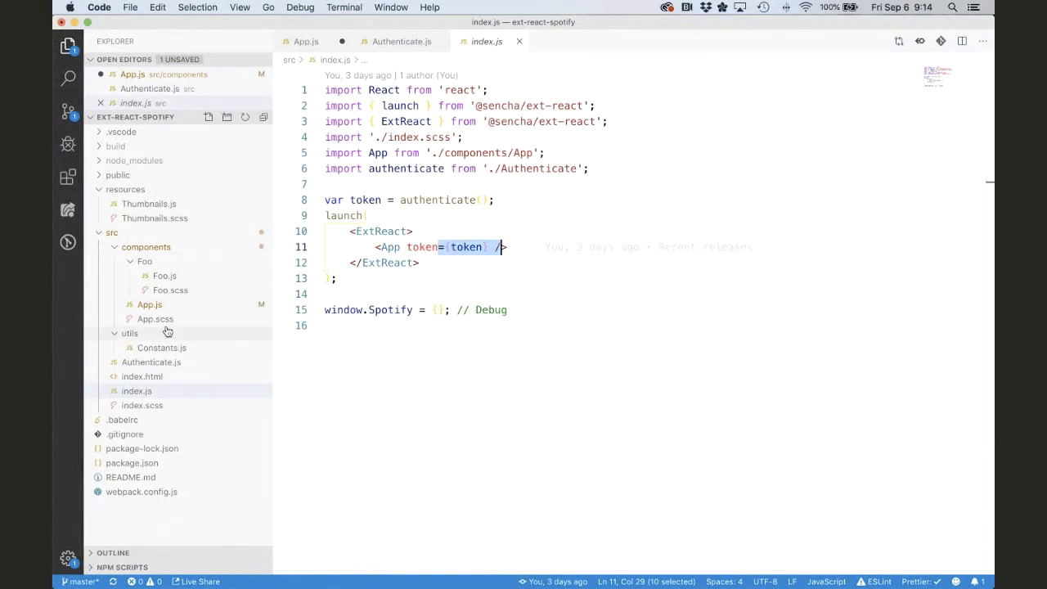
Complete the Authorization header as `Bearer ${this.props.token}` on line 17 of App.js.
left_click(306, 41)
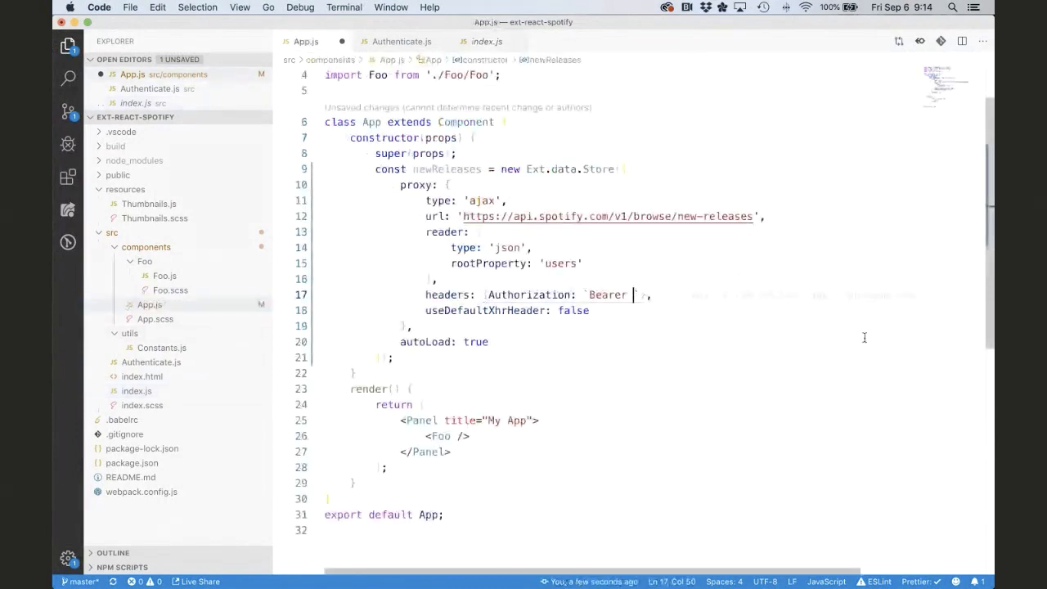
mouse_move(907, 352)
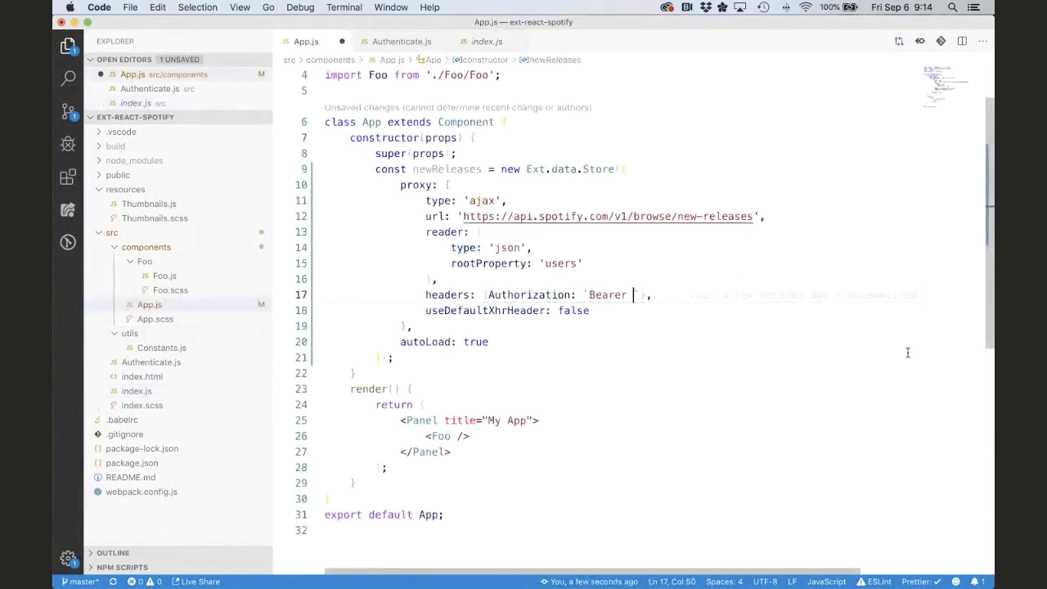
type("${")
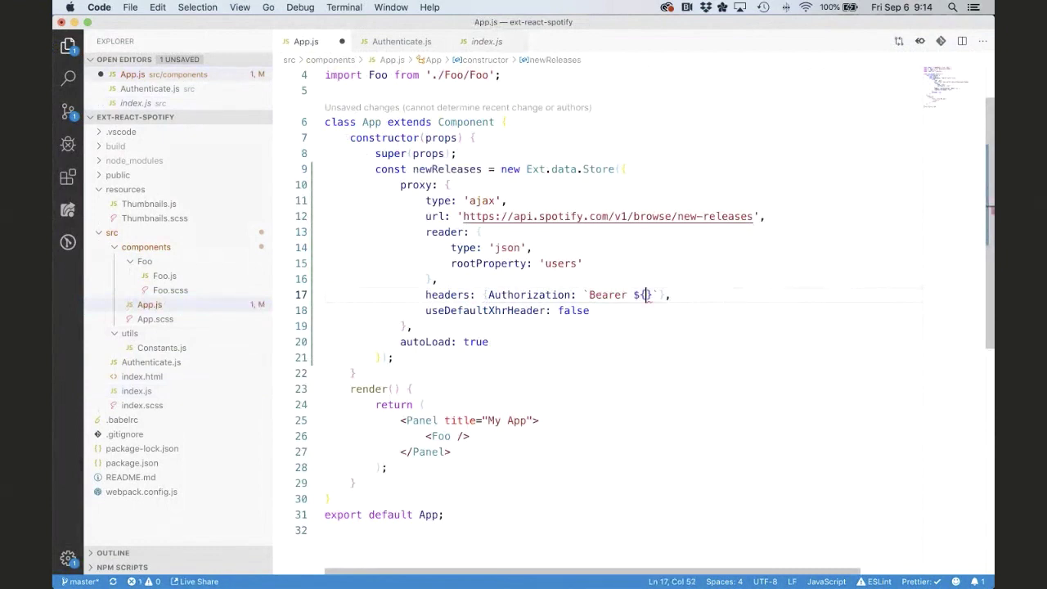
type("this.props.")
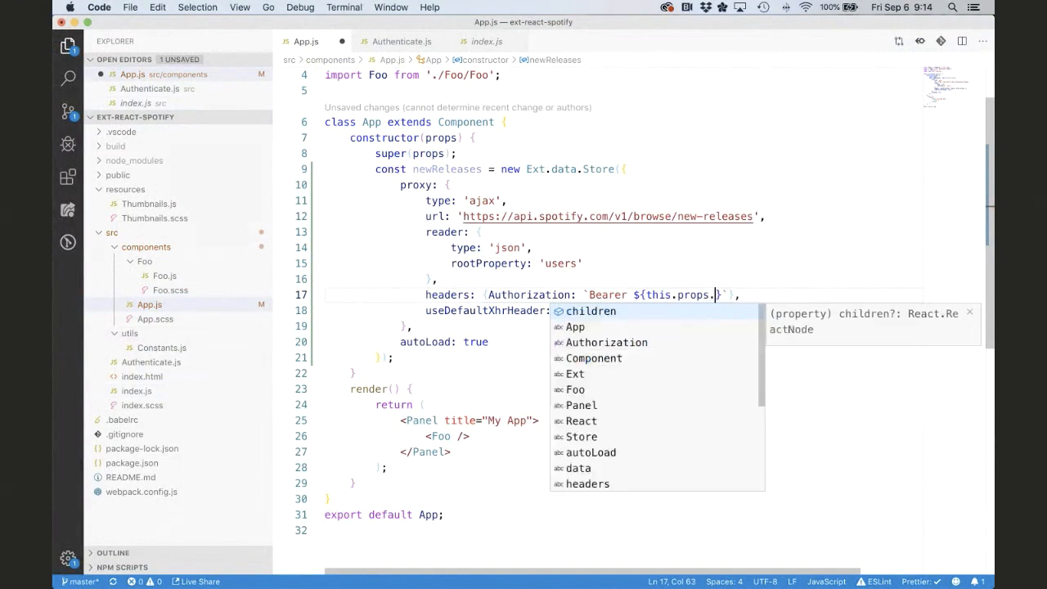
type("token")
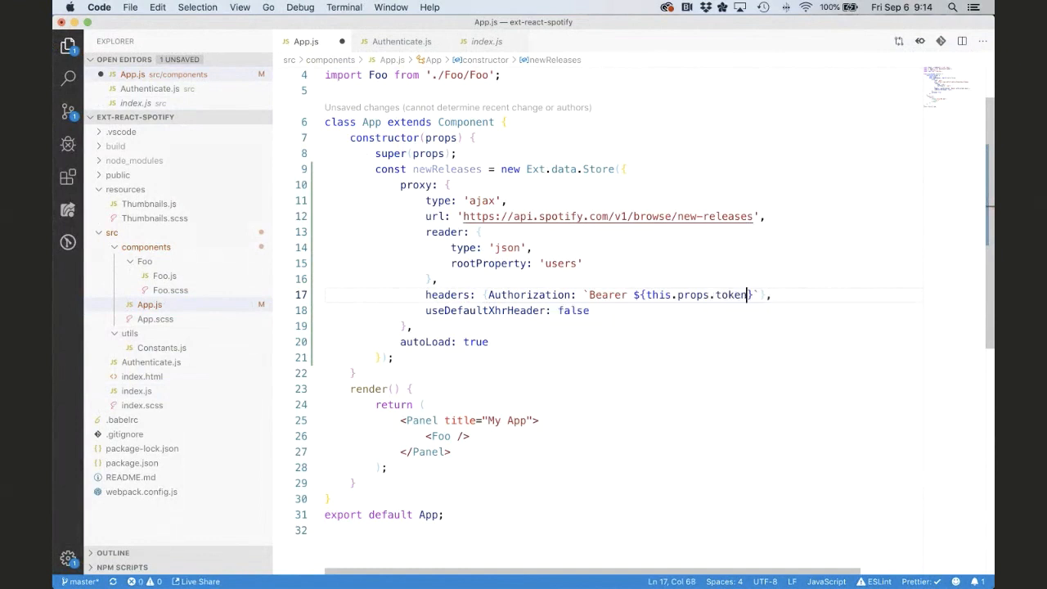
mouse_move(907, 369)
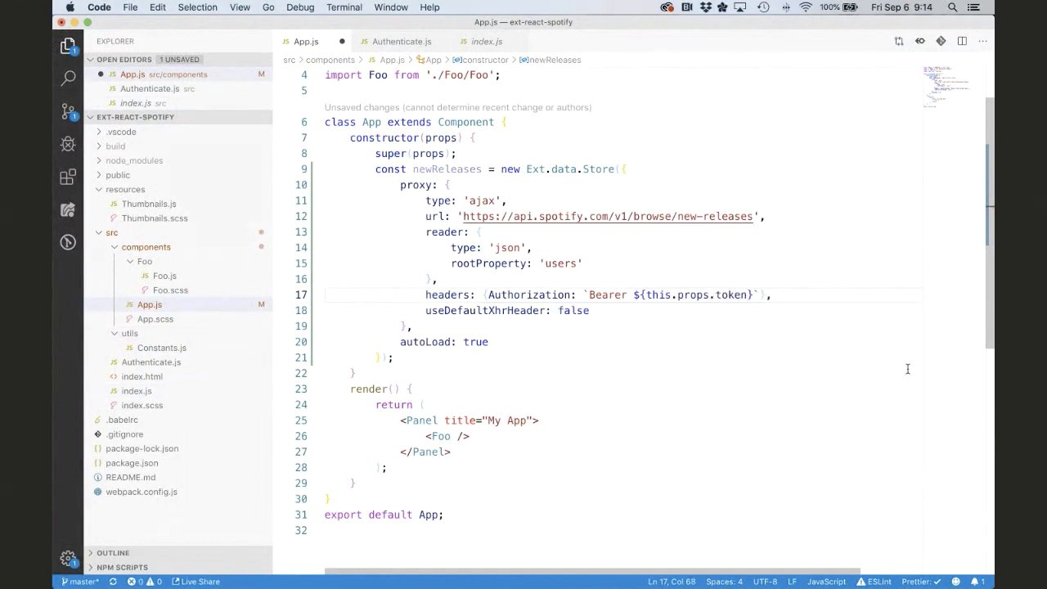
left_click(409, 388)
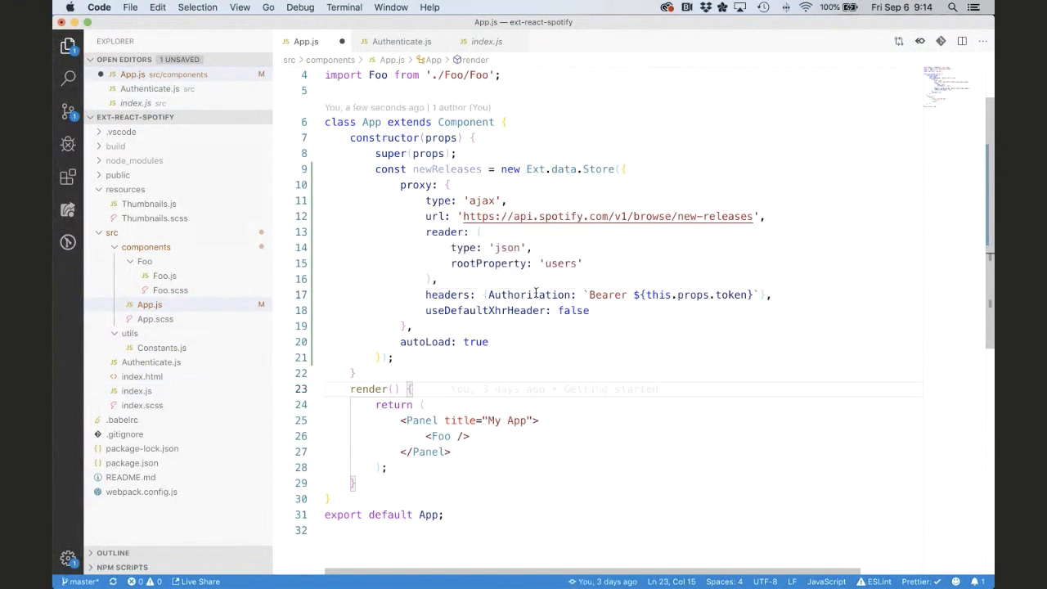
mouse_move(618, 330)
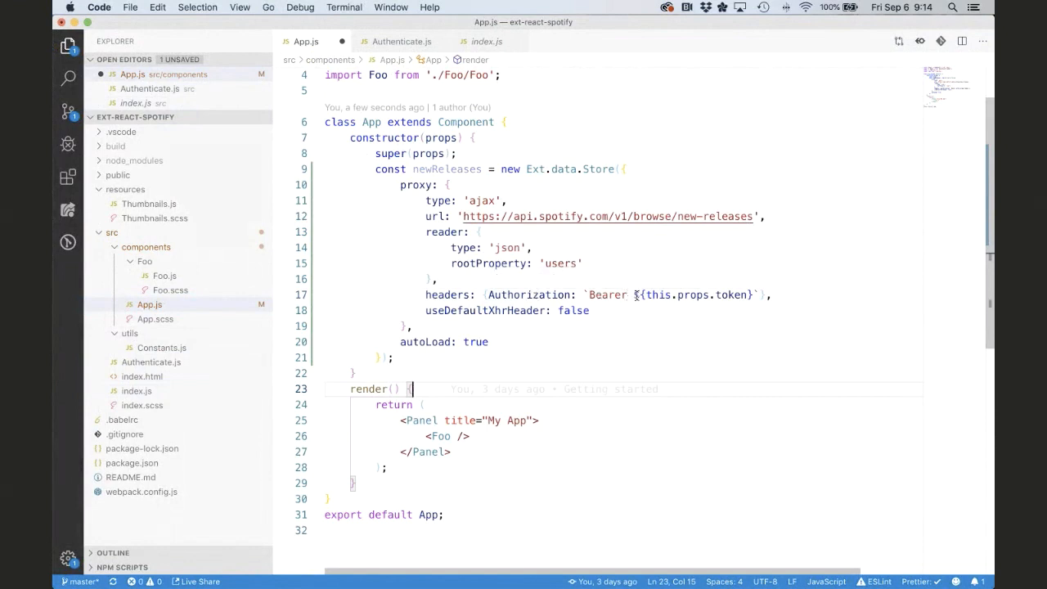
mouse_move(729, 309)
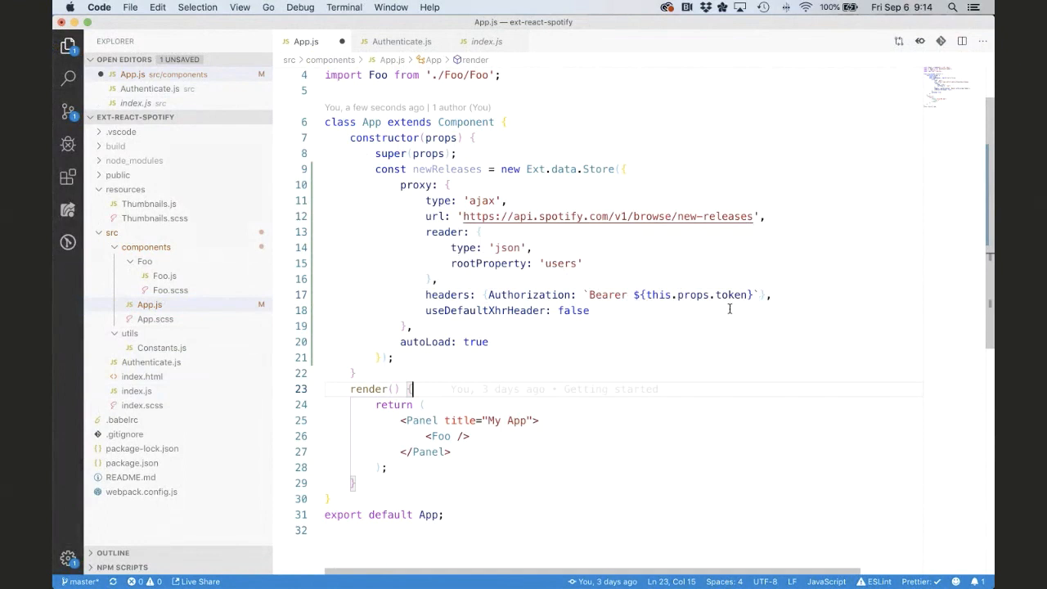
mouse_move(514, 369)
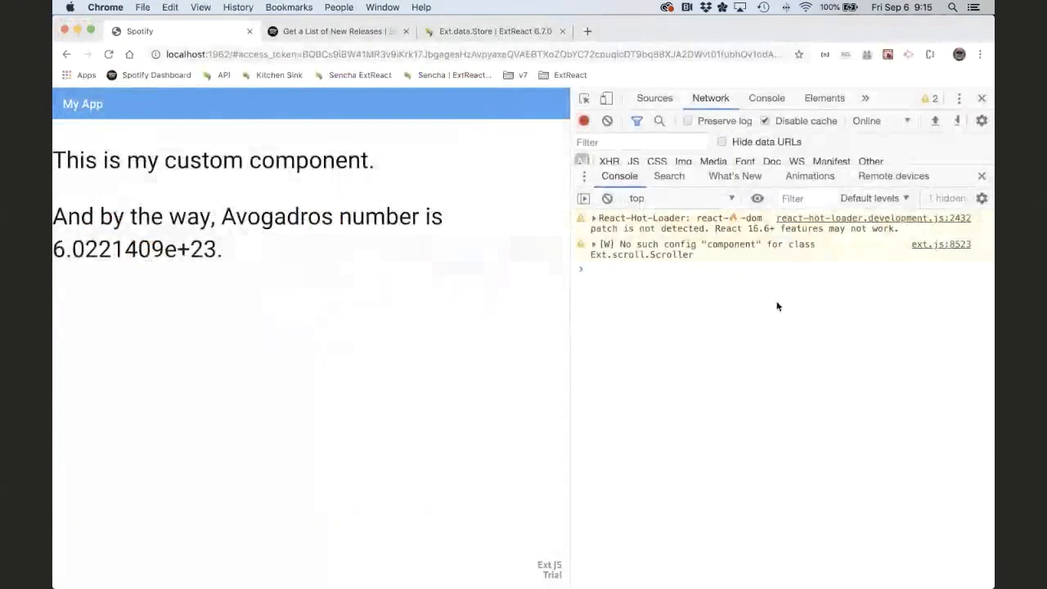
mouse_move(671, 356)
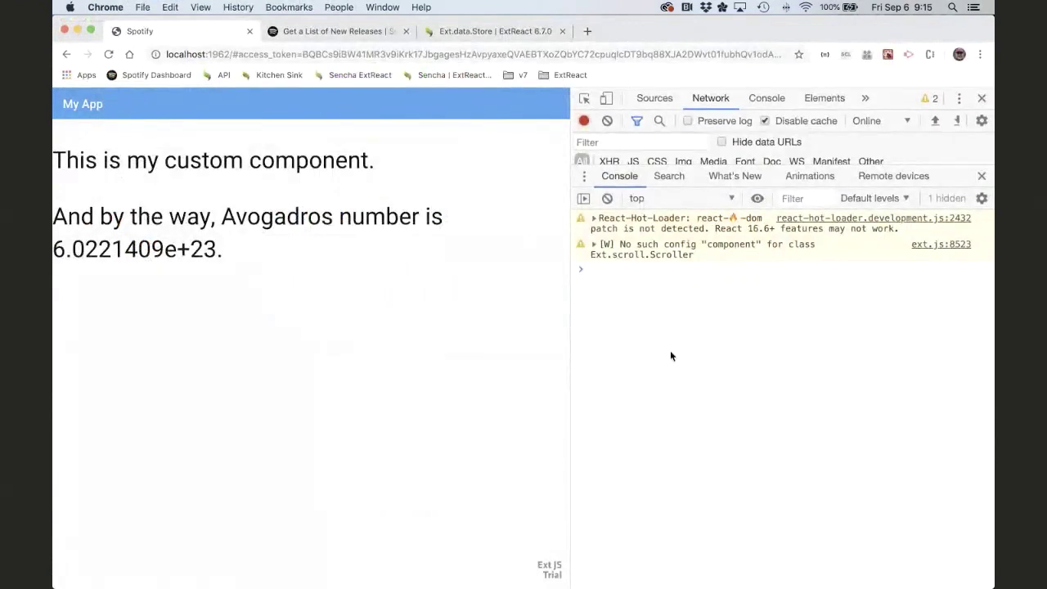
mouse_move(640, 206)
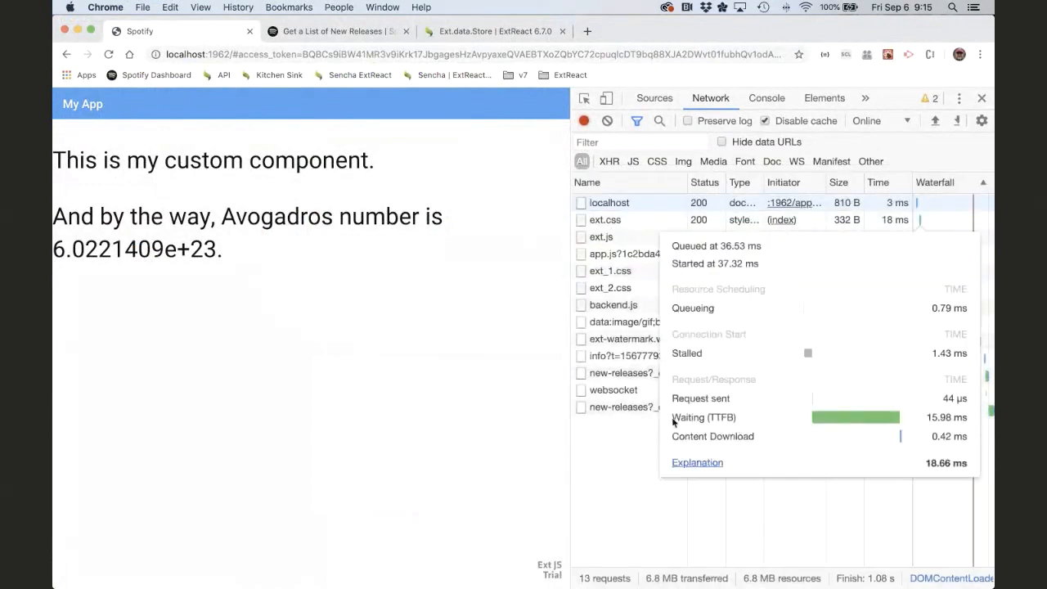
Preview the new-releases response (status 200), expanding albums and its items list.
left_click(630, 406)
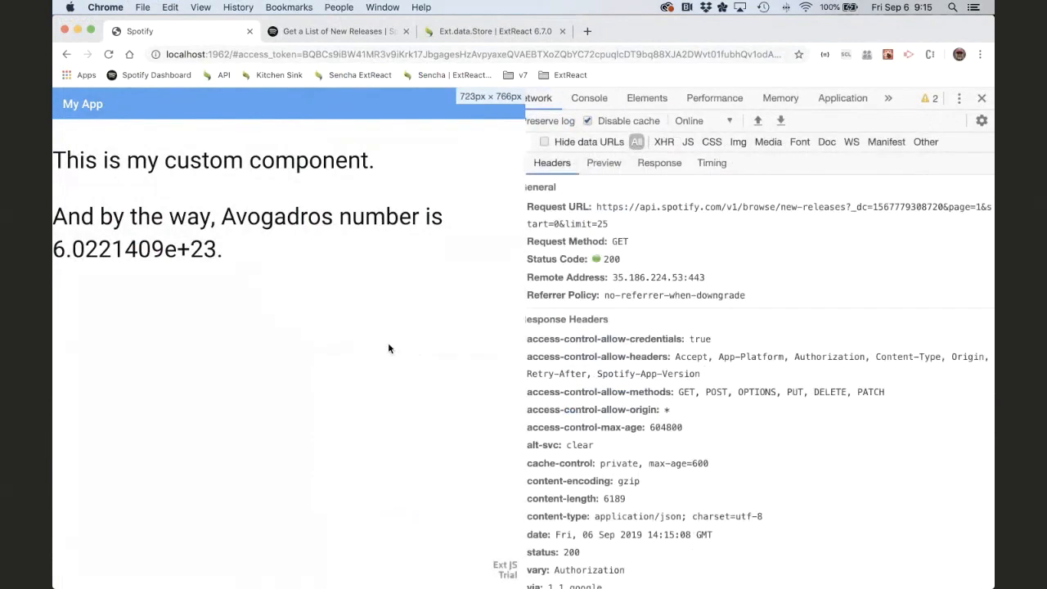
left_click(599, 163)
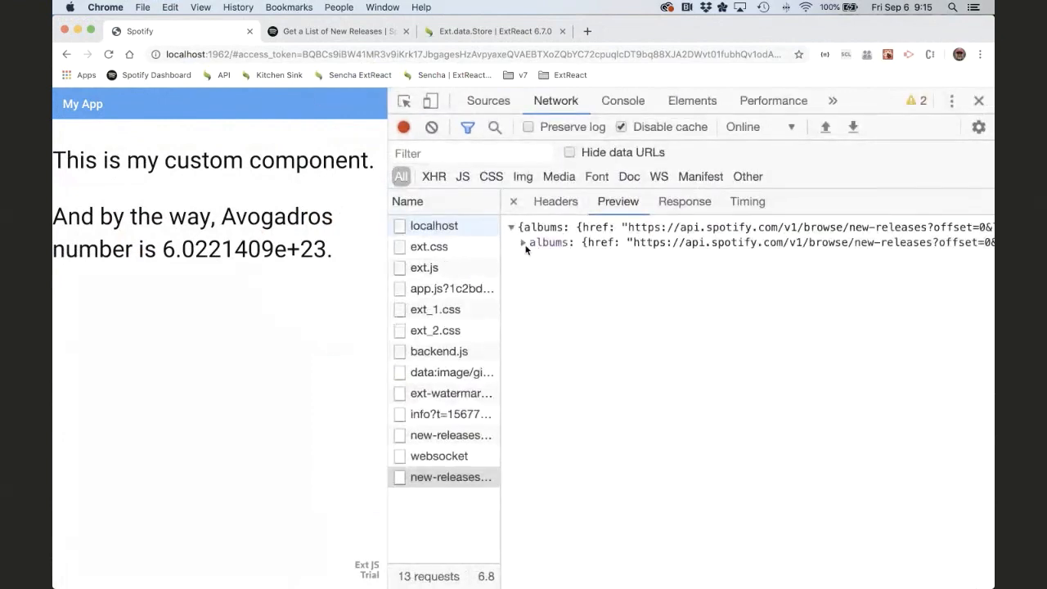
left_click(523, 242)
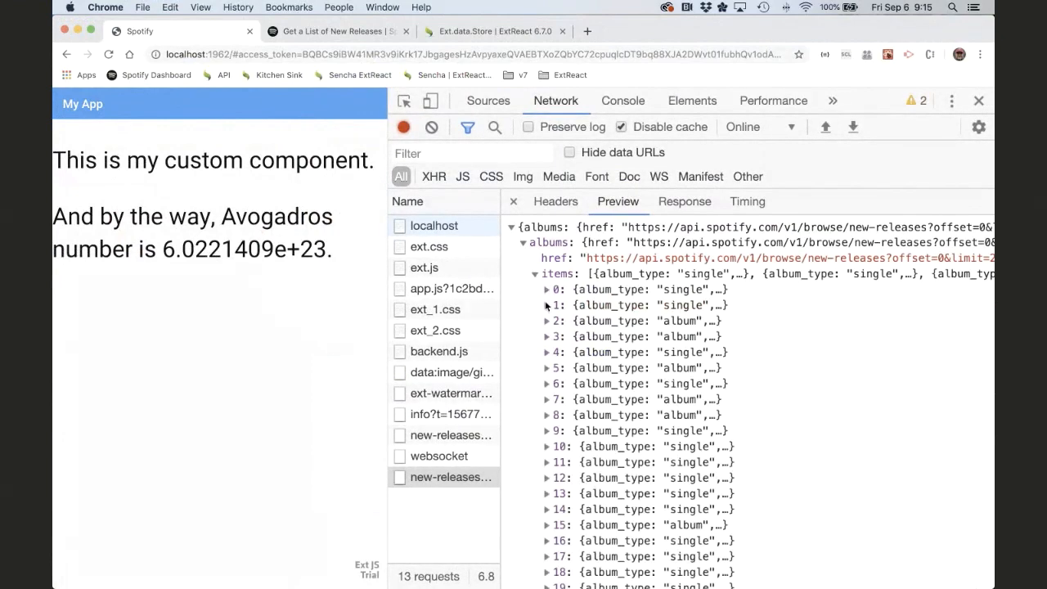
left_click(546, 289)
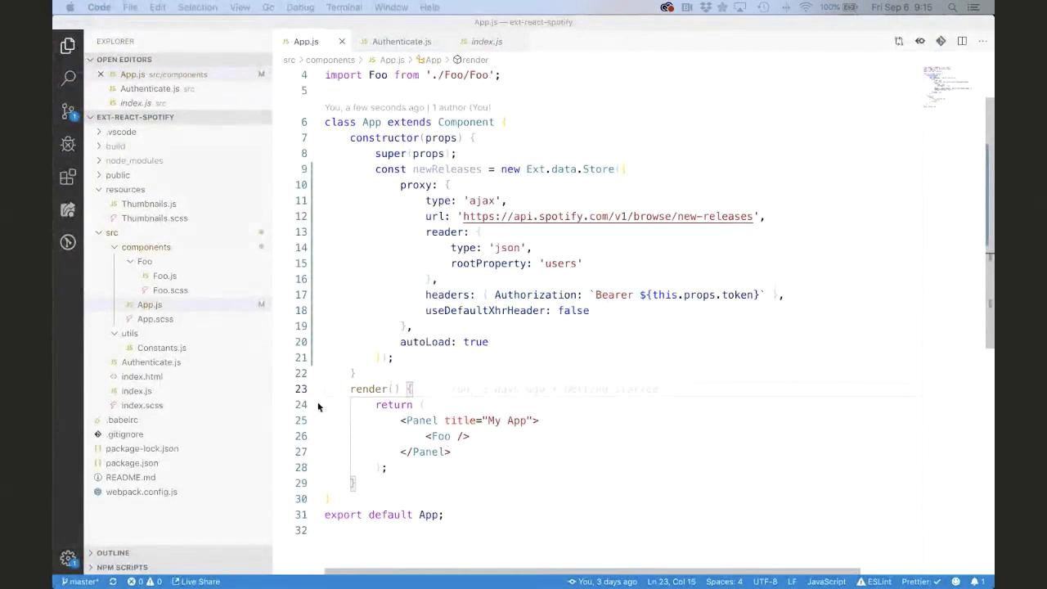
Scroll down through App.js to the store reader and render method.
scroll("down", 3)
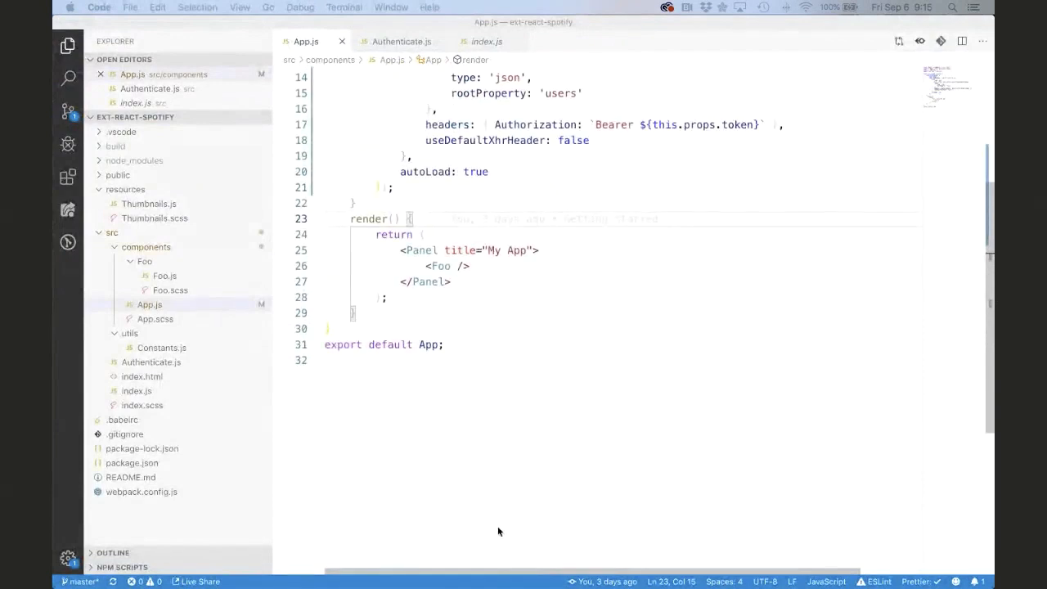
mouse_move(174, 391)
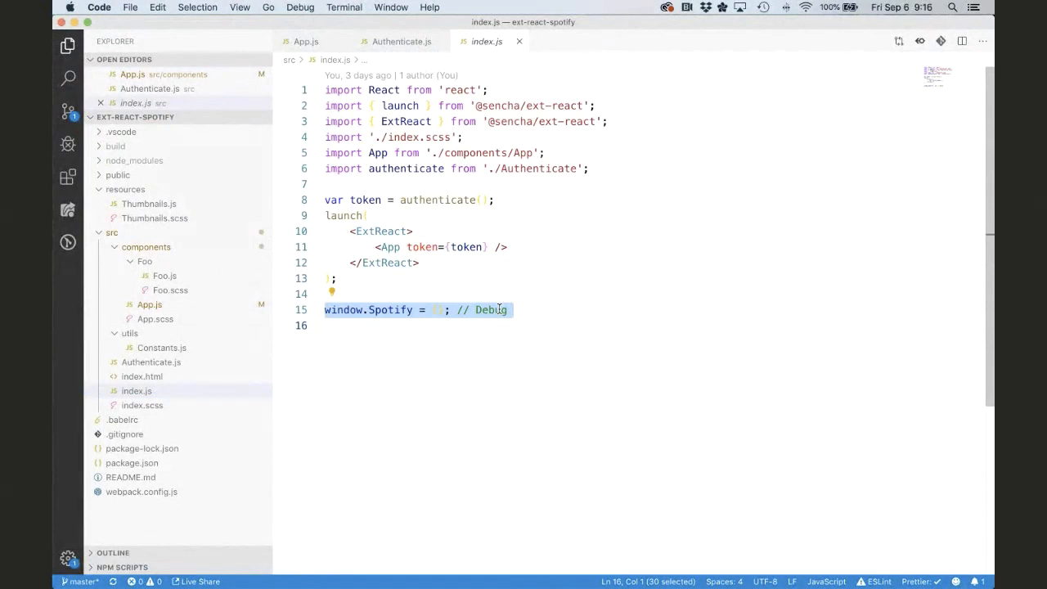
mouse_move(150, 304)
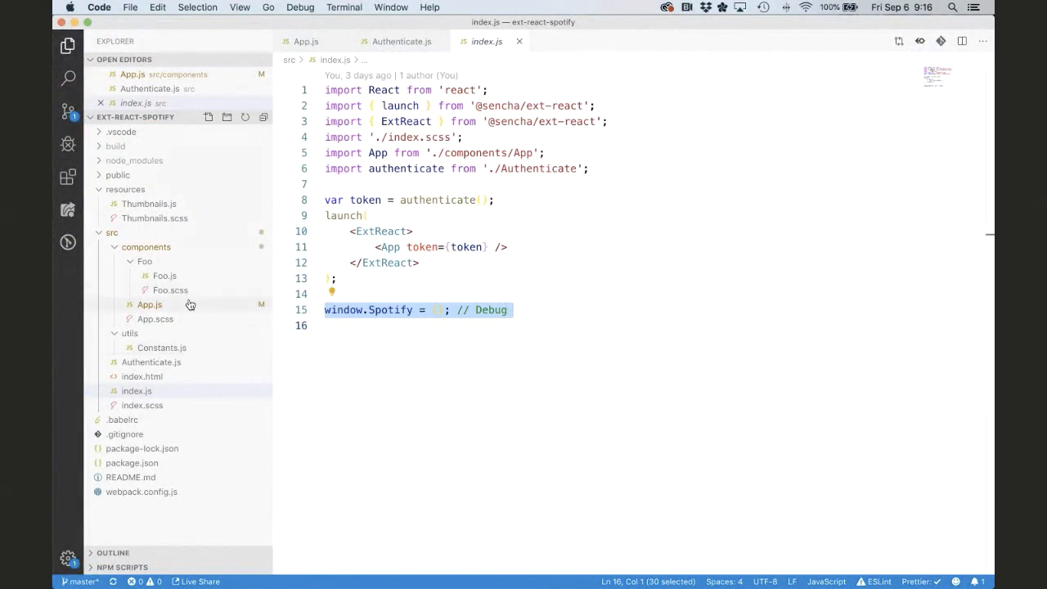
Append window.Spotify[this.constructor.name] = this; after the store in the App constructor.
left_click(149, 304)
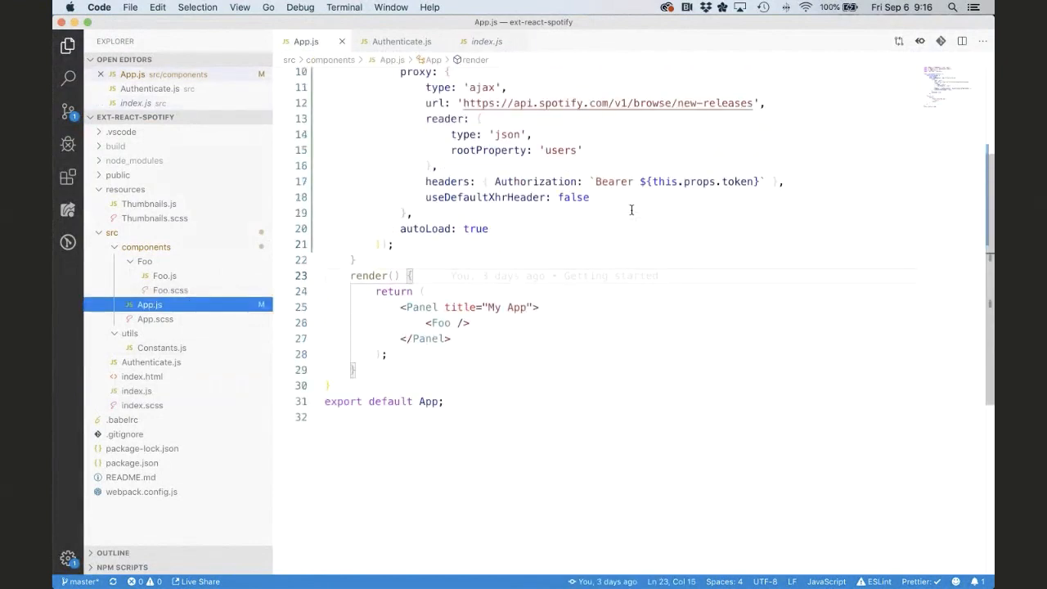
scroll("up", 3)
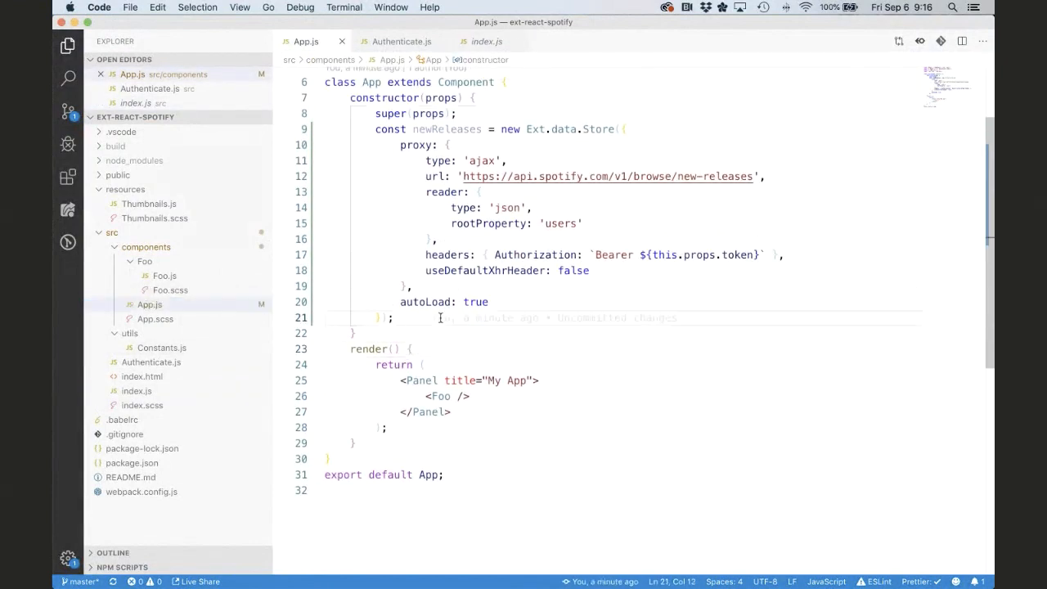
key("enter")
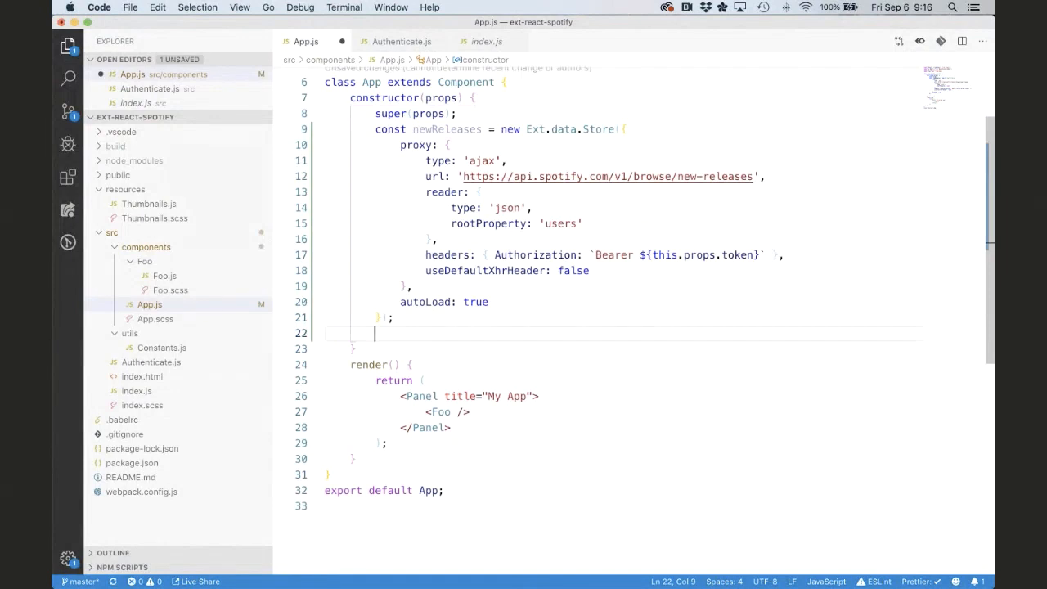
type("window..")
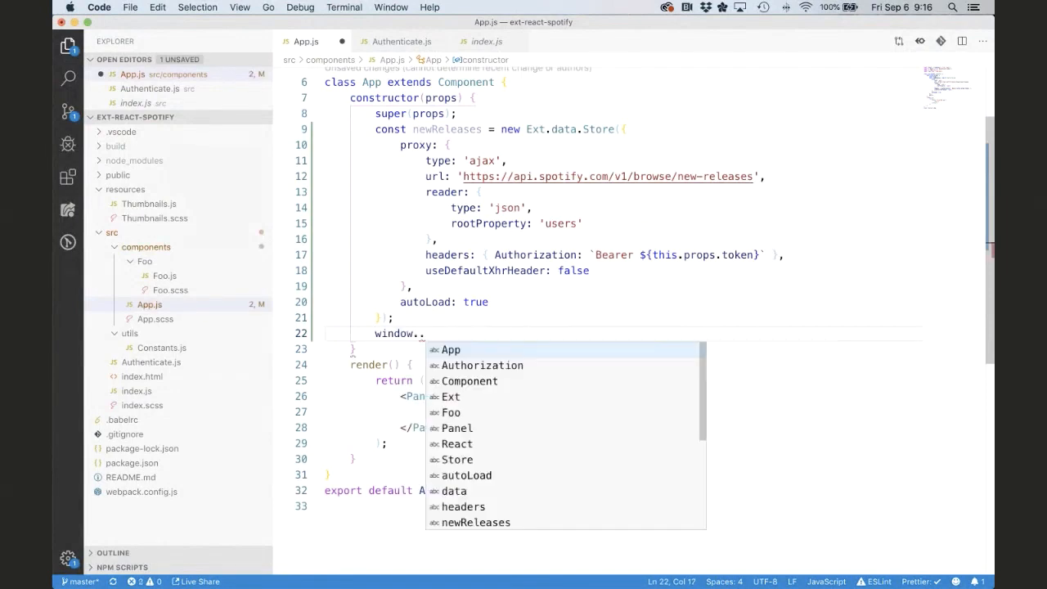
type("Spotify")
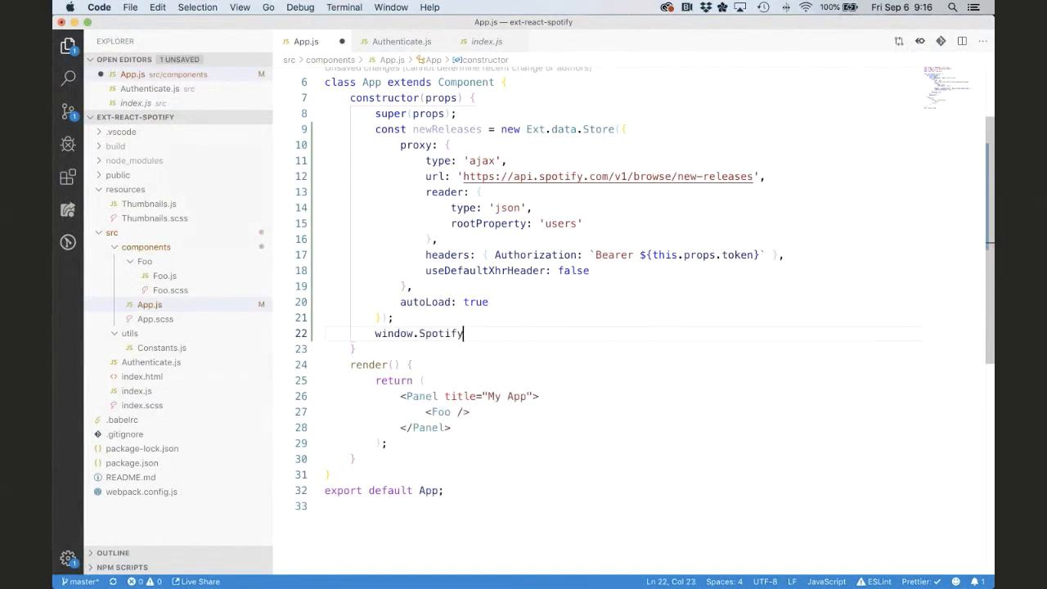
double_click(440, 333)
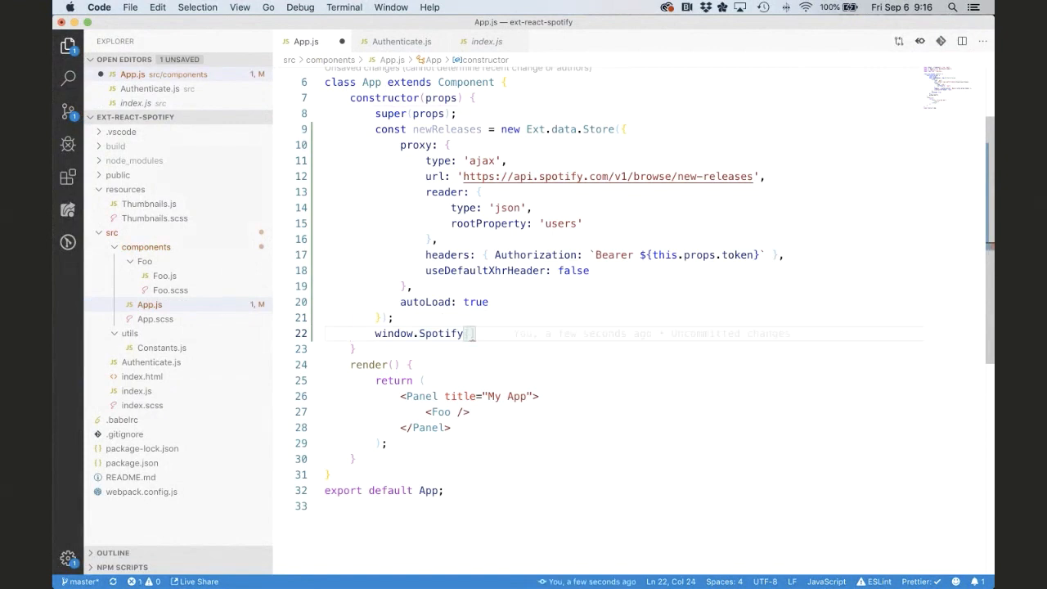
type("this.cla")
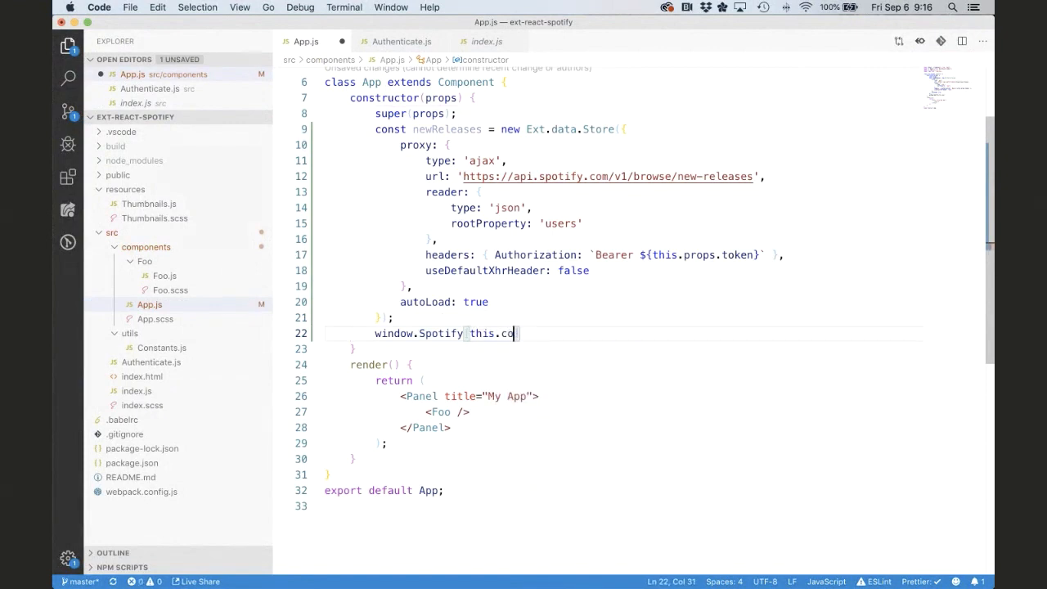
type("nstructor.name")
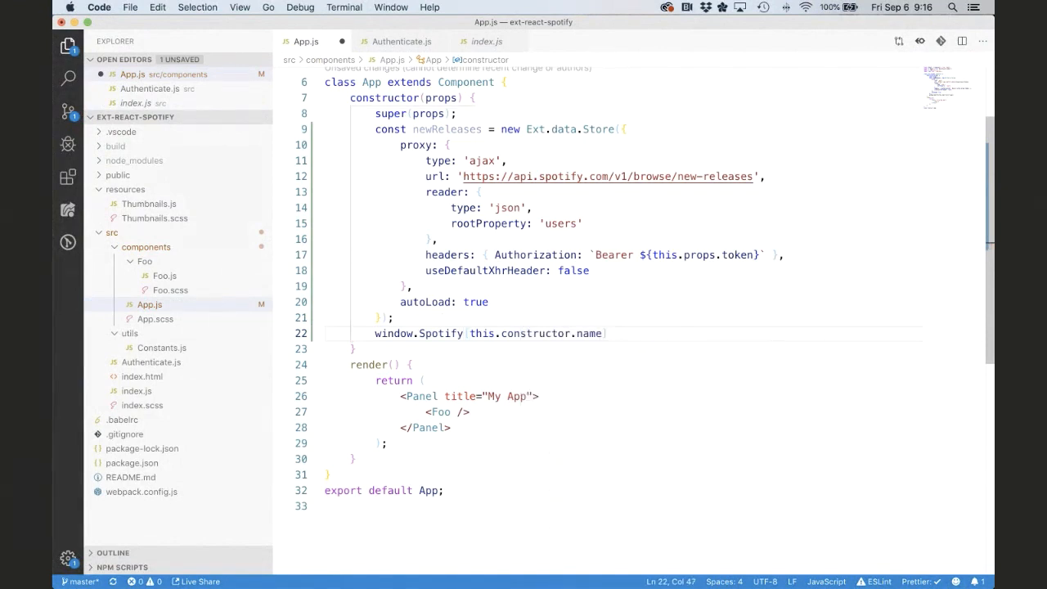
type("= this;")
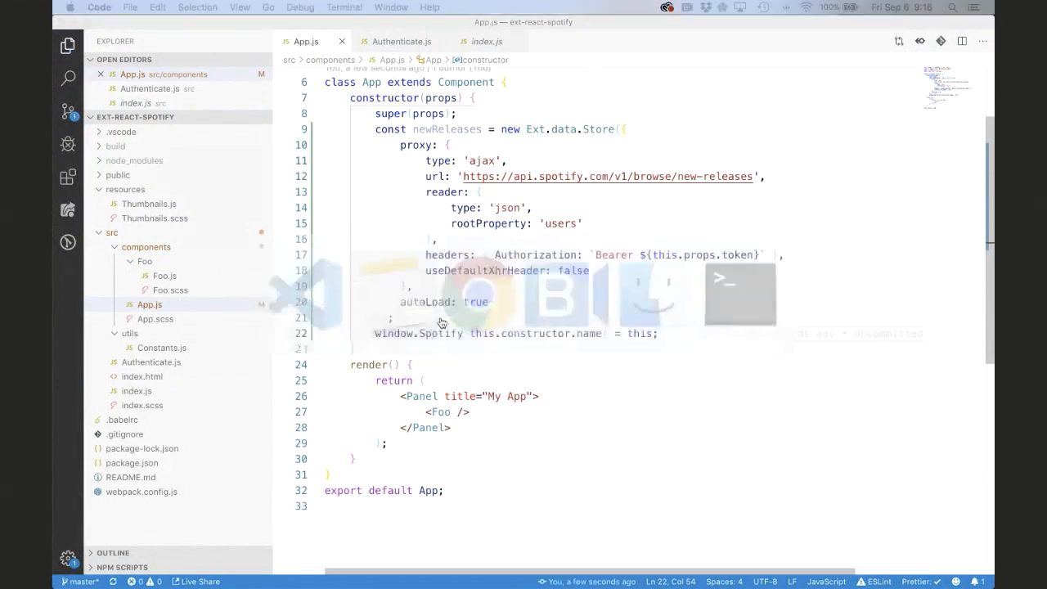
Switch to Chrome and open the DevTools Console to inspect Spotify.App.
left_click(479, 294)
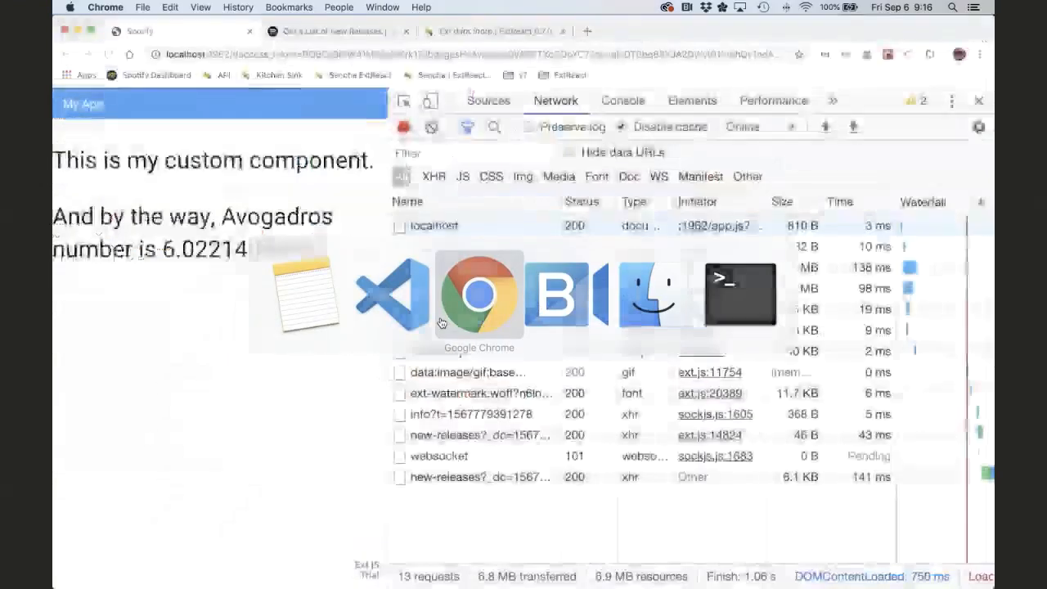
left_click(623, 100)
type("Spotify.App.")
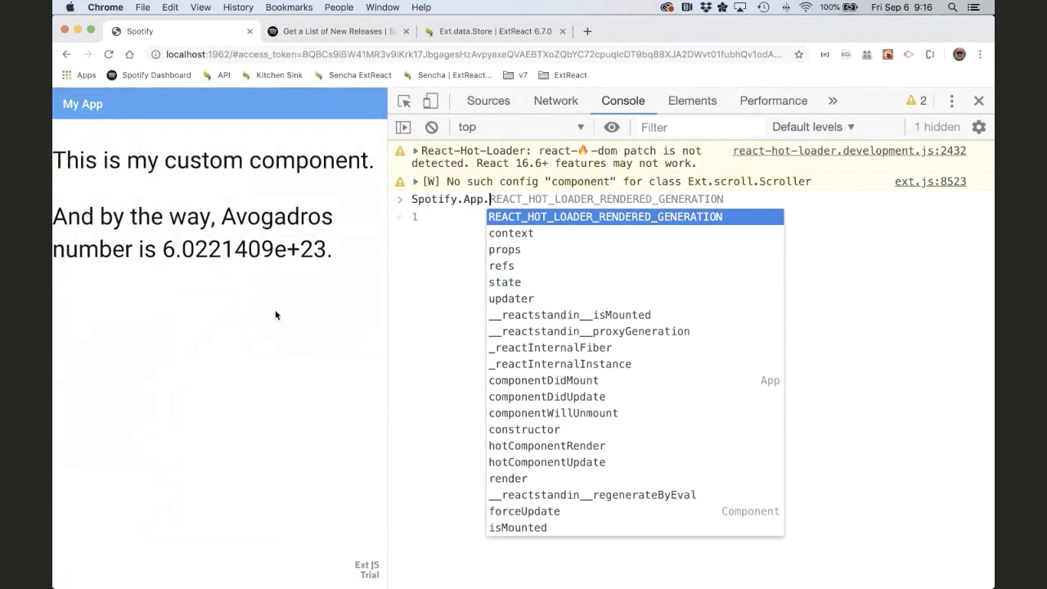
mouse_move(260, 307)
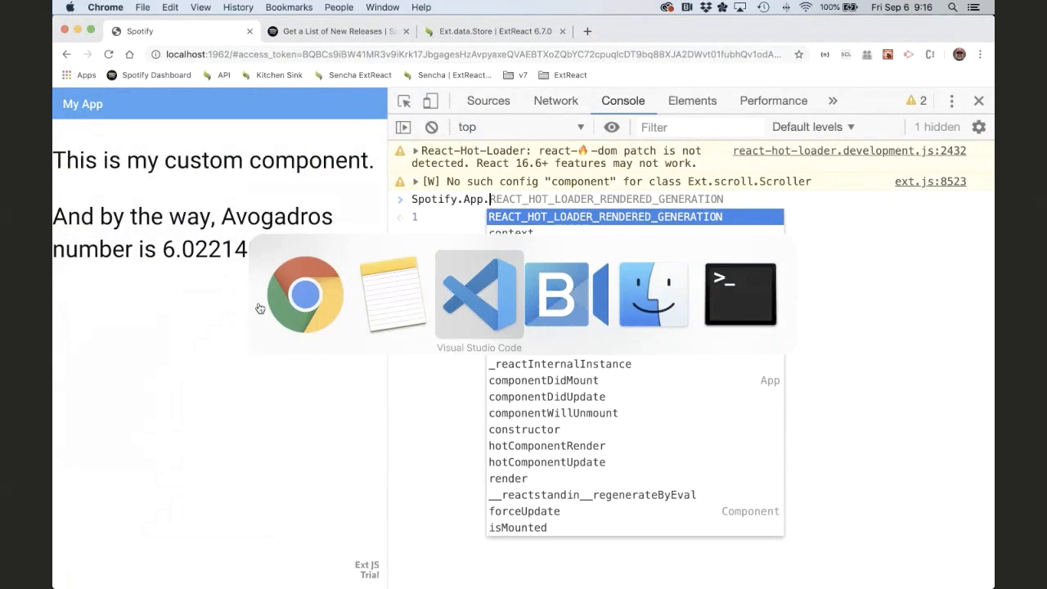
Replace const with this. so the store is assigned to this.newReleases.
left_click(478, 294)
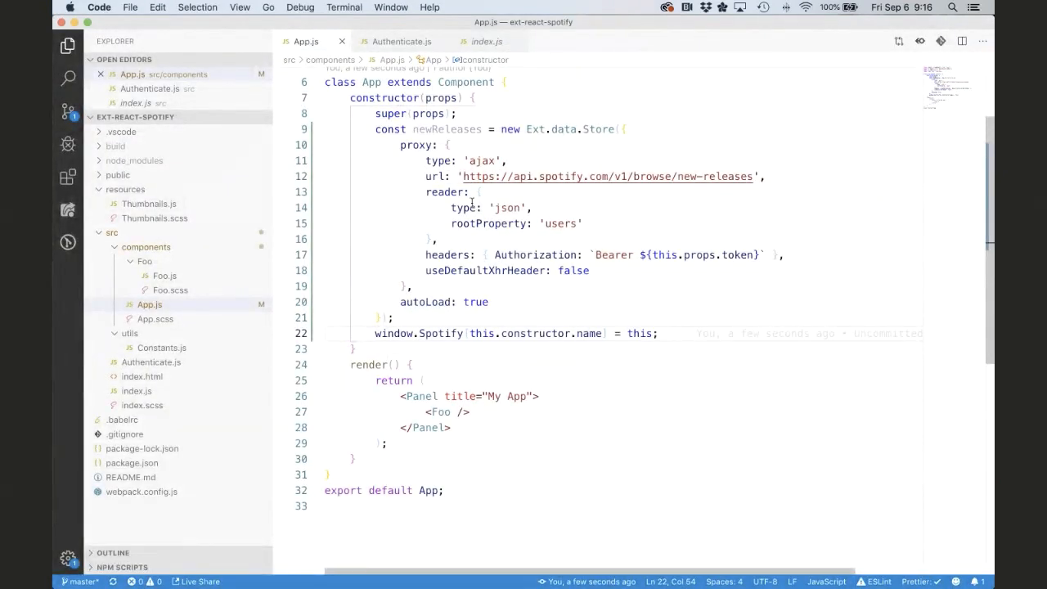
double_click(442, 153)
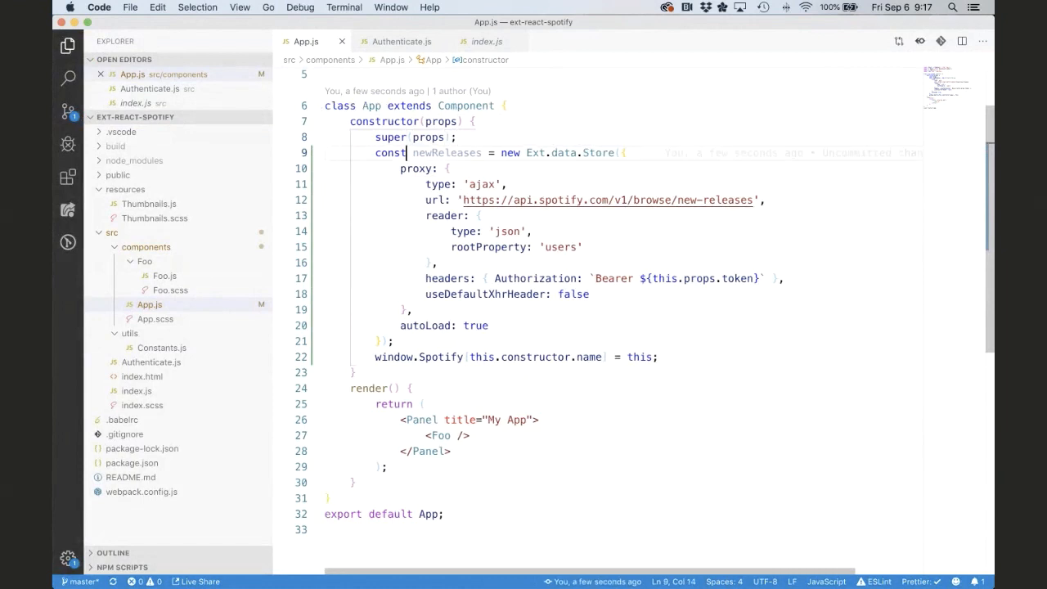
double_click(391, 153)
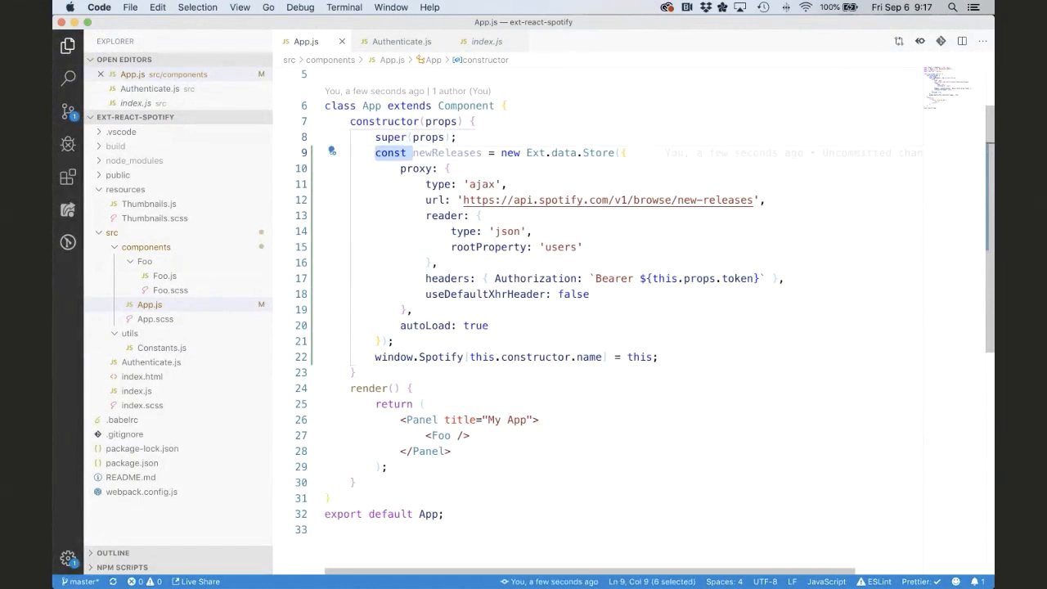
type("this.")
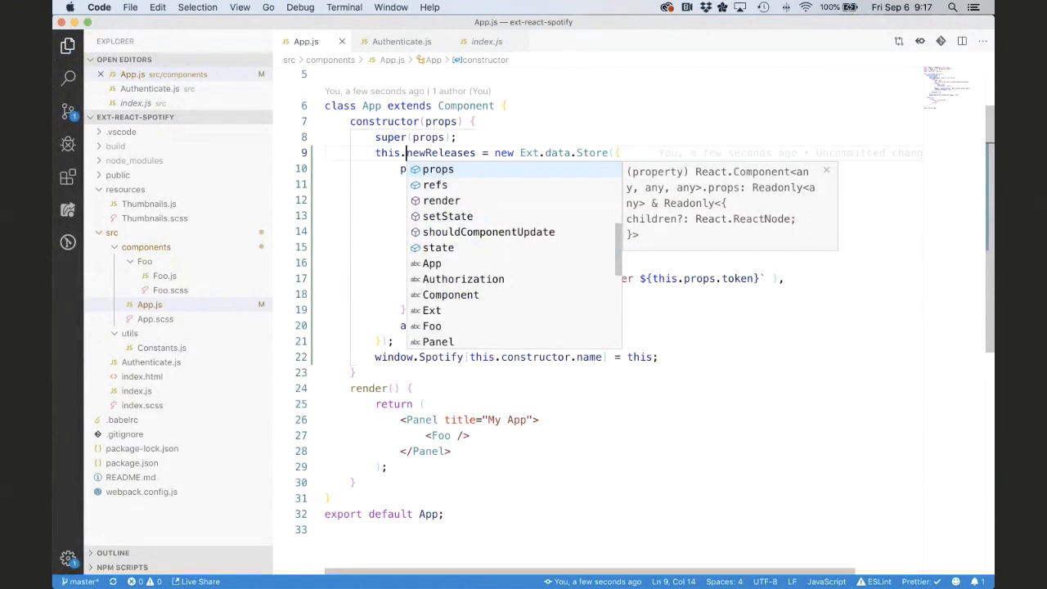
key("Escape")
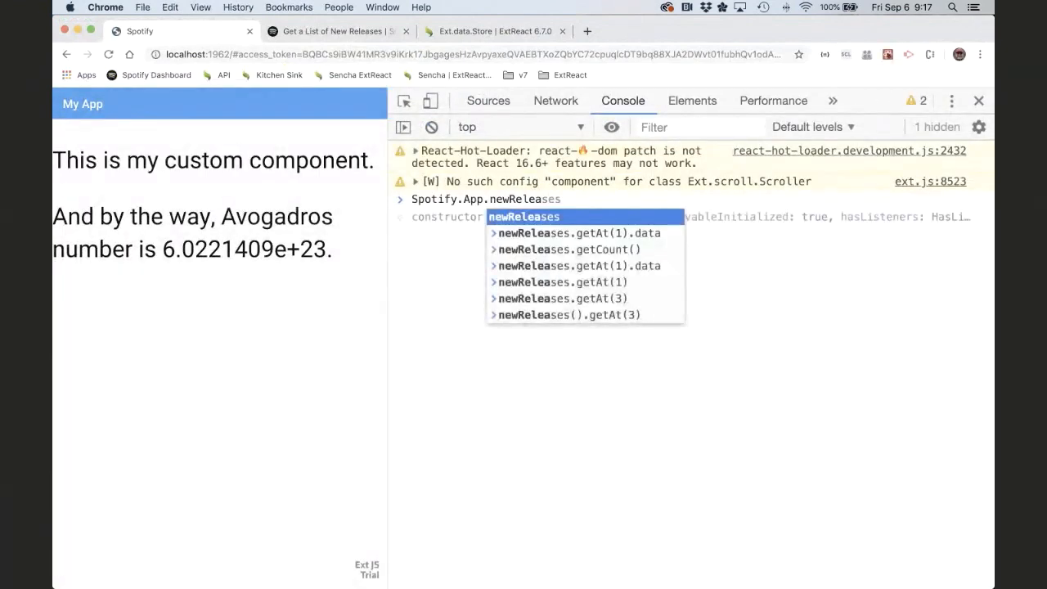
Evaluate Spotify.App.newReleases in the console, returning the store instance.
key("Escape")
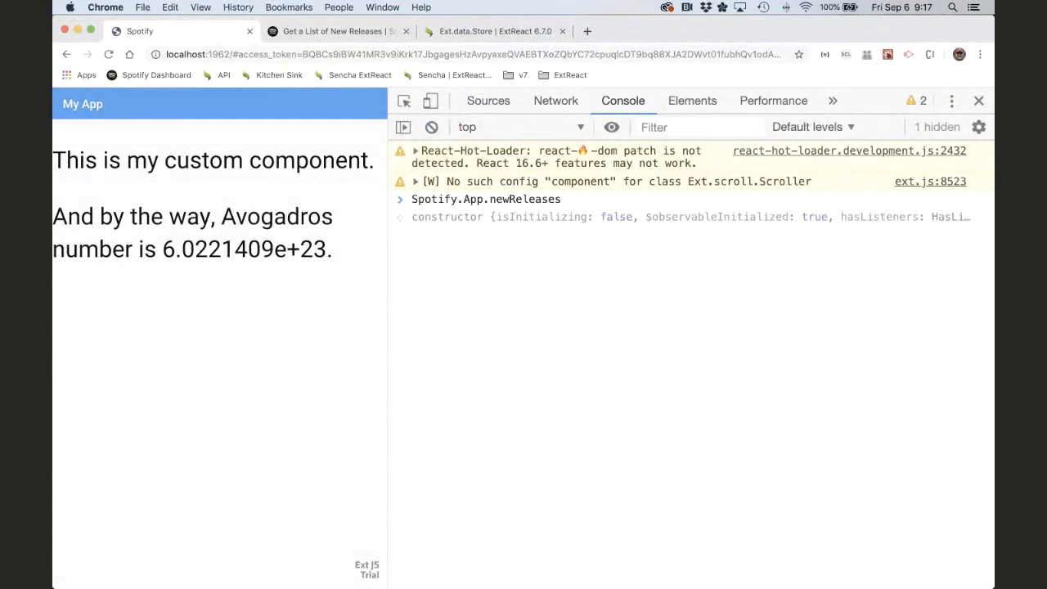
left_click(487, 199)
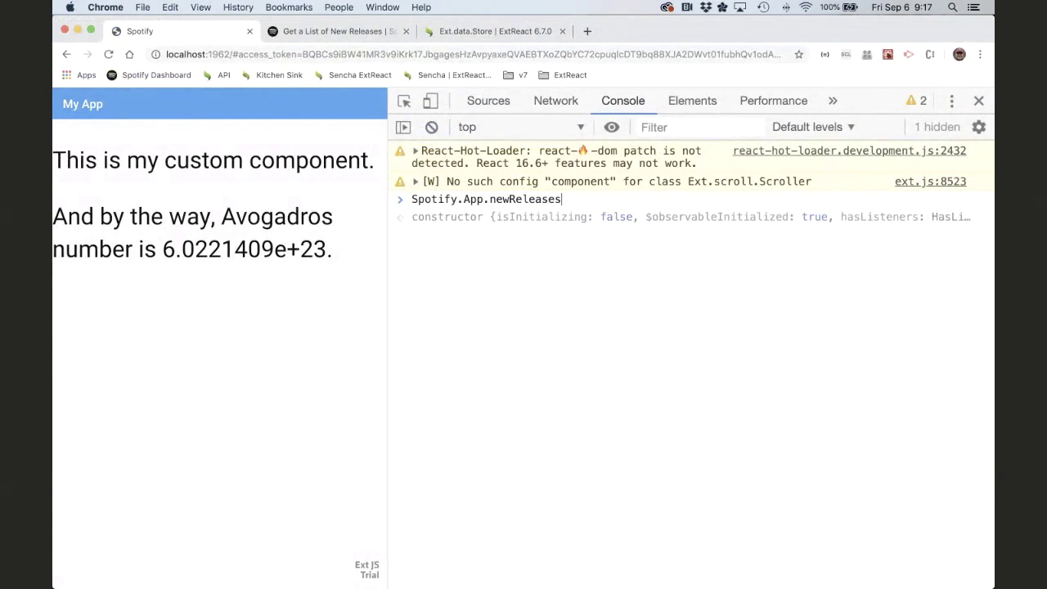
mouse_move(638, 256)
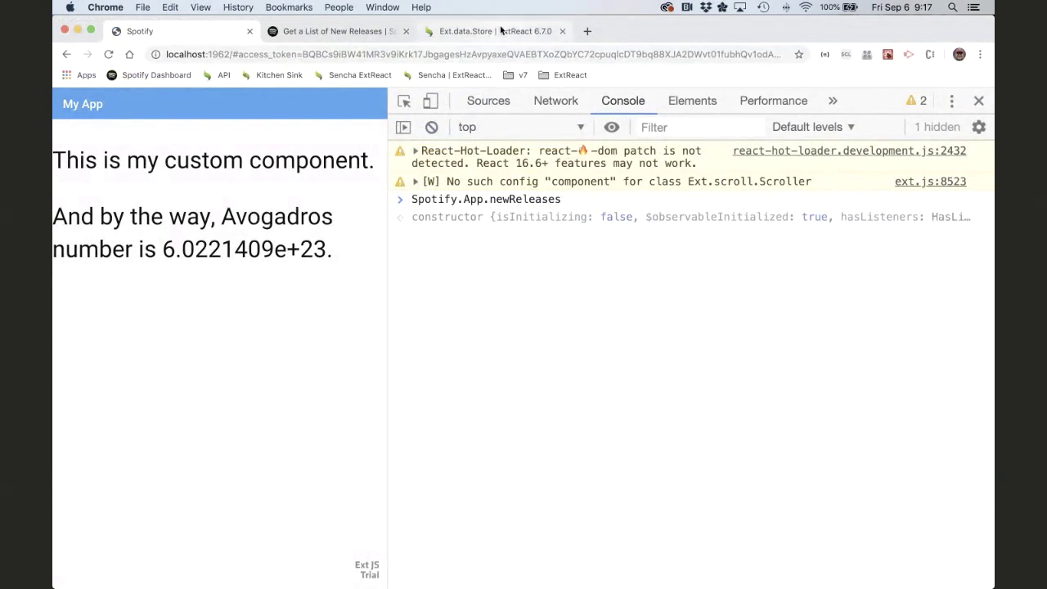
Browse the Ext.data.Store docs methods list, including removeAll and getCount.
left_click(491, 31)
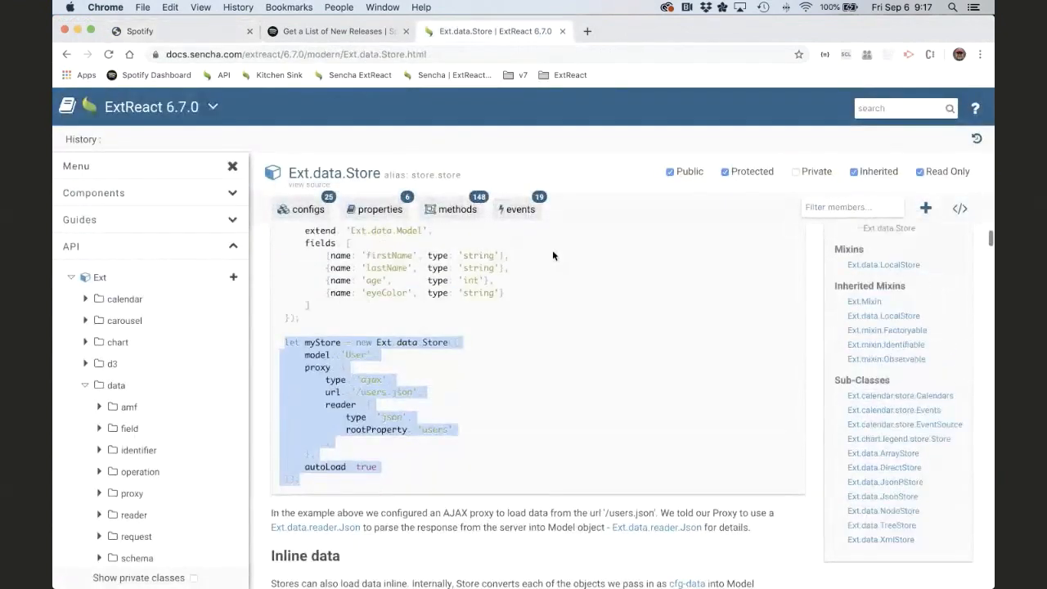
left_click(456, 209)
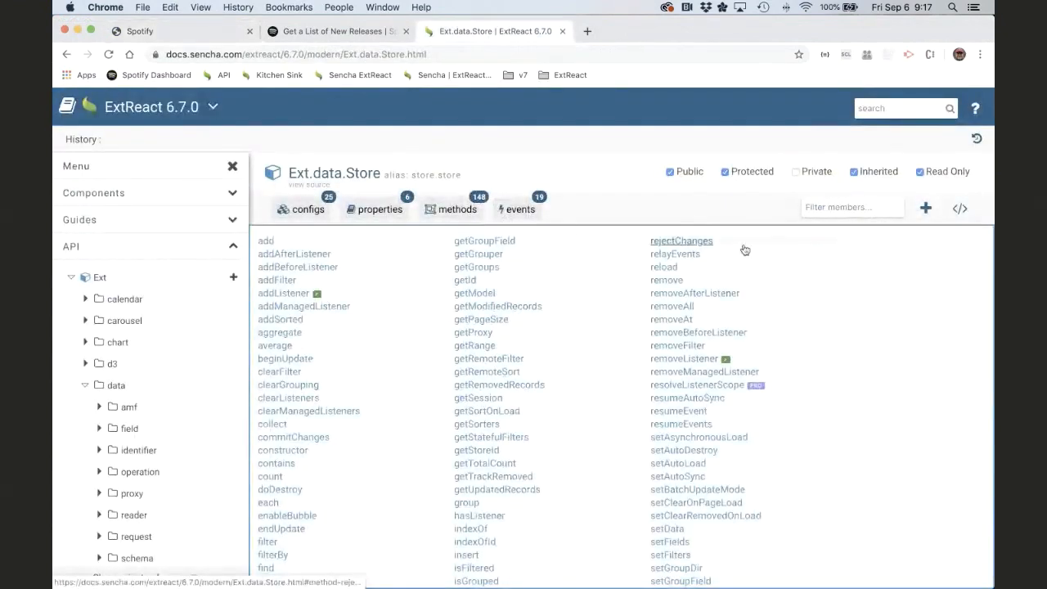
mouse_move(672, 305)
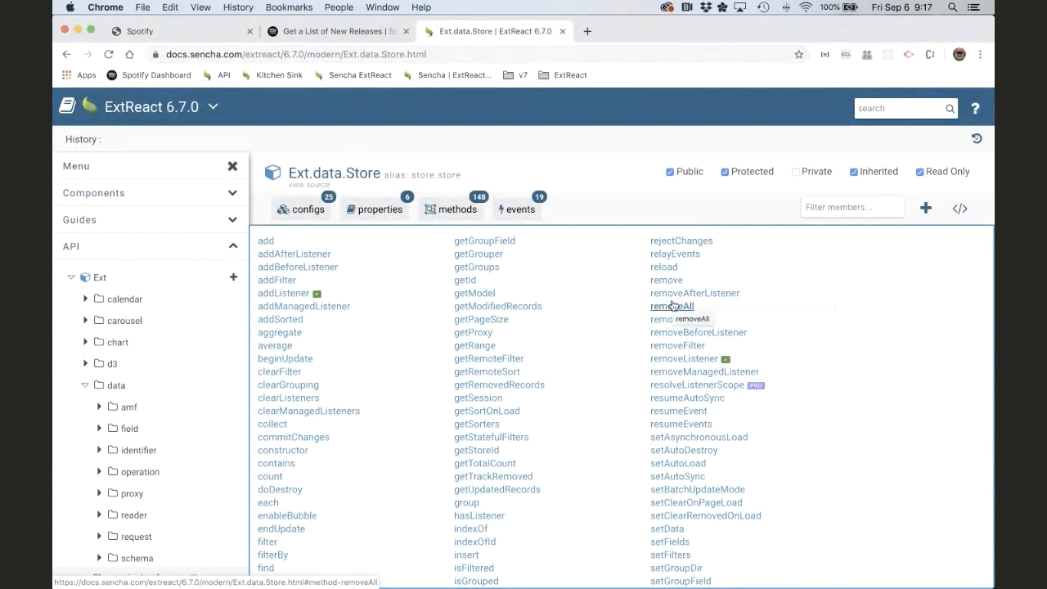
scroll("down", 3)
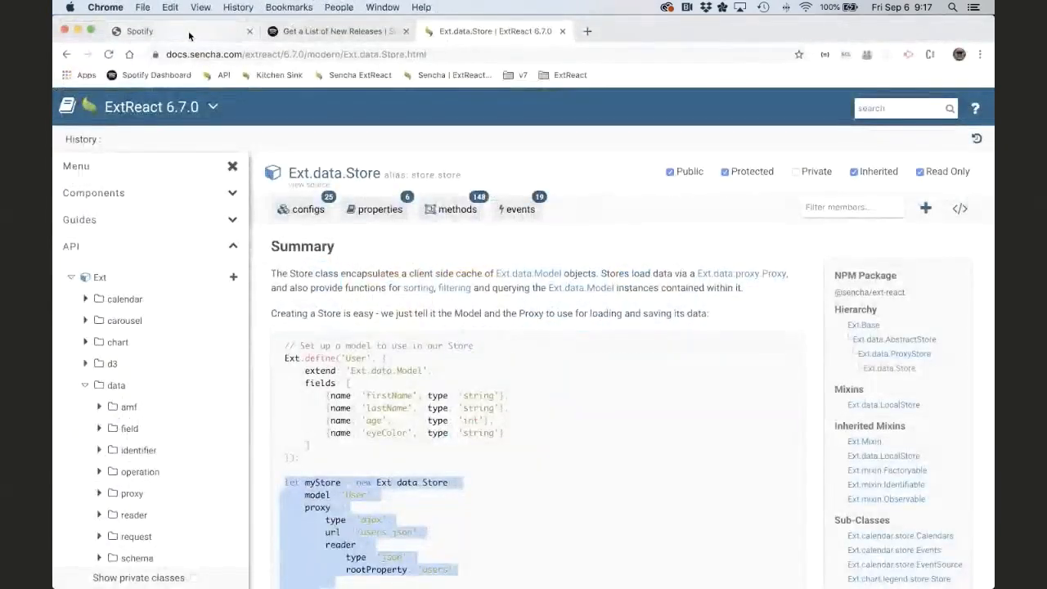
Return to the Spotify app tab and type getAggregate after Spotify.App.newReleases in the Console.
left_click(164, 31)
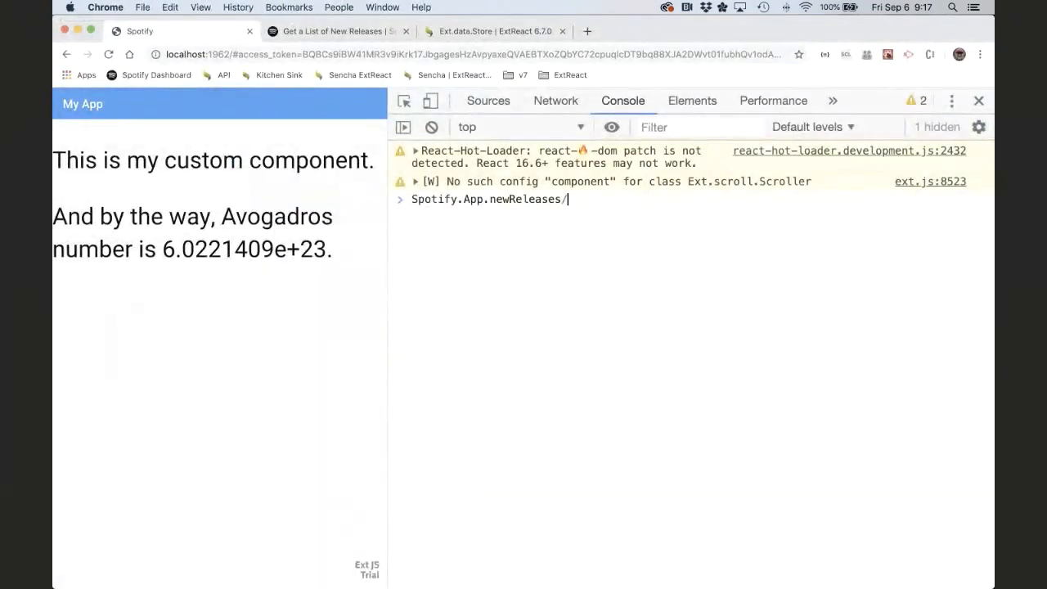
type("getAggregate")
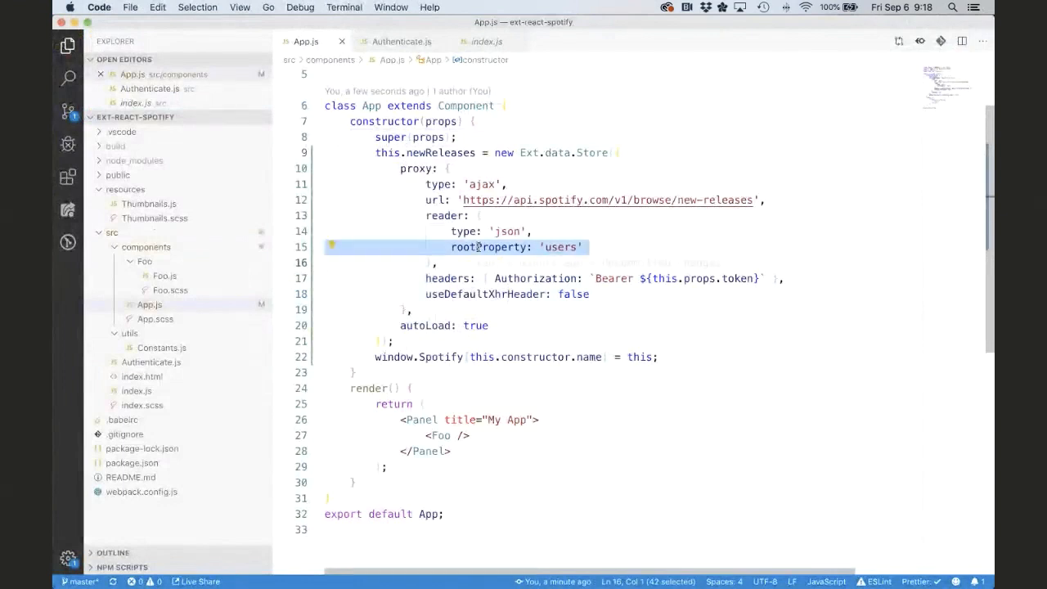
left_click(327, 263)
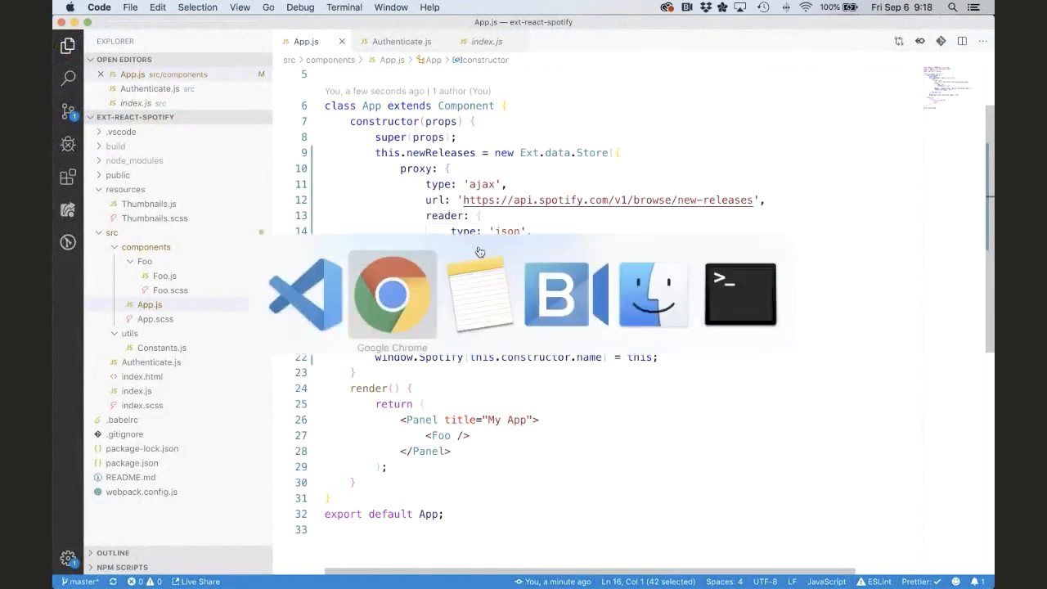
Preview the new-releases request in the Network panel and expand its albums object.
left_click(392, 295)
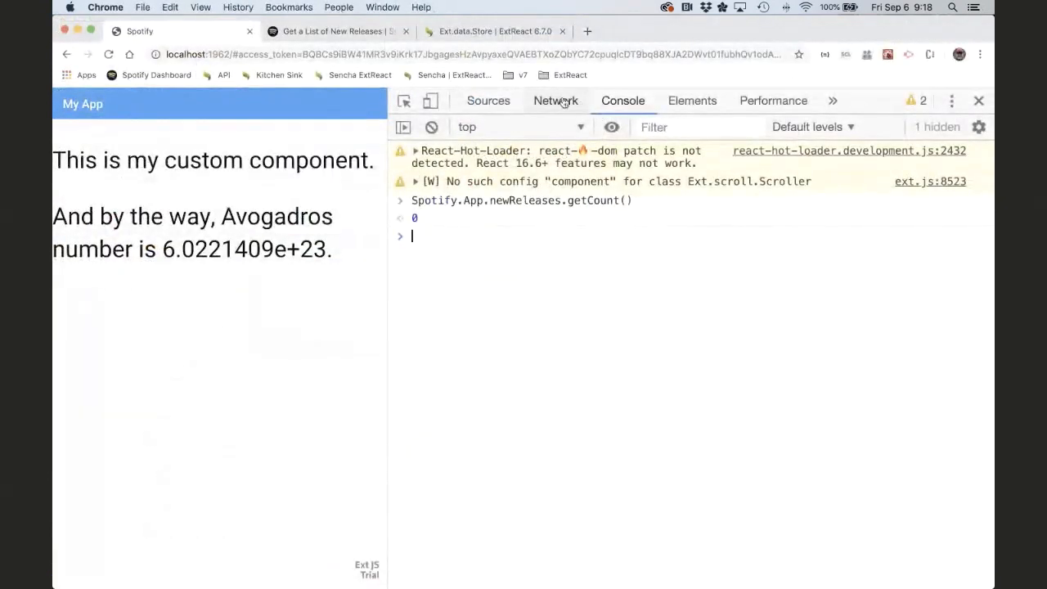
left_click(555, 101)
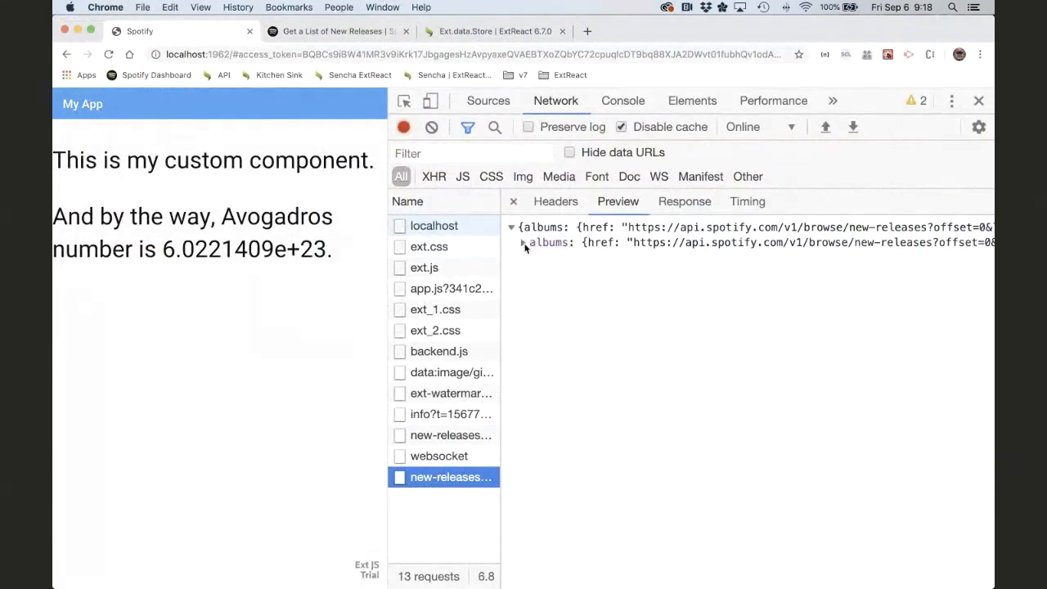
left_click(523, 243)
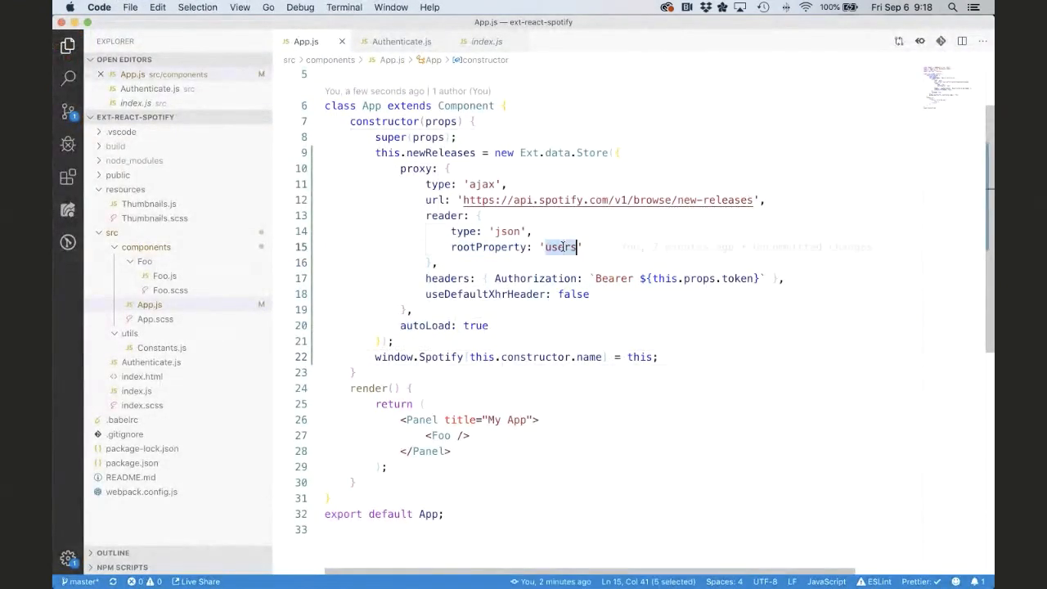
Change the reader's rootProperty on line 15 of App.js from 'users' to 'albums'.
type("albums")
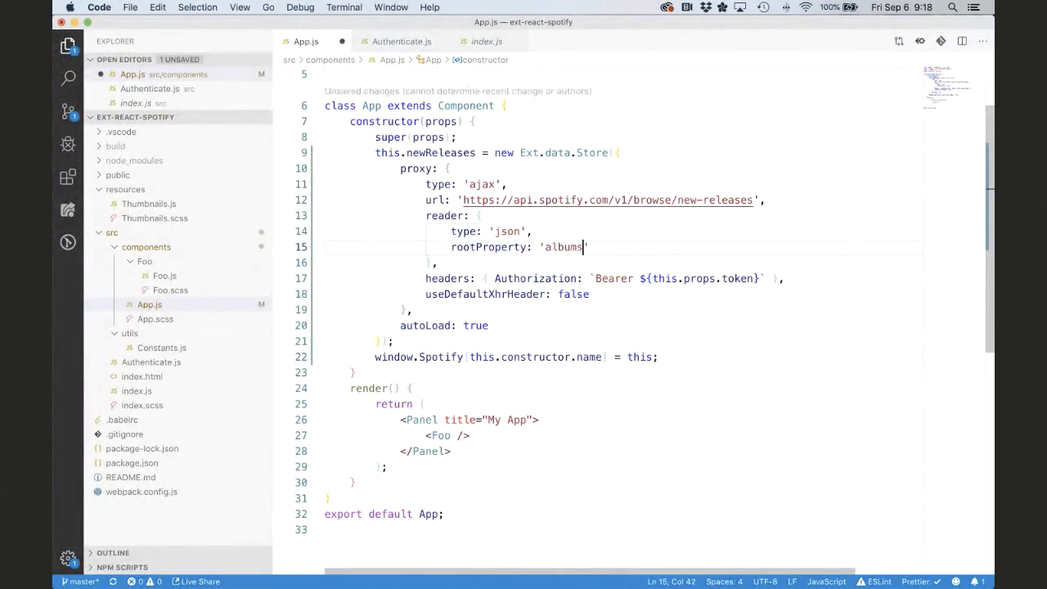
type(".it")
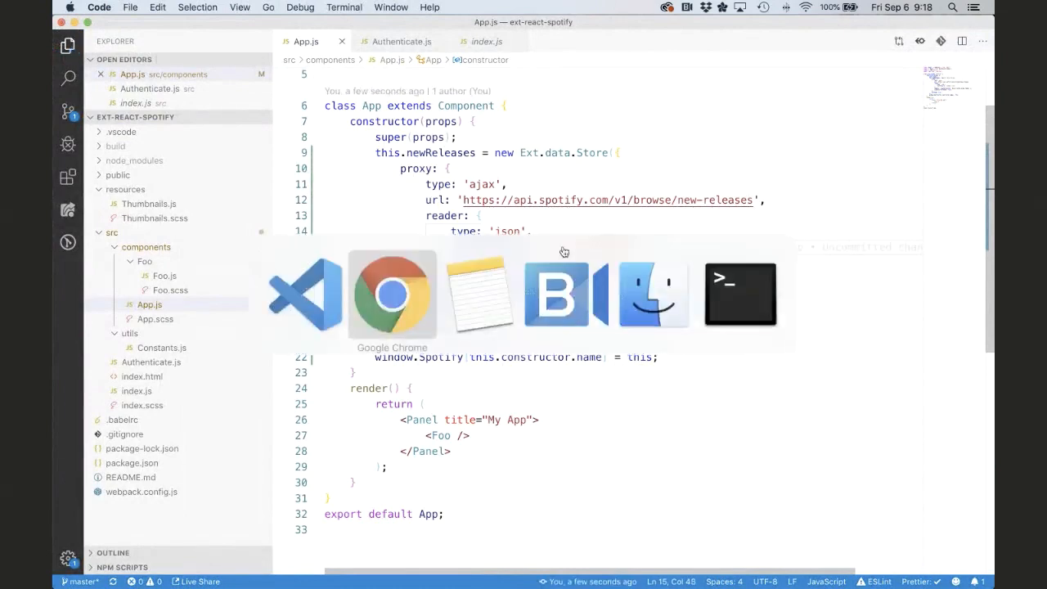
Recheck the new-releases request, then run Spotify.App.newReleases.getCount() in the Console, returning 25.
left_click(392, 295)
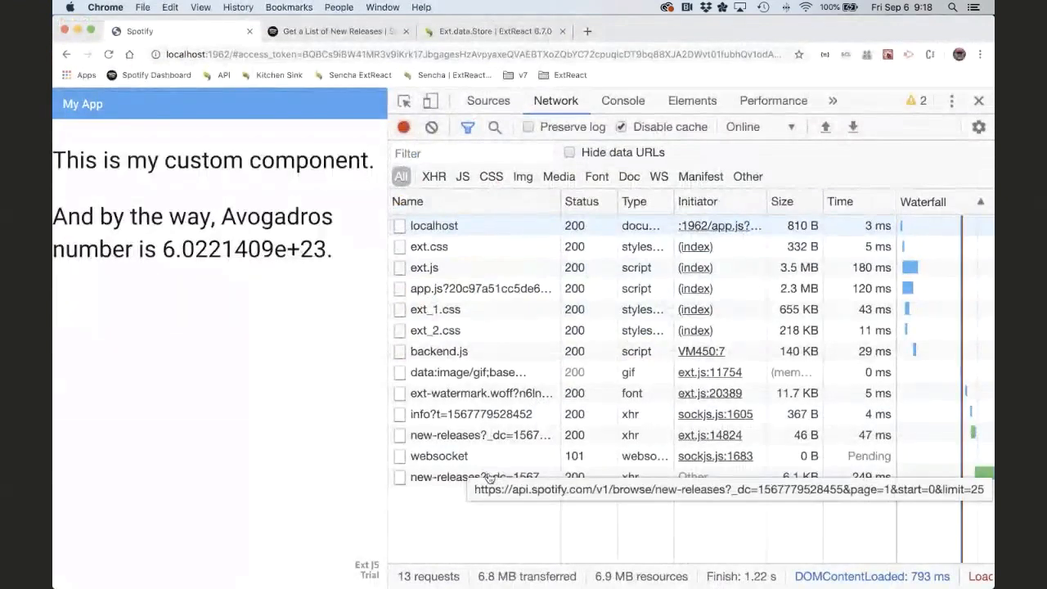
left_click(472, 477)
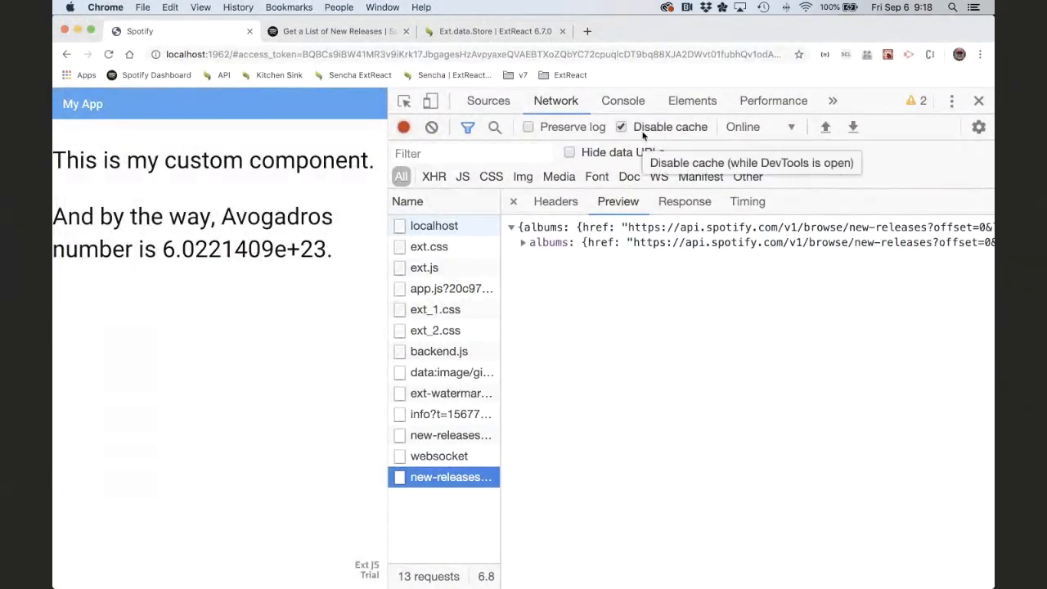
left_click(622, 100)
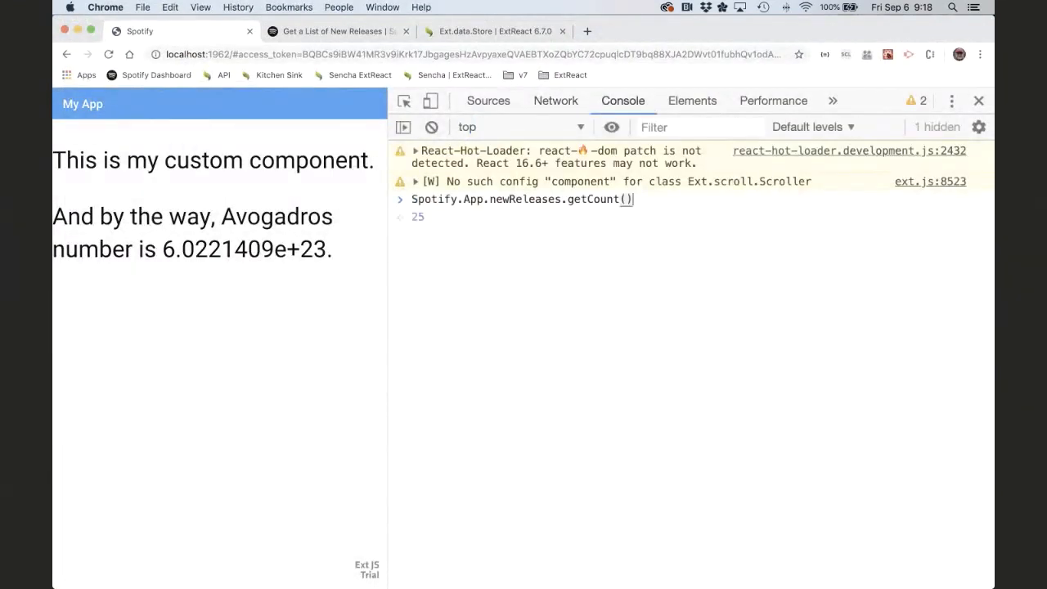
key("Return")
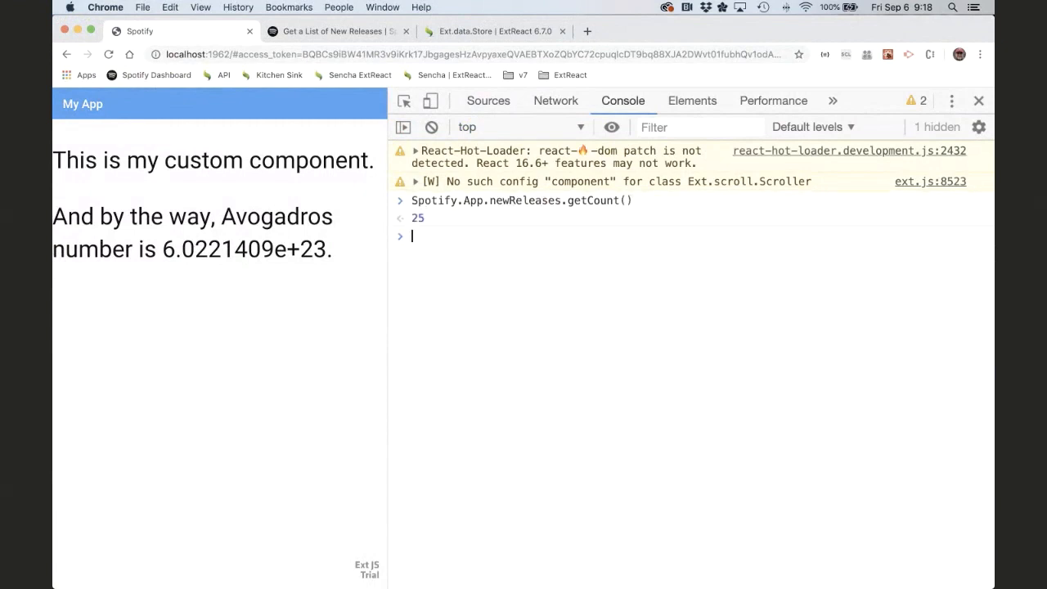